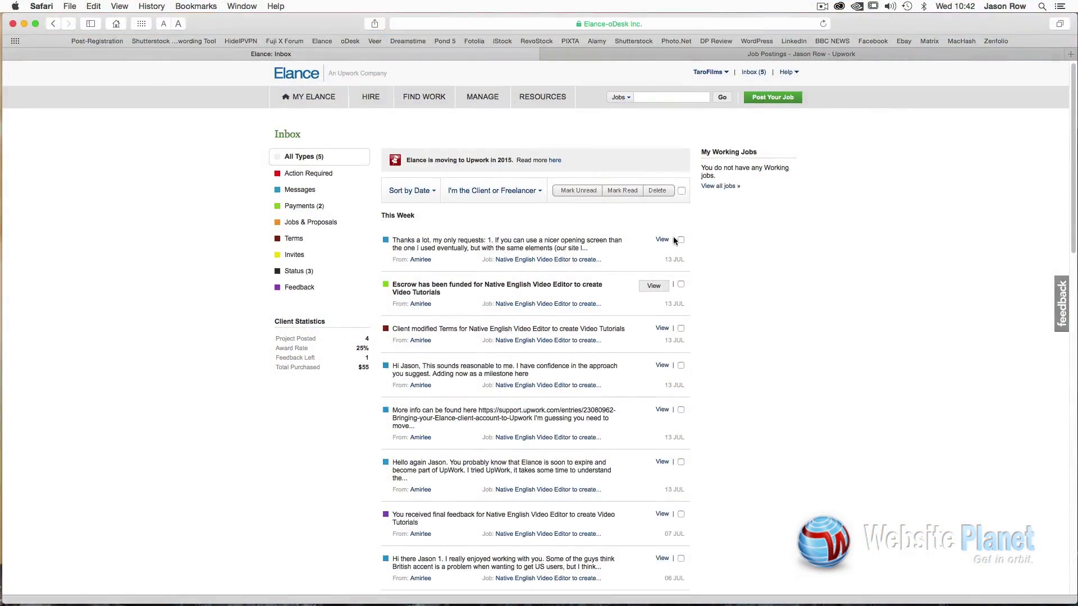
# From the home page, switch to the freelancer side and browse Creative Writing jobs
pyautogui.scroll(-3)
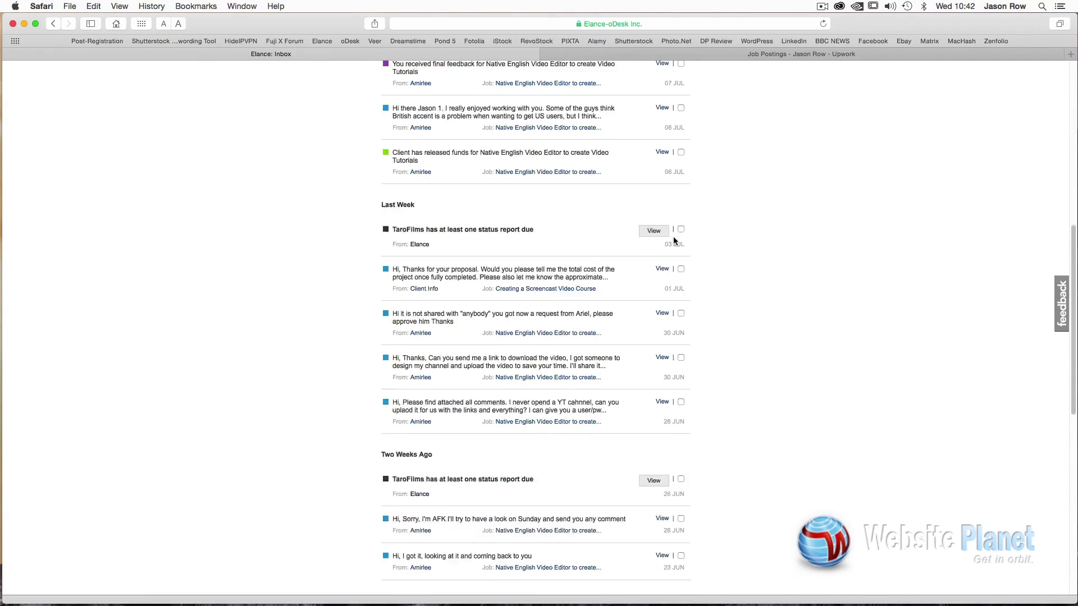
pyautogui.scroll(-3)
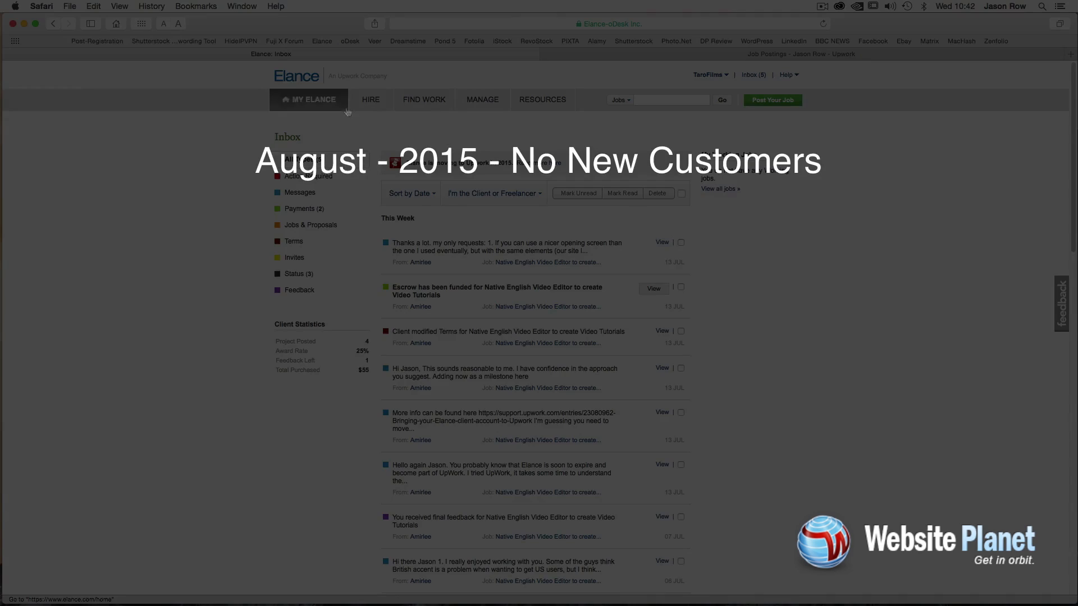
pyautogui.click(423, 100)
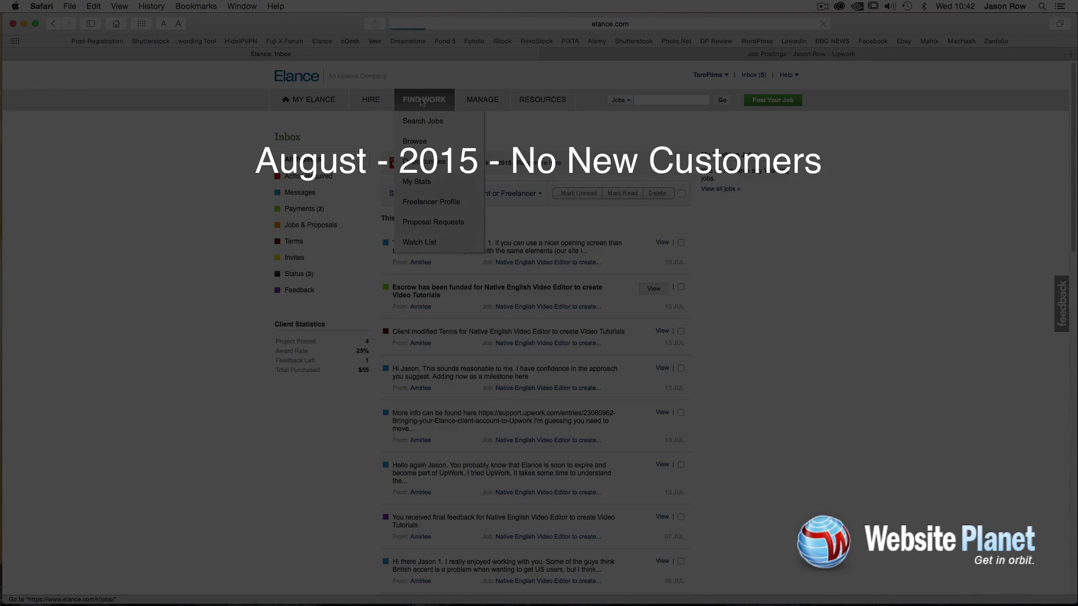
pyautogui.moveTo(405, 210)
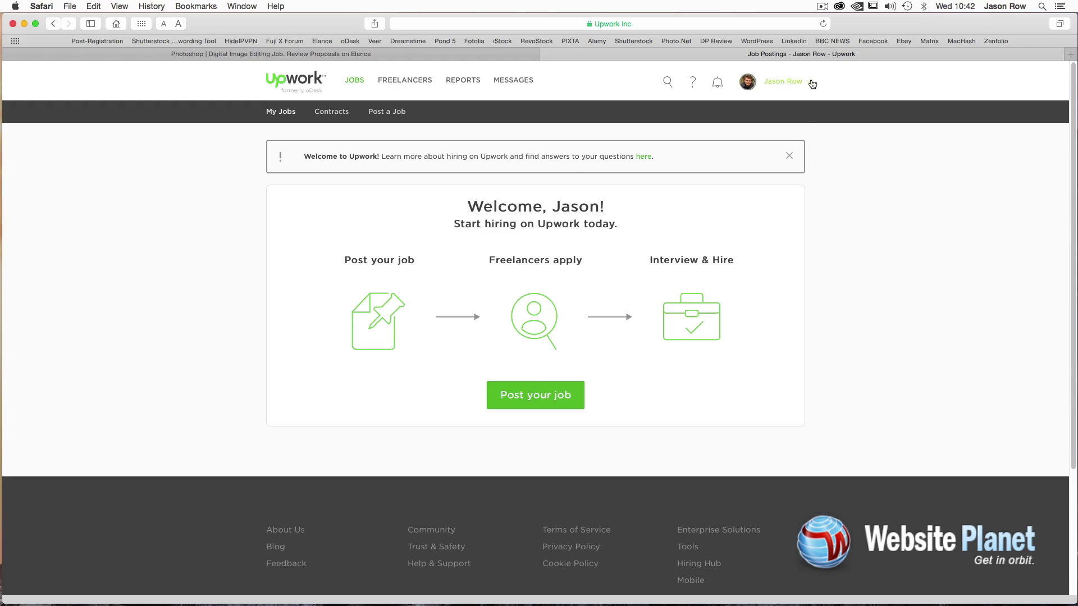
pyautogui.click(782, 81)
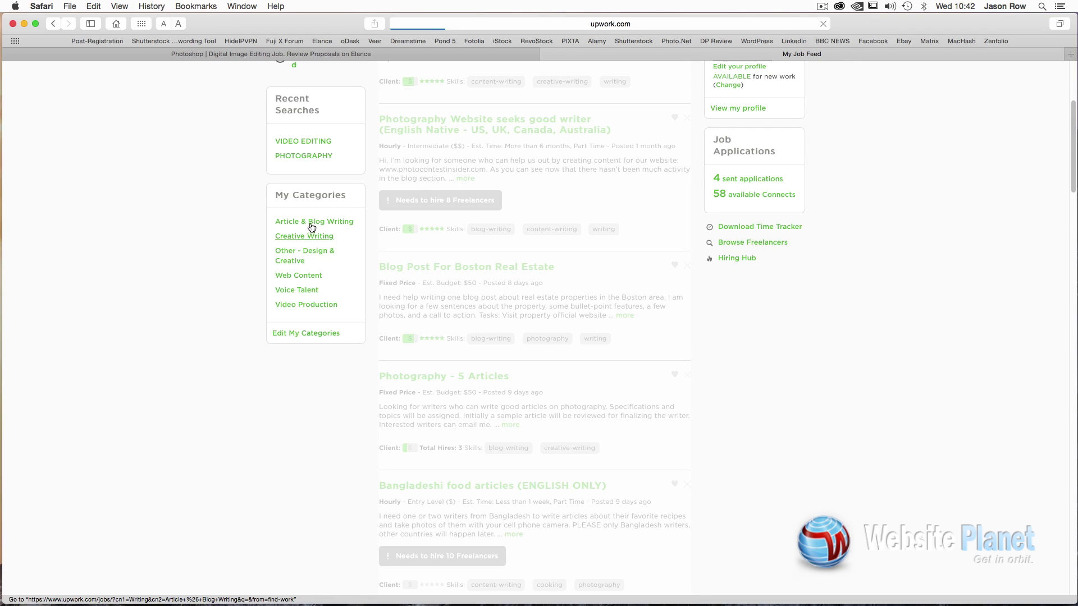
pyautogui.click(304, 236)
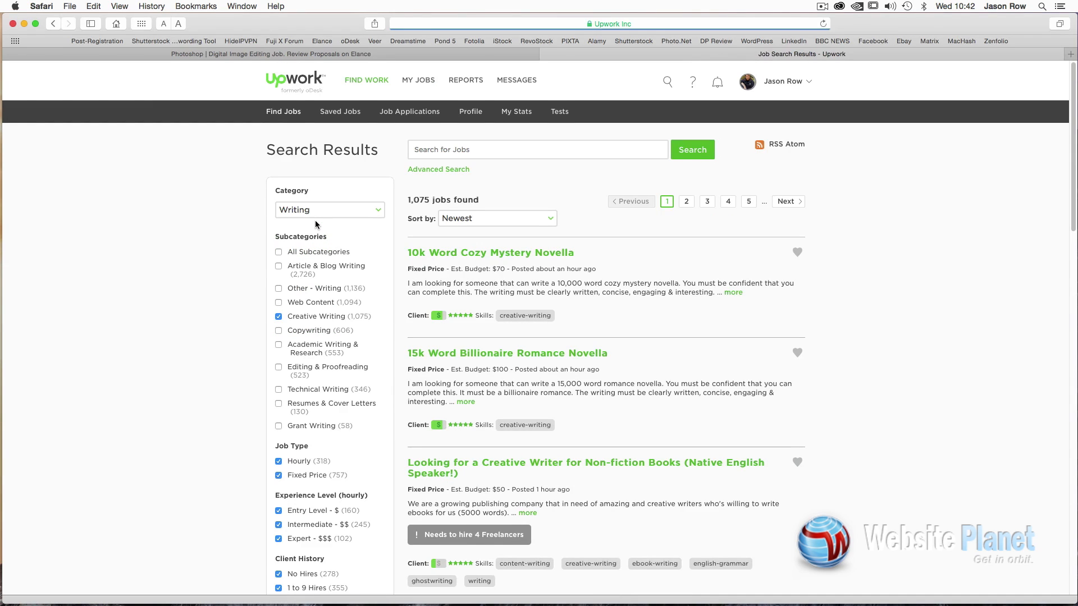
pyautogui.scroll(-3)
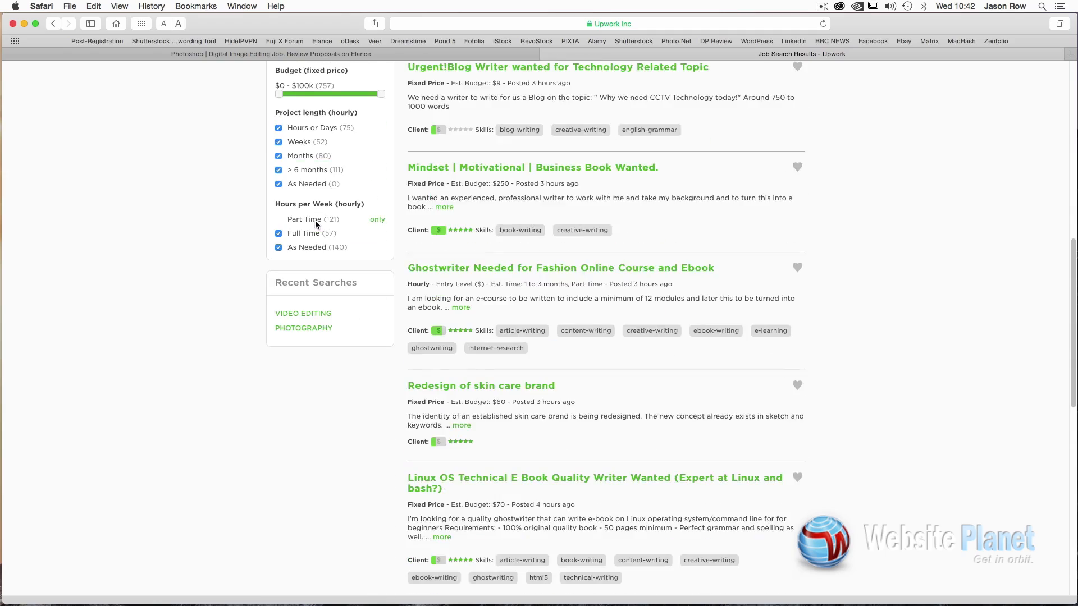
pyautogui.scroll(-3)
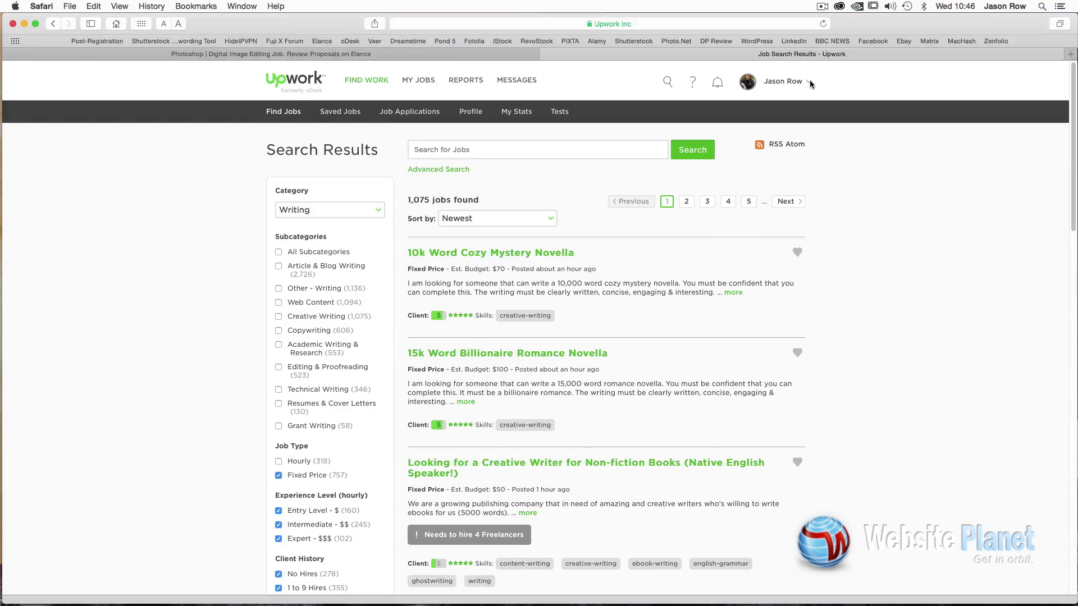
# Switch back to the client account and browse freelancers by category
pyautogui.click(782, 81)
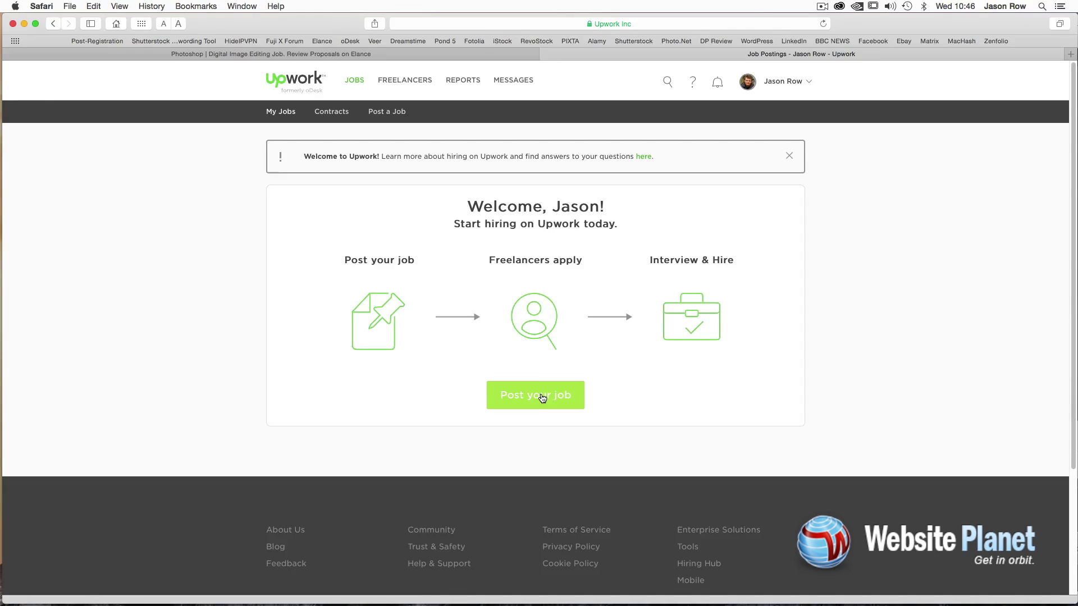
pyautogui.click(783, 81)
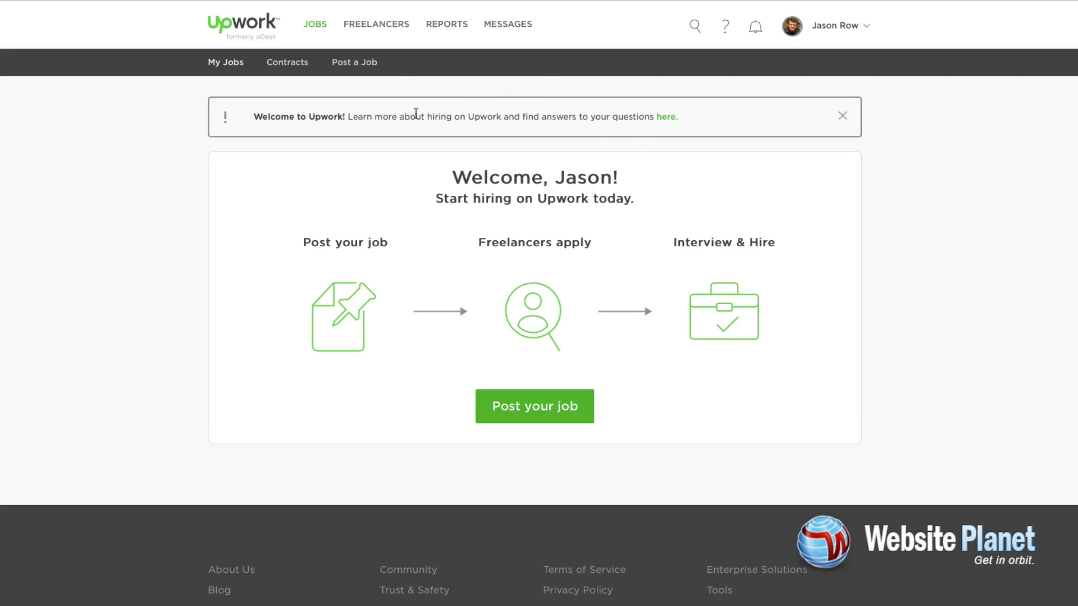
pyautogui.moveTo(376, 24)
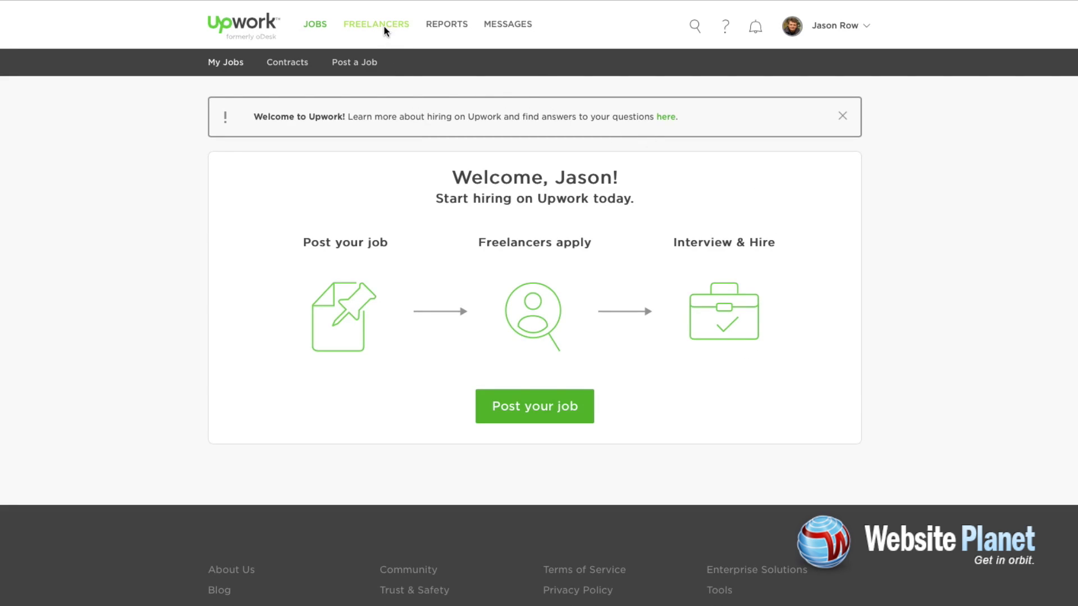
pyautogui.click(376, 23)
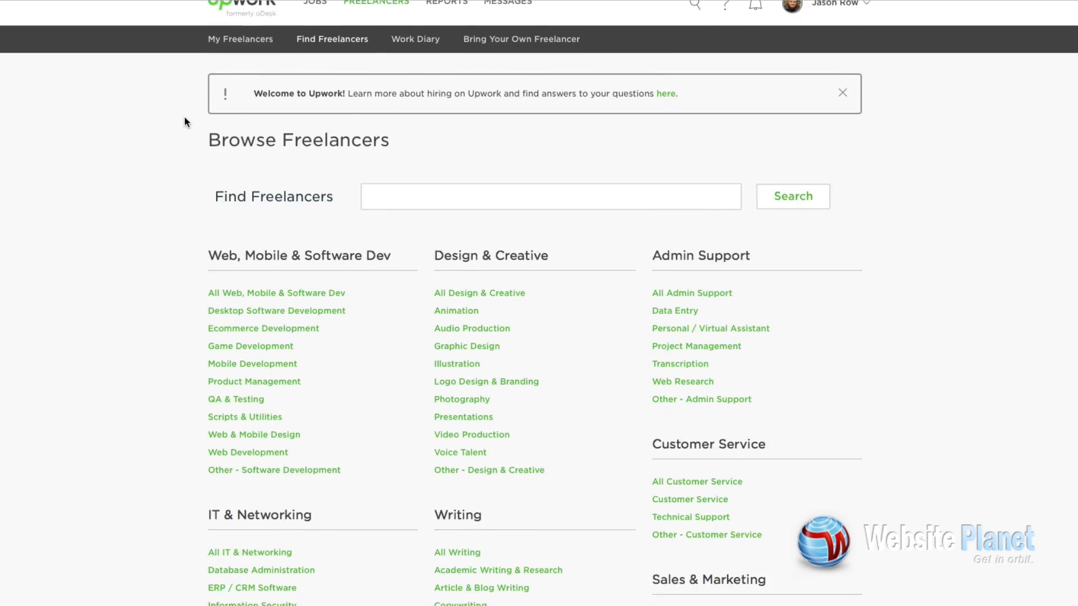
pyautogui.scroll(-3)
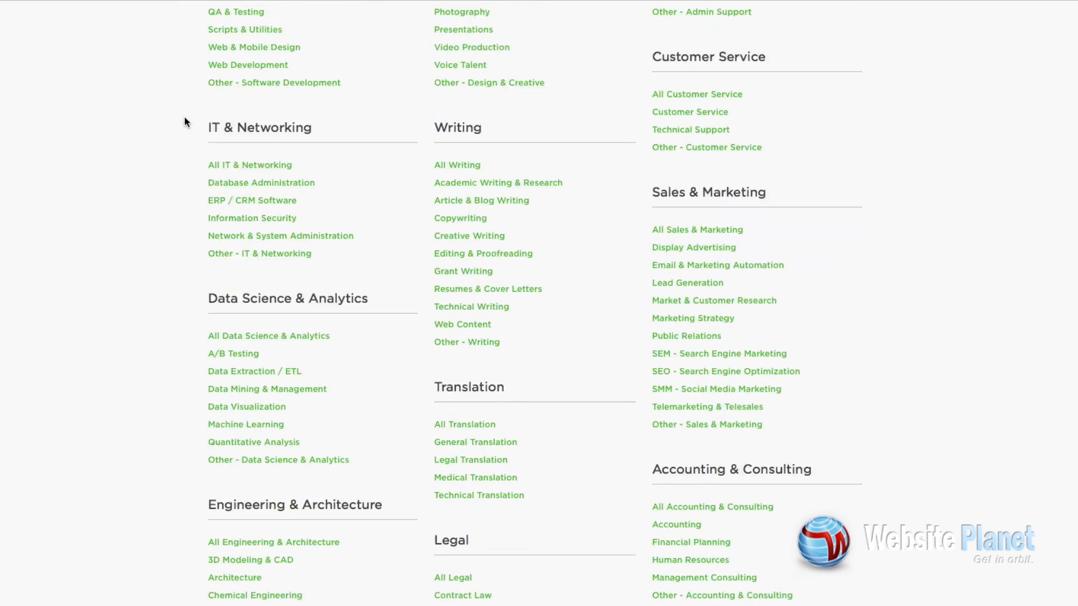
pyautogui.scroll(-3)
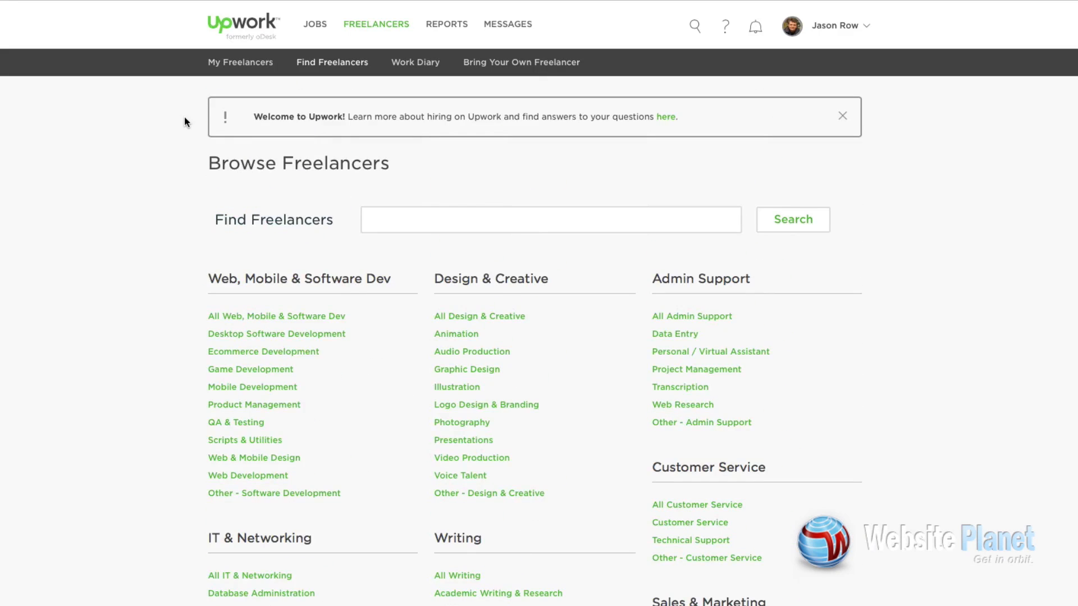
pyautogui.moveTo(265, 31)
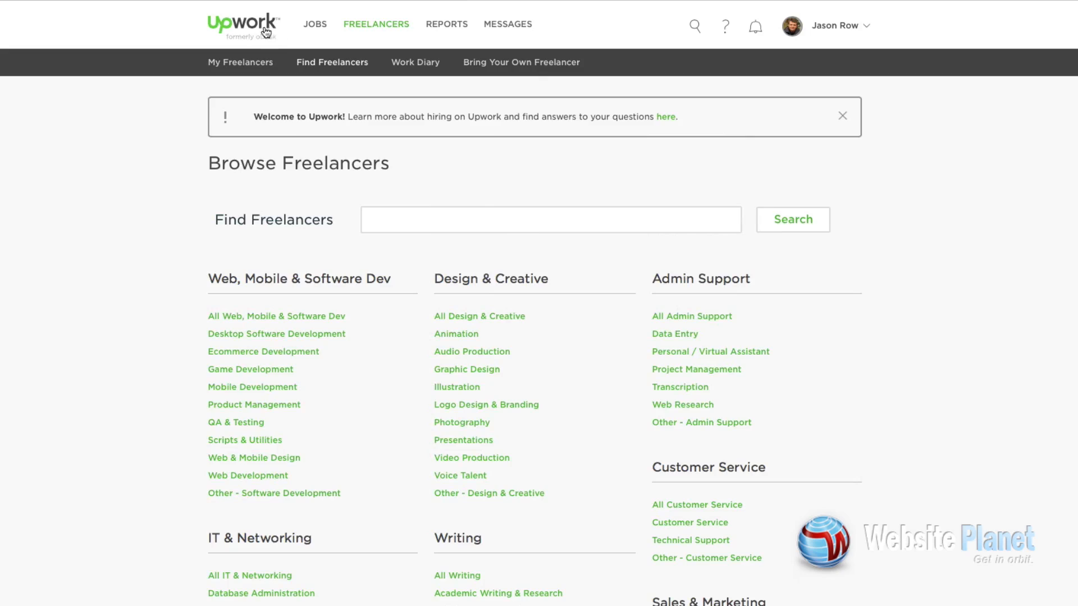
pyautogui.moveTo(243, 143)
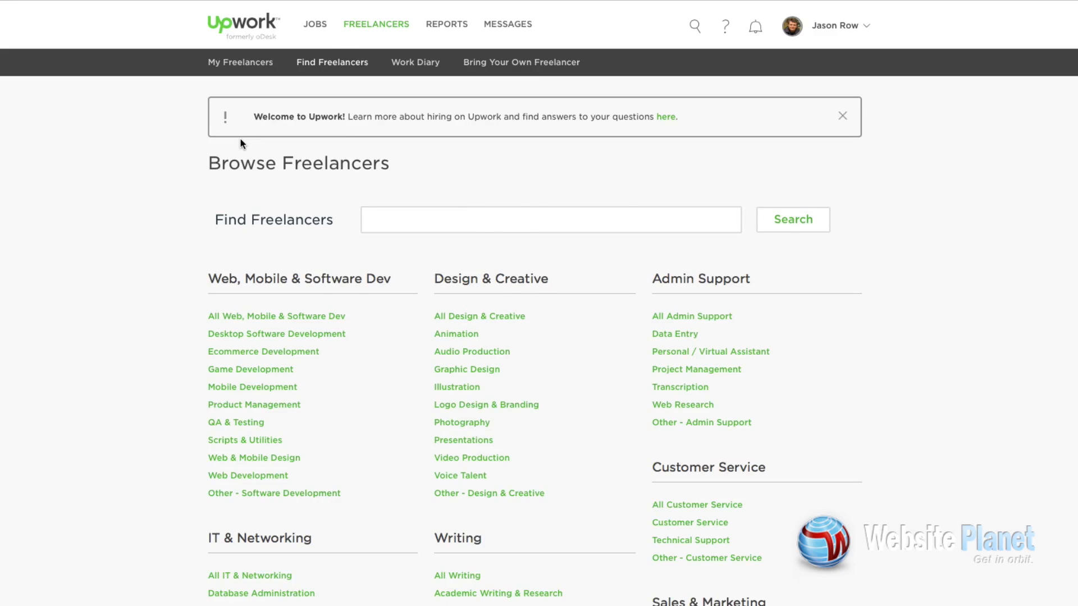
# View the weekly spending summary in Reports, then the empty Contracts list under Jobs
pyautogui.click(314, 23)
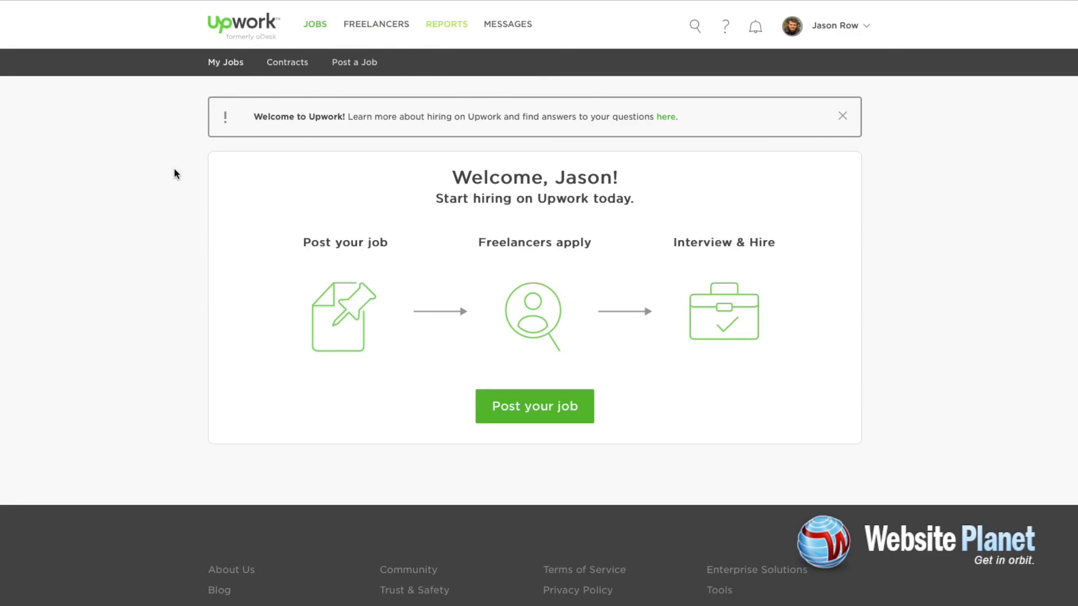
pyautogui.click(445, 23)
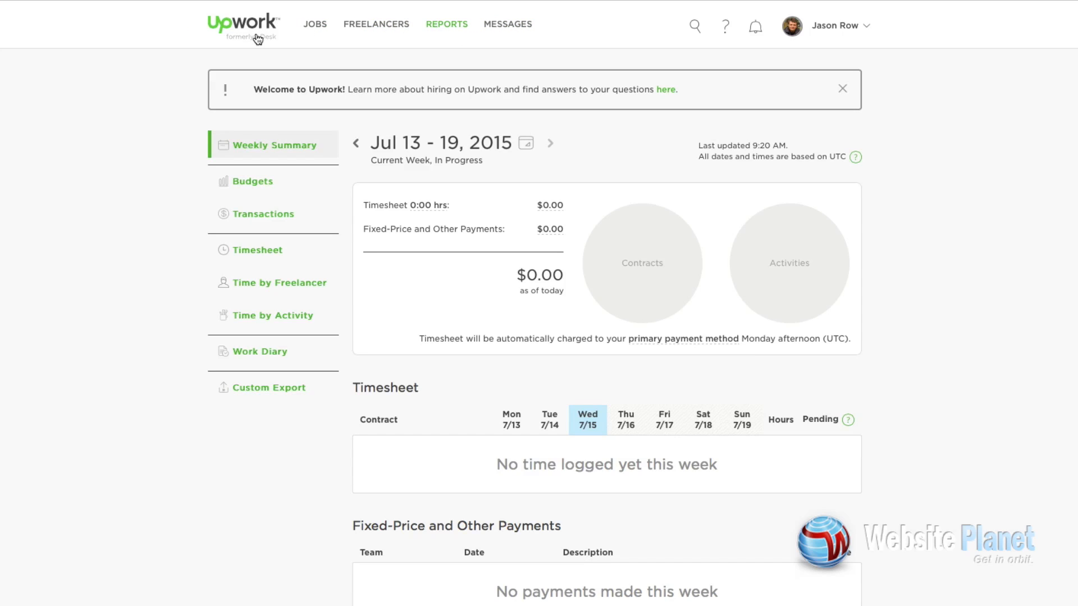
pyautogui.moveTo(257, 35)
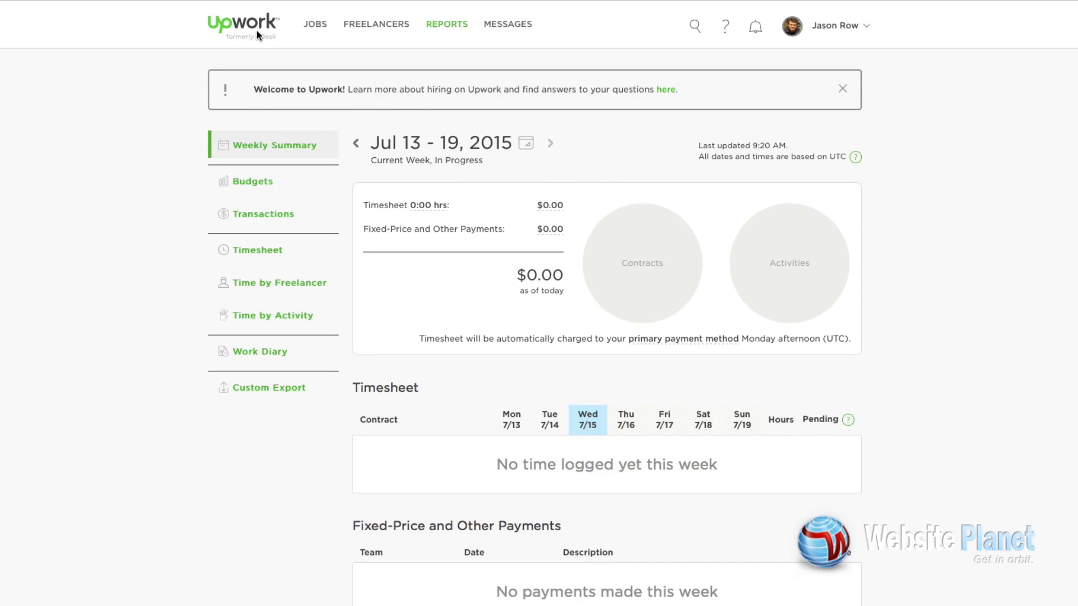
pyautogui.click(314, 23)
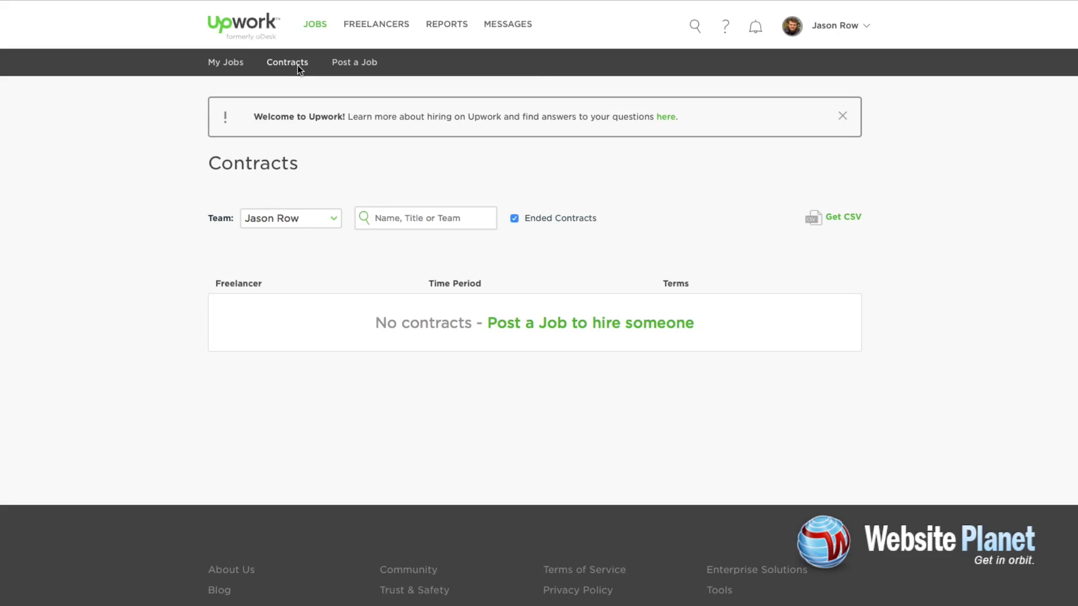
pyautogui.scroll(-3)
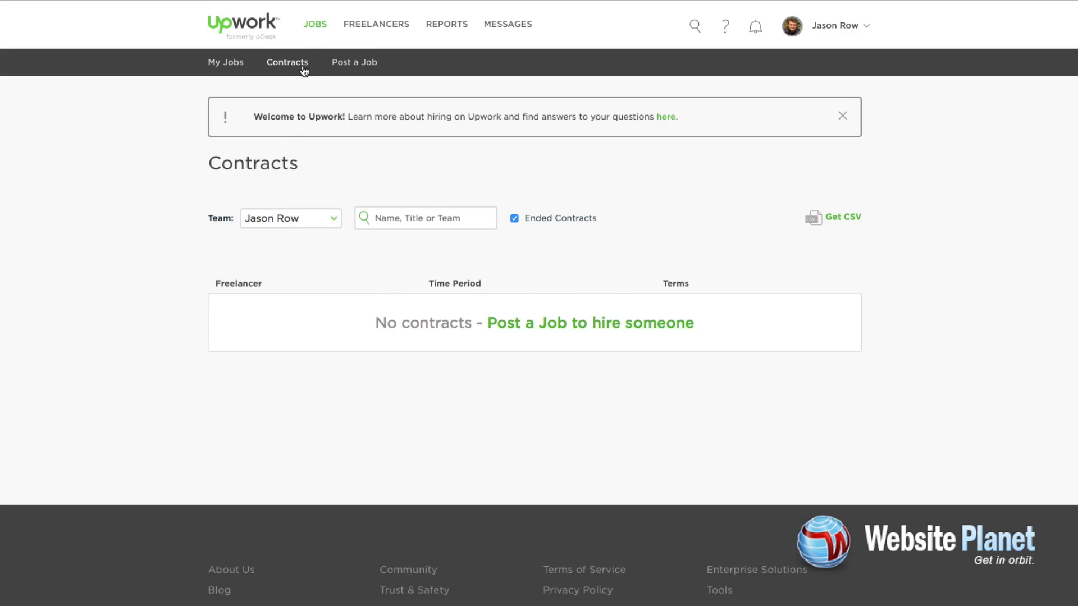
pyautogui.click(376, 24)
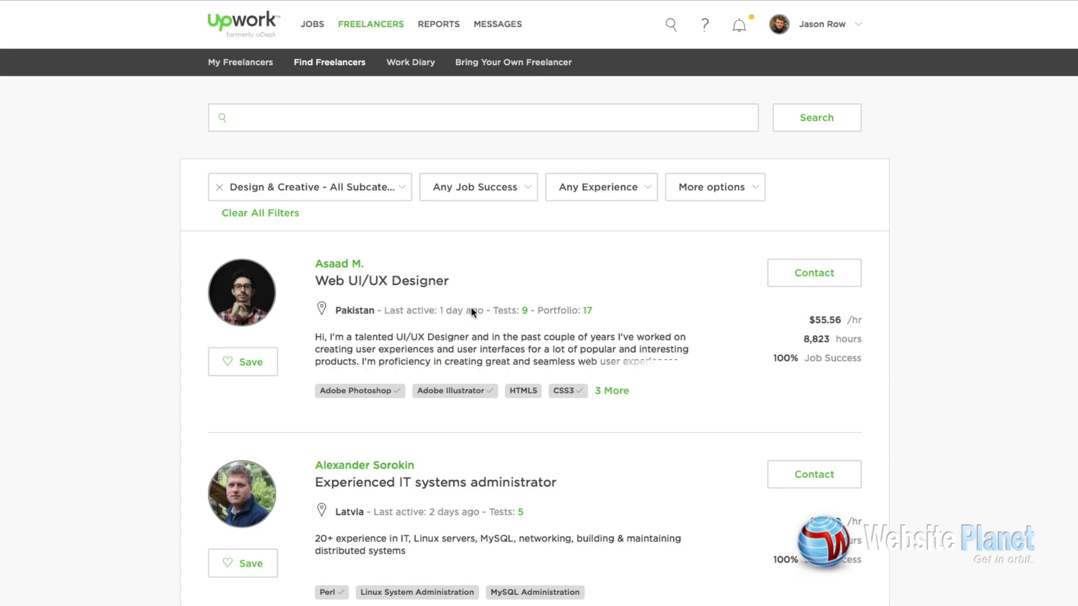
# Scroll through the Design & Creative freelancer results down to the Browse Freelancers directory
pyautogui.scroll(-3)
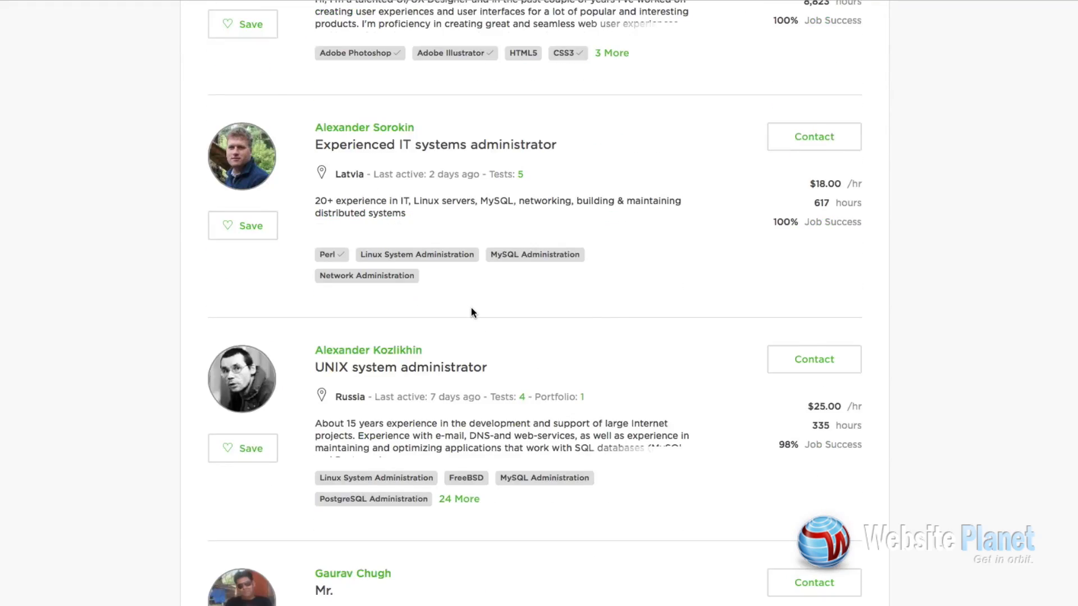
pyautogui.scroll(-3)
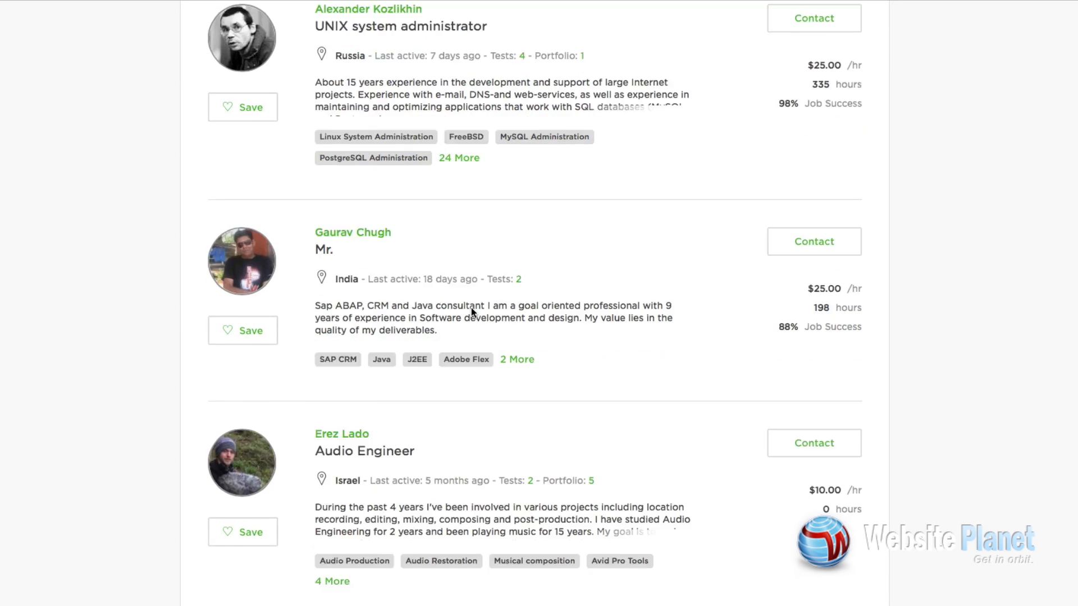
pyautogui.scroll(-3)
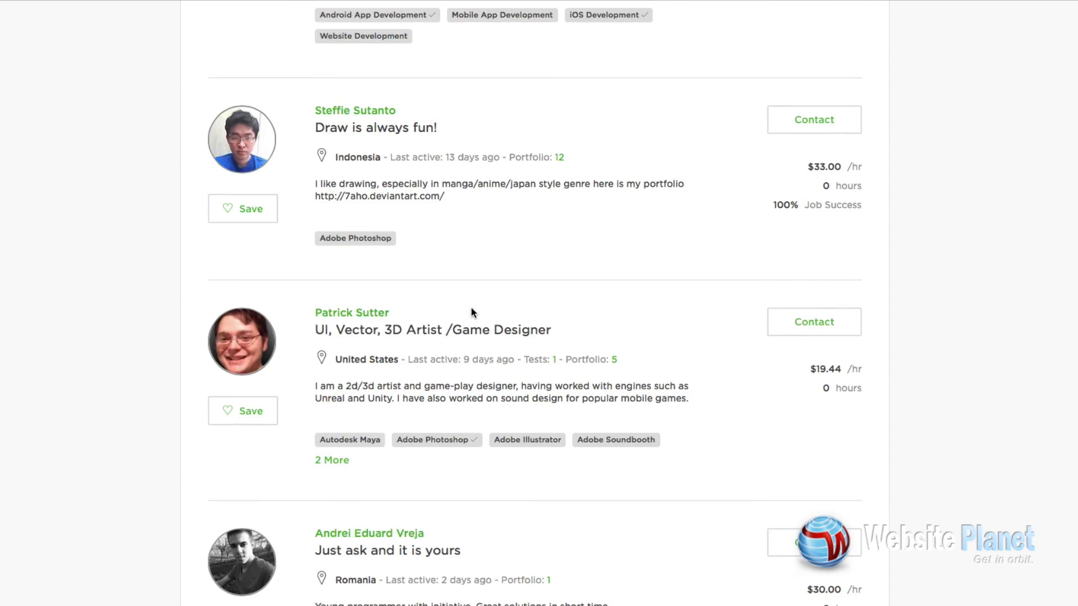
pyautogui.scroll(-3)
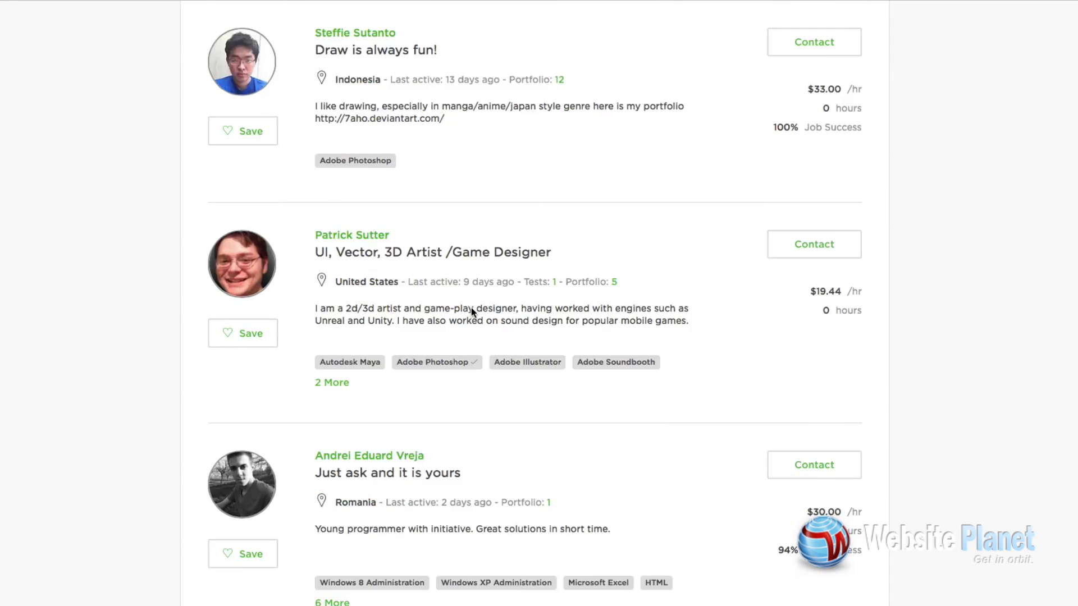
pyautogui.scroll(-3)
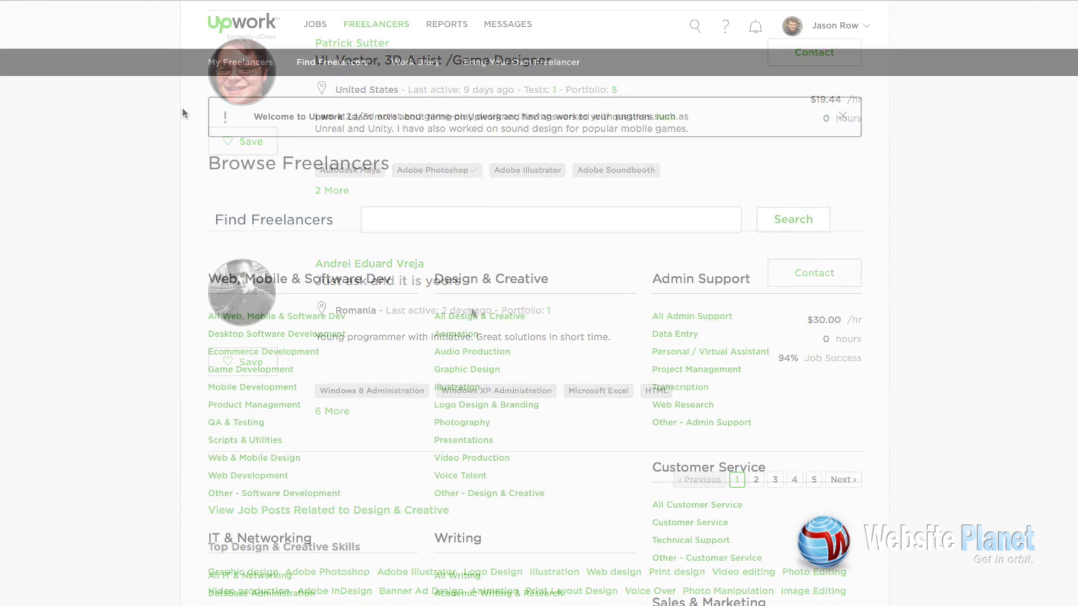
pyautogui.scroll(-3)
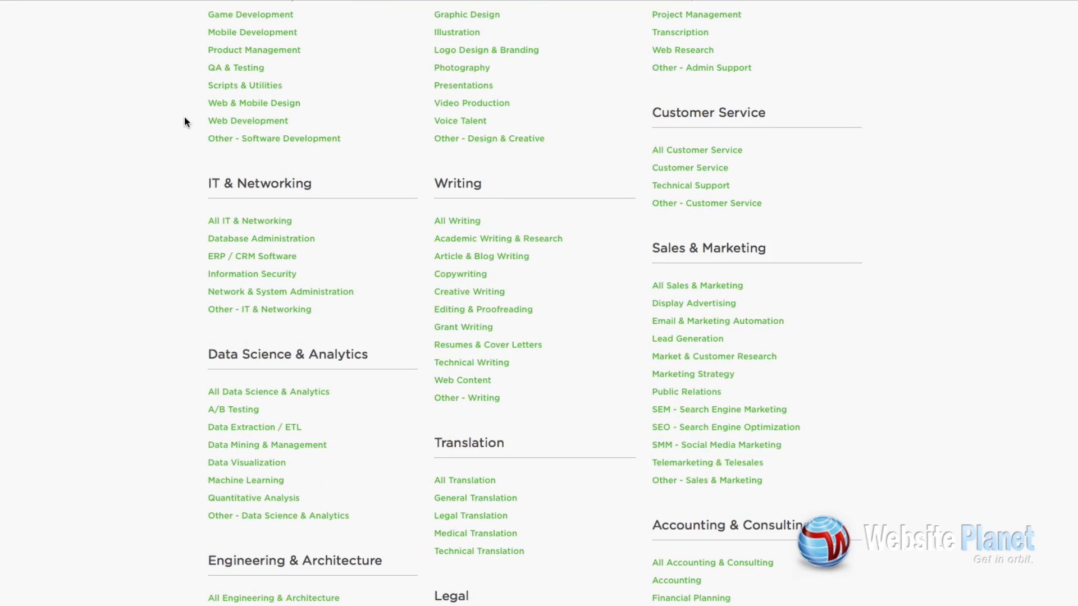
pyautogui.scroll(-3)
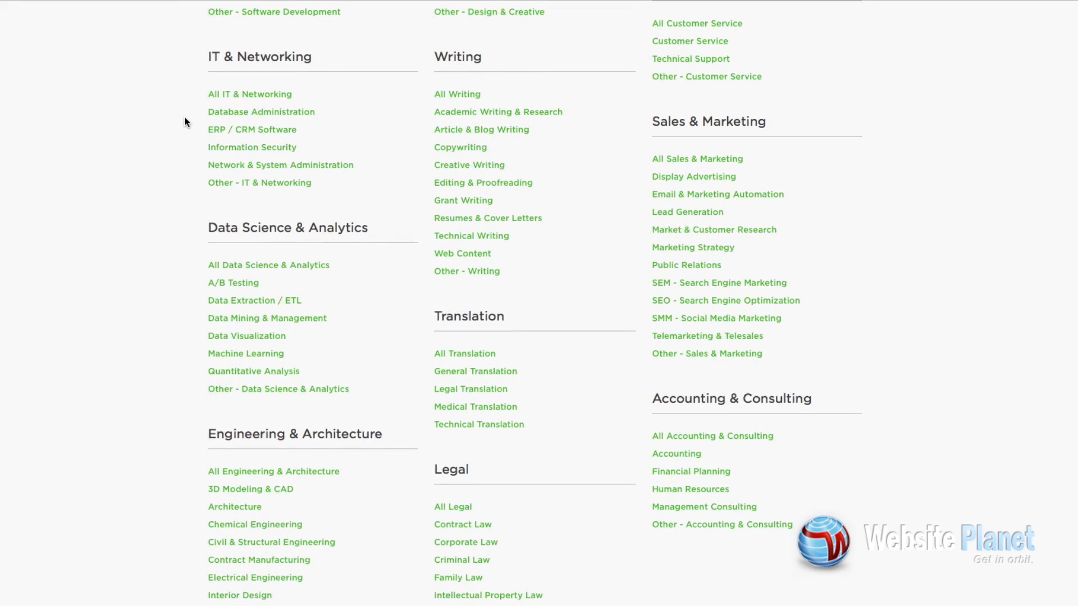
pyautogui.scroll(-3)
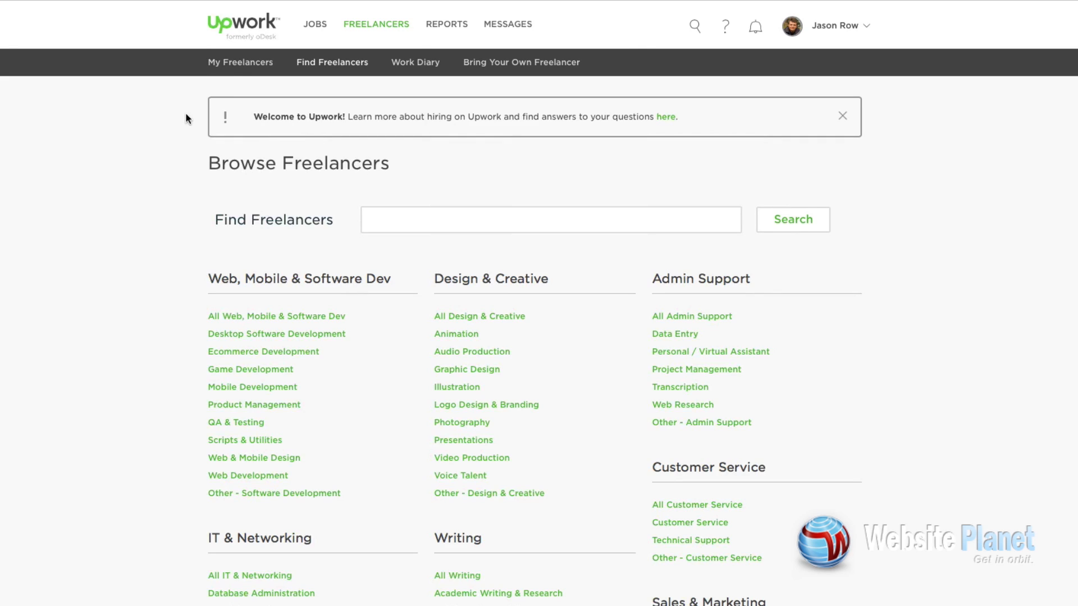
pyautogui.moveTo(242, 143)
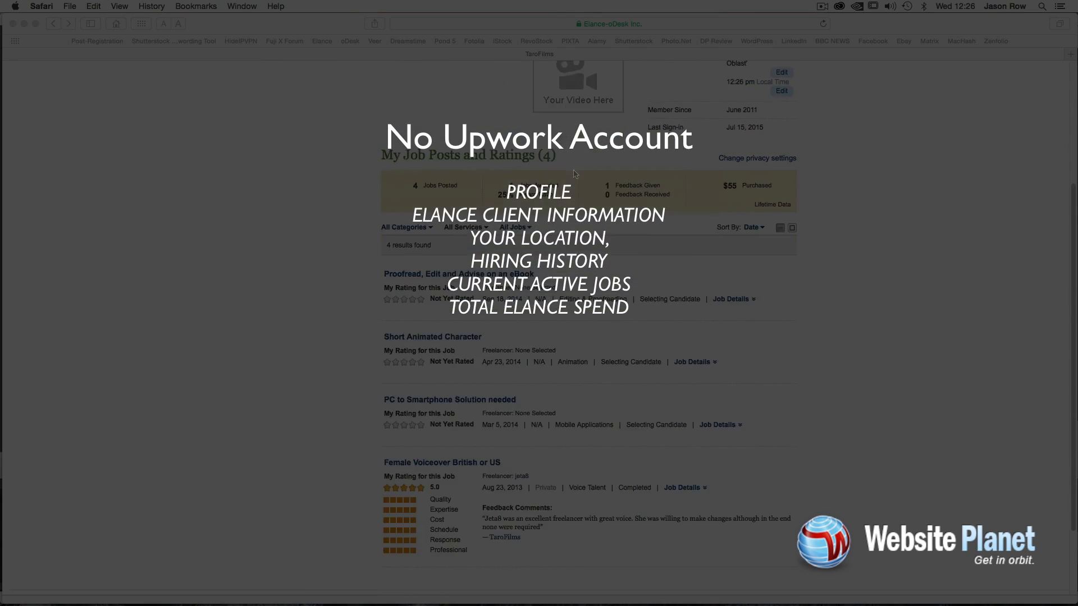
# Open the Female Voiceover British or US job from the job history and review its proposals
pyautogui.scroll(-3)
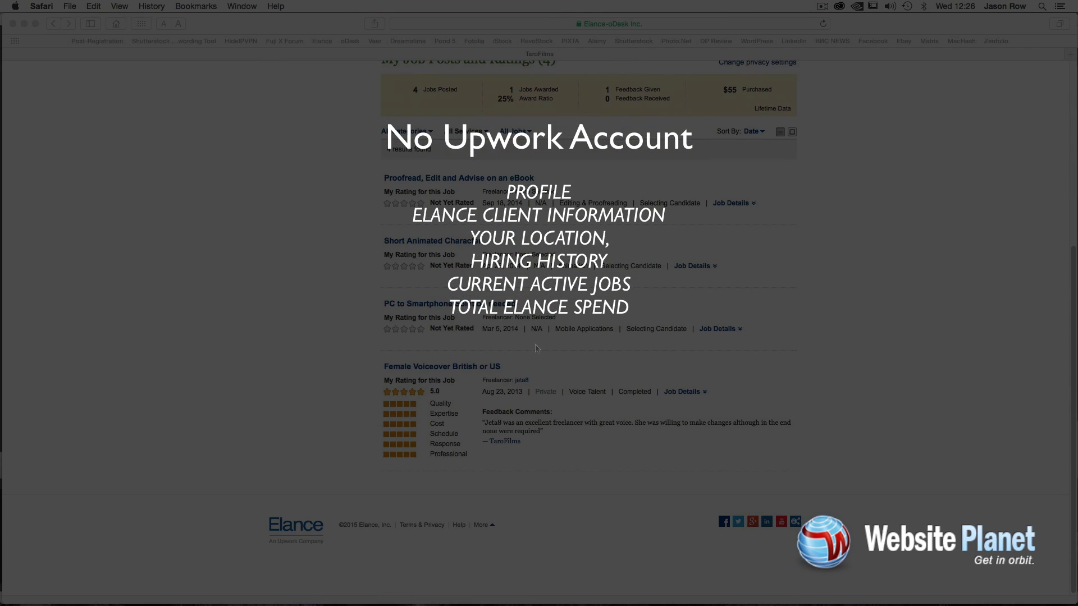
pyautogui.moveTo(442, 366)
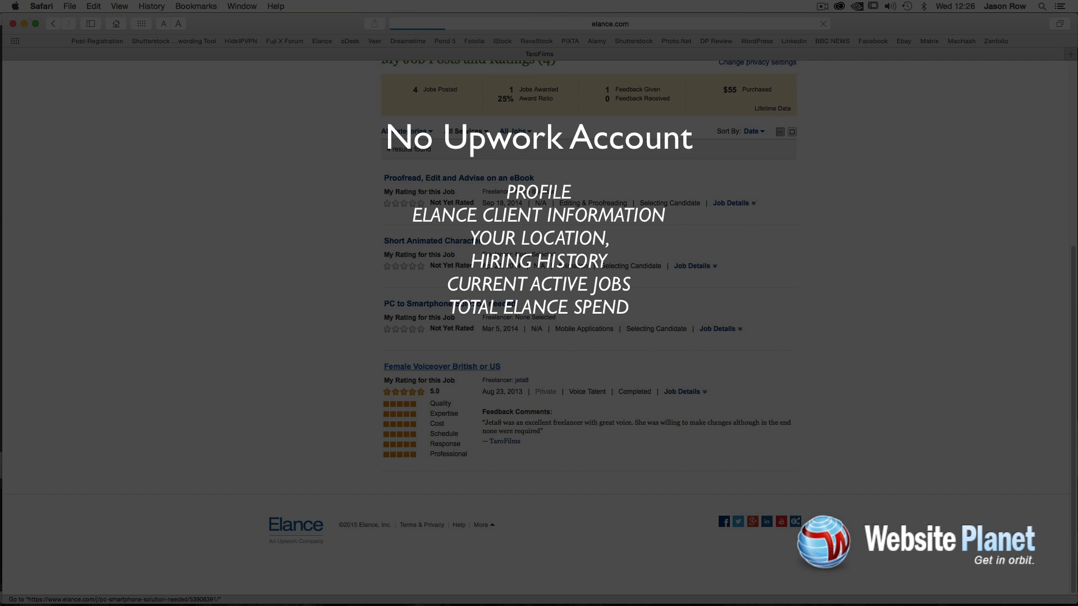
pyautogui.click(441, 366)
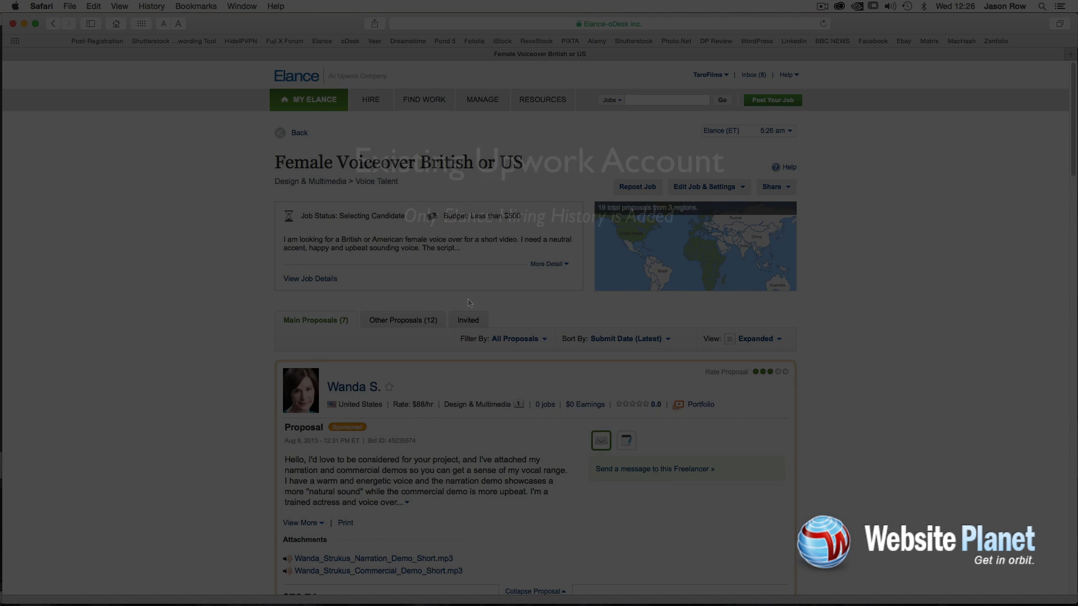
pyautogui.scroll(-3)
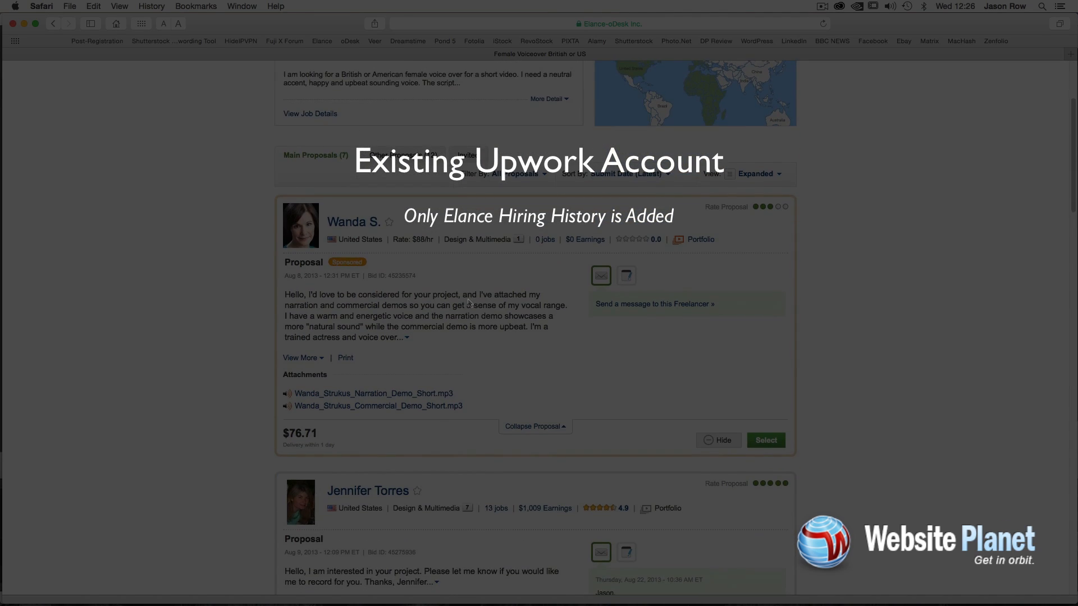
pyautogui.scroll(-3)
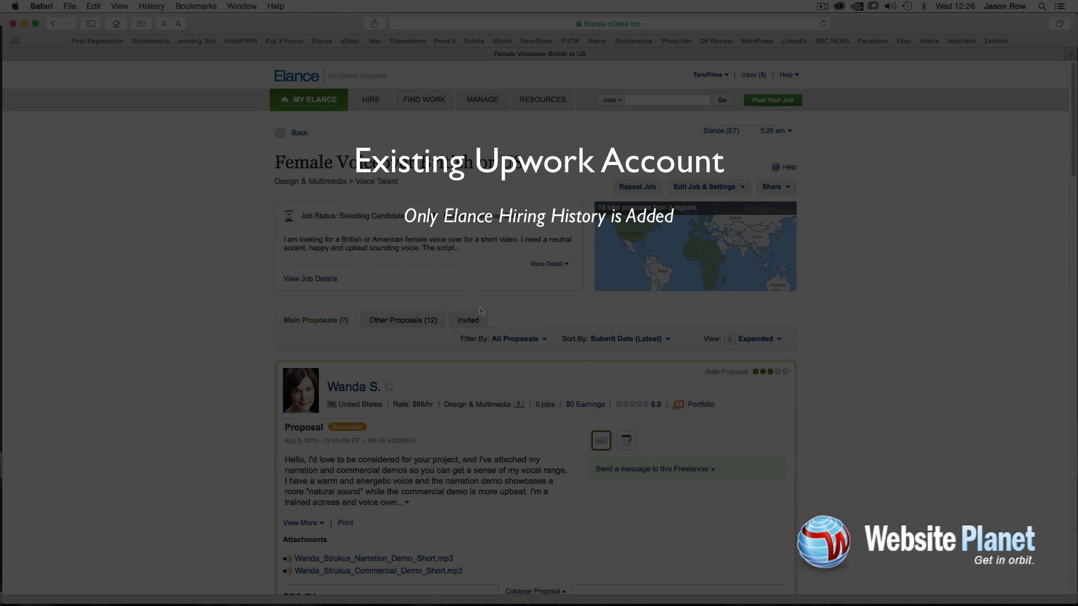
# Review the client profile with its four job posts and ratings, then return via the Hire menu
pyautogui.click(370, 99)
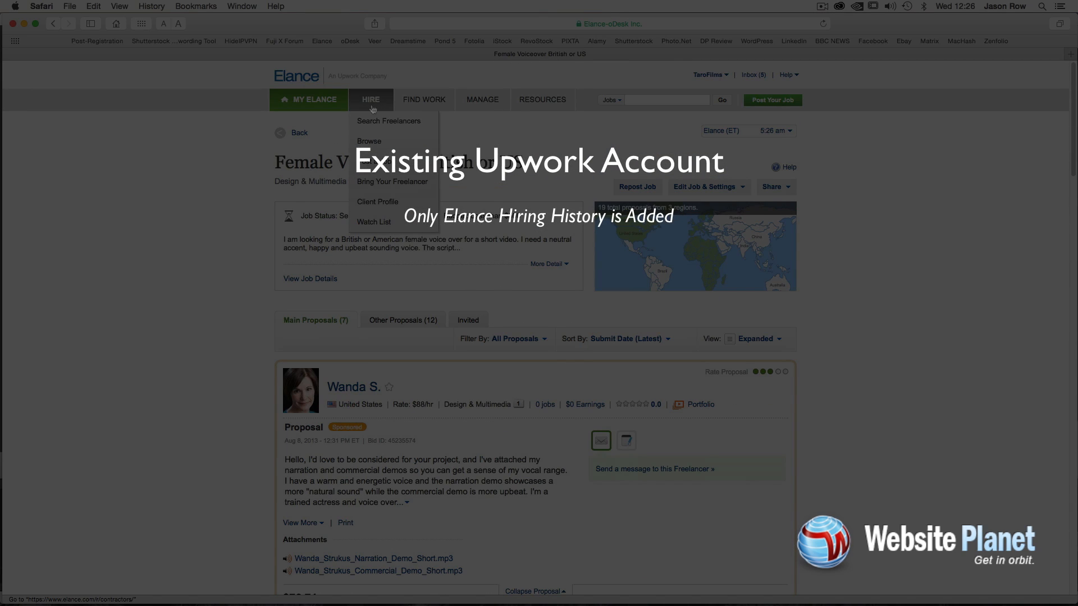
pyautogui.moveTo(392, 182)
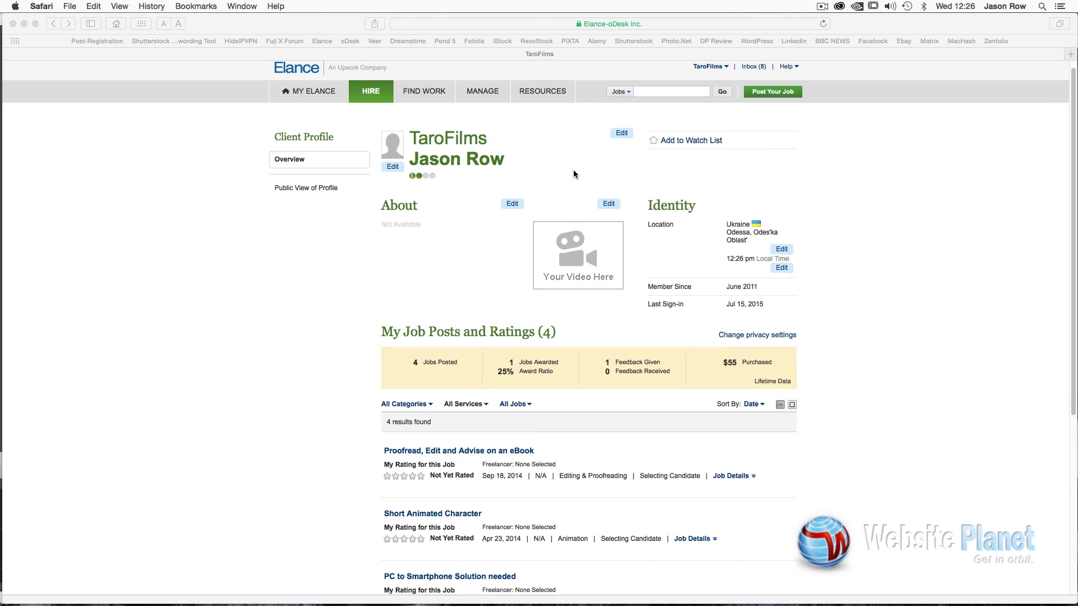
pyautogui.scroll(-3)
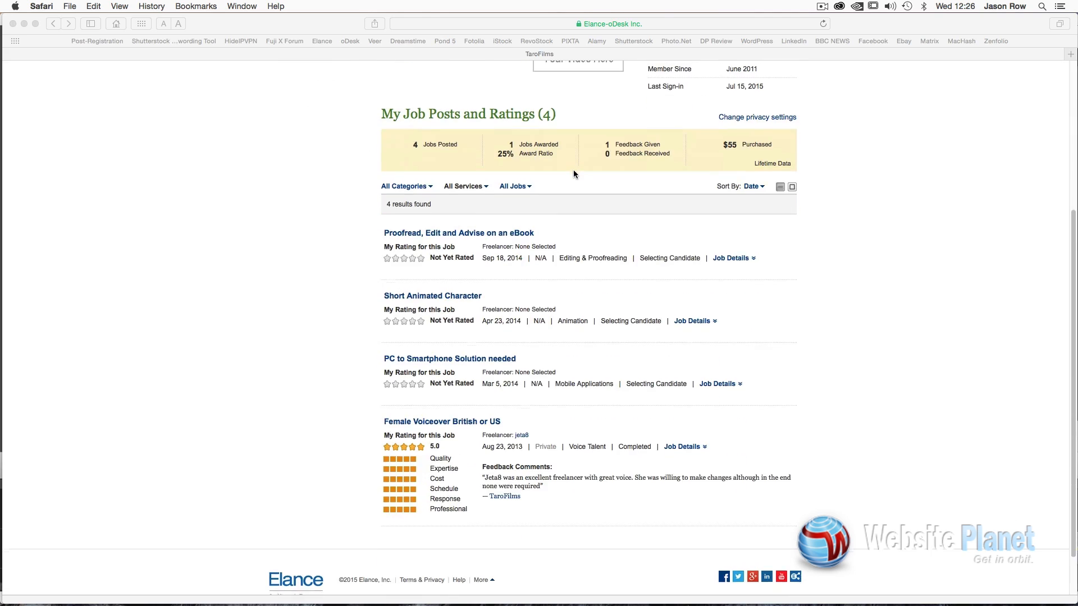
pyautogui.scroll(-3)
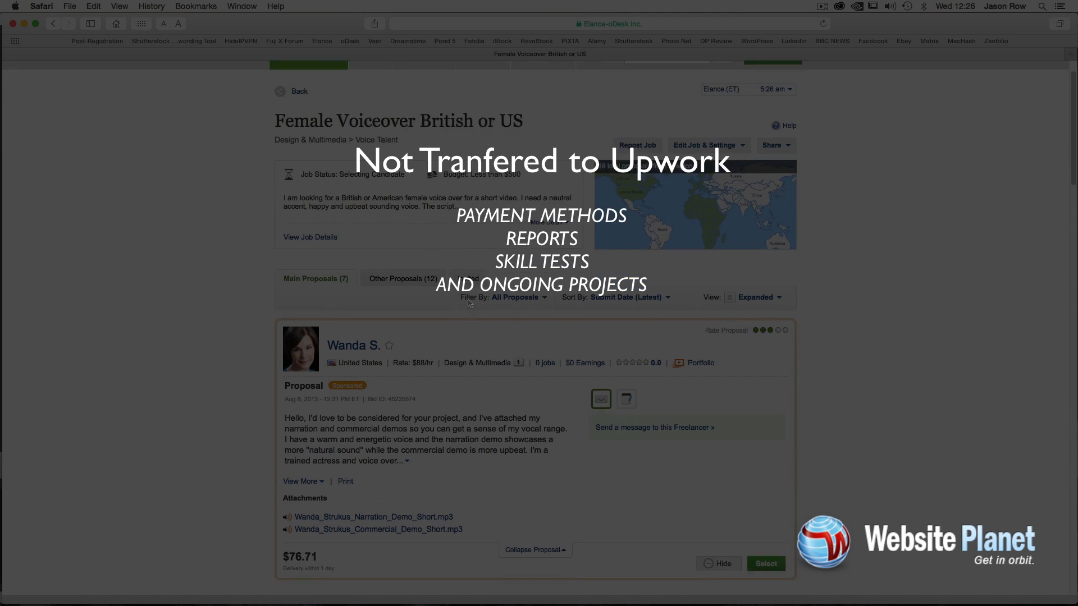
pyautogui.scroll(-3)
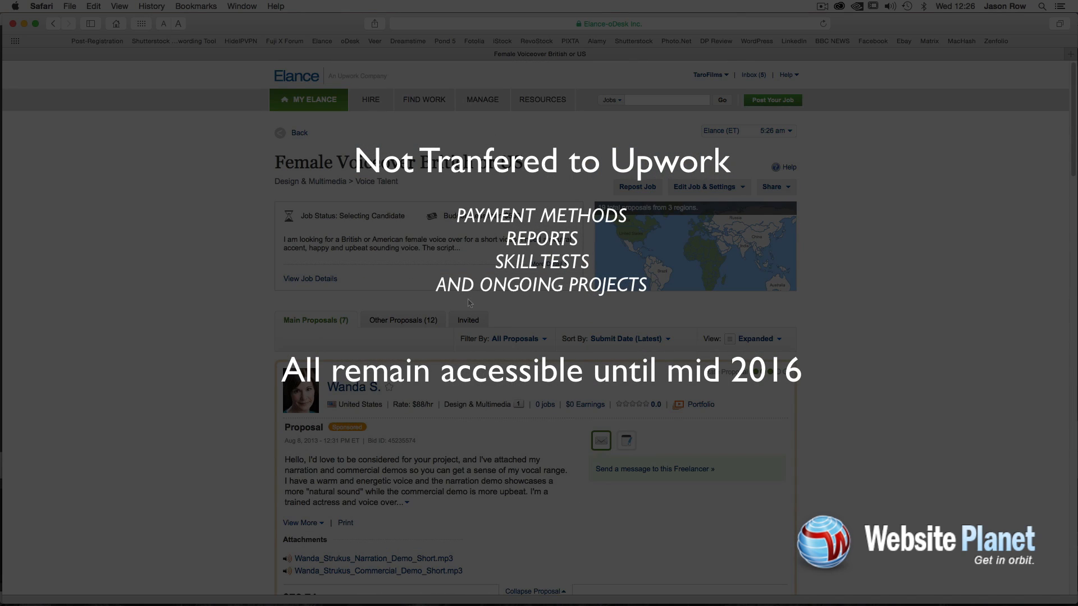
pyautogui.moveTo(496, 313)
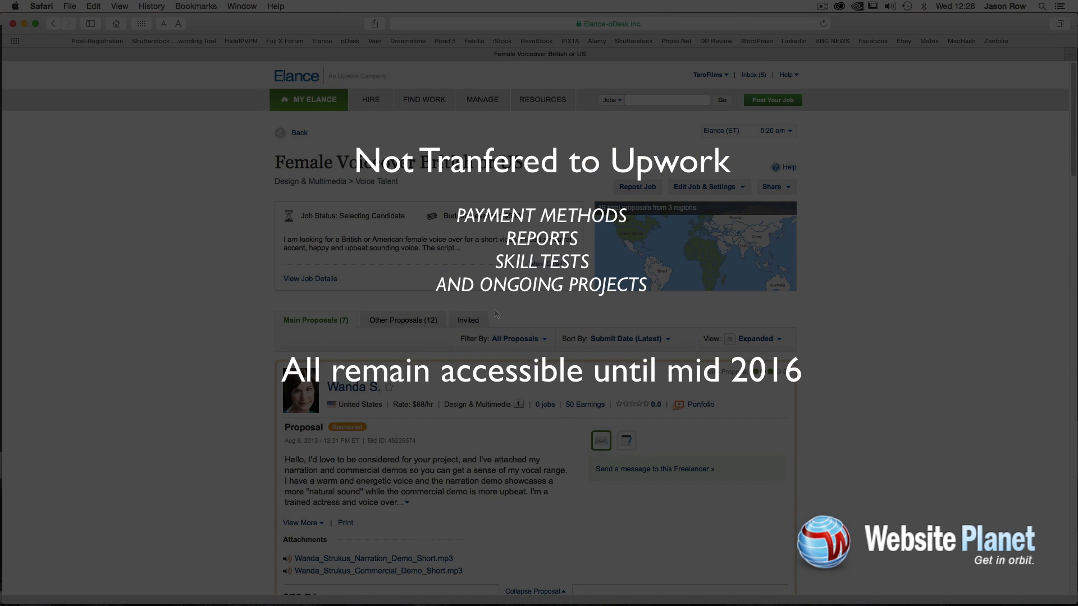
pyautogui.click(371, 100)
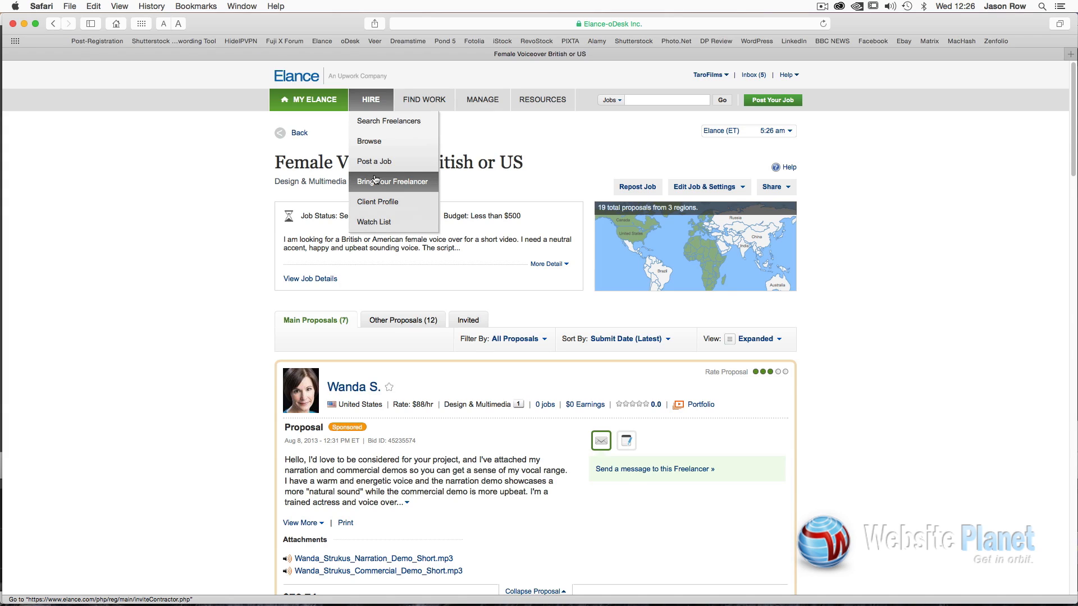
pyautogui.moveTo(375, 180)
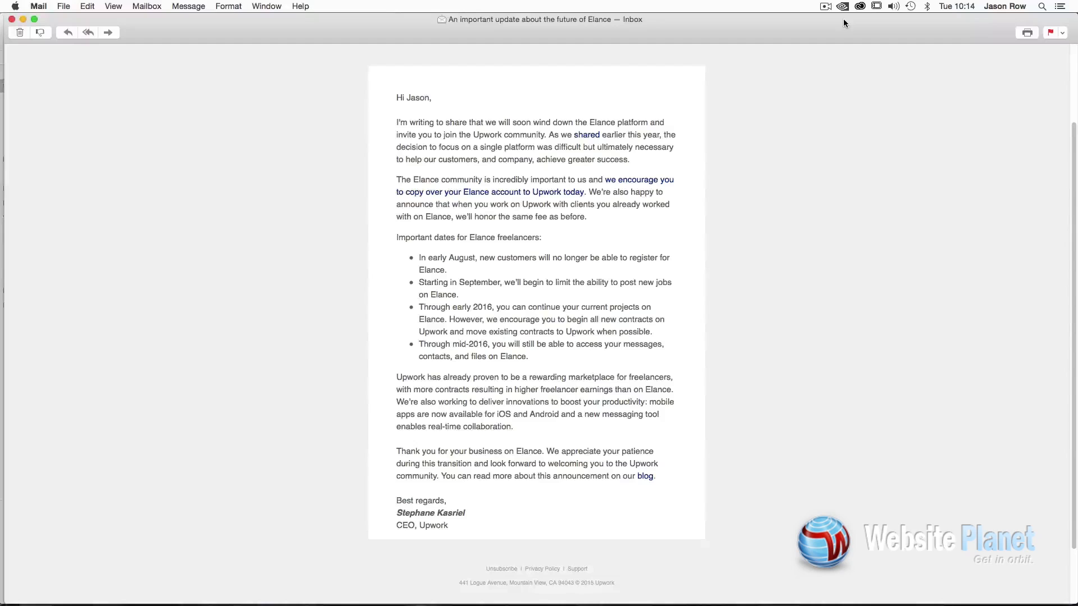
pyautogui.moveTo(282, 158)
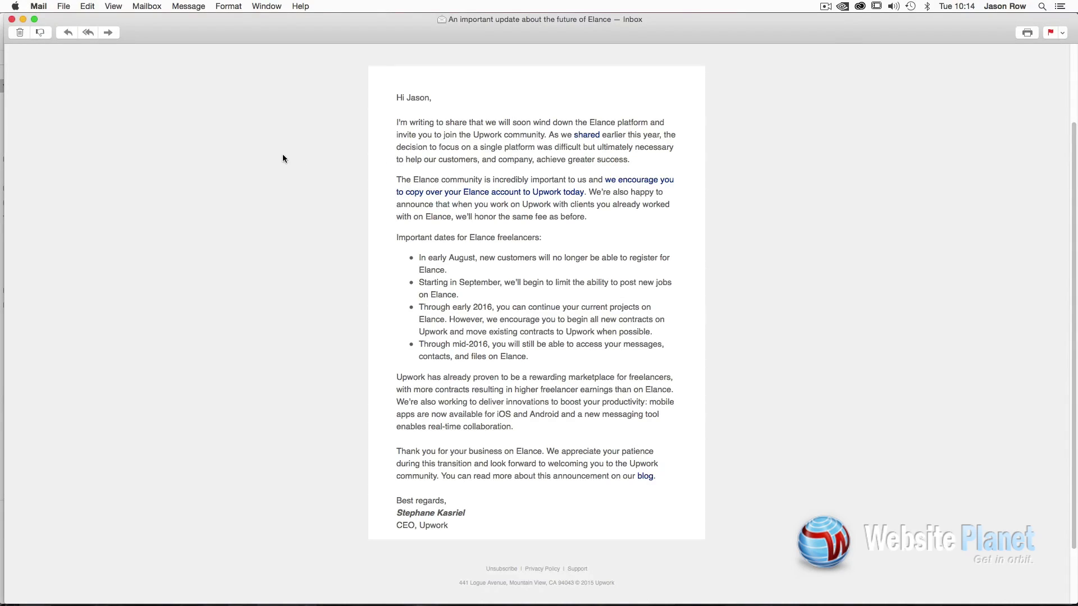
pyautogui.moveTo(413, 274)
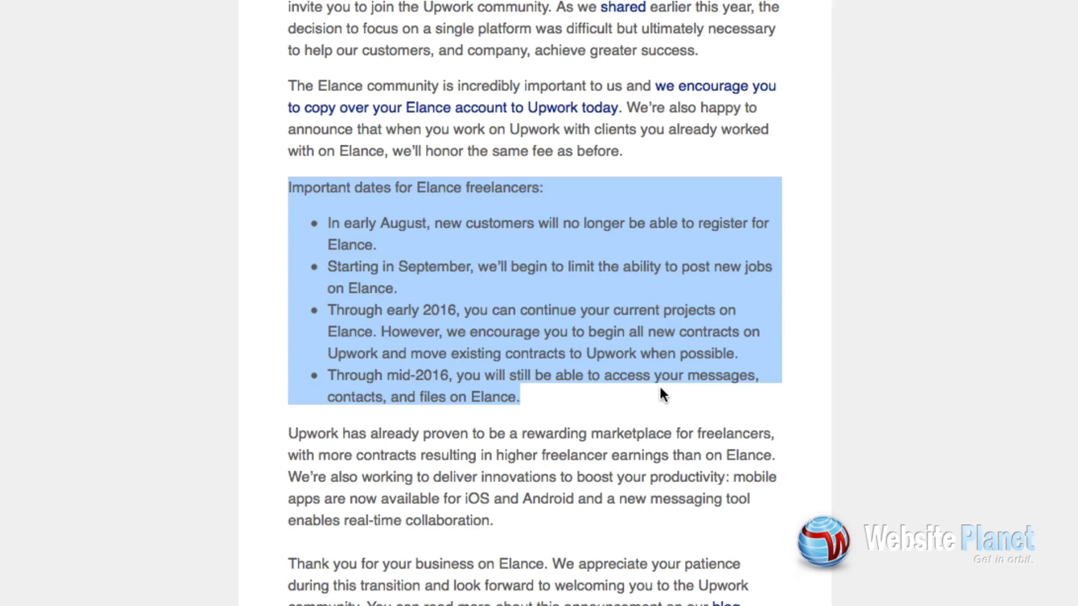
pyautogui.moveTo(699, 169)
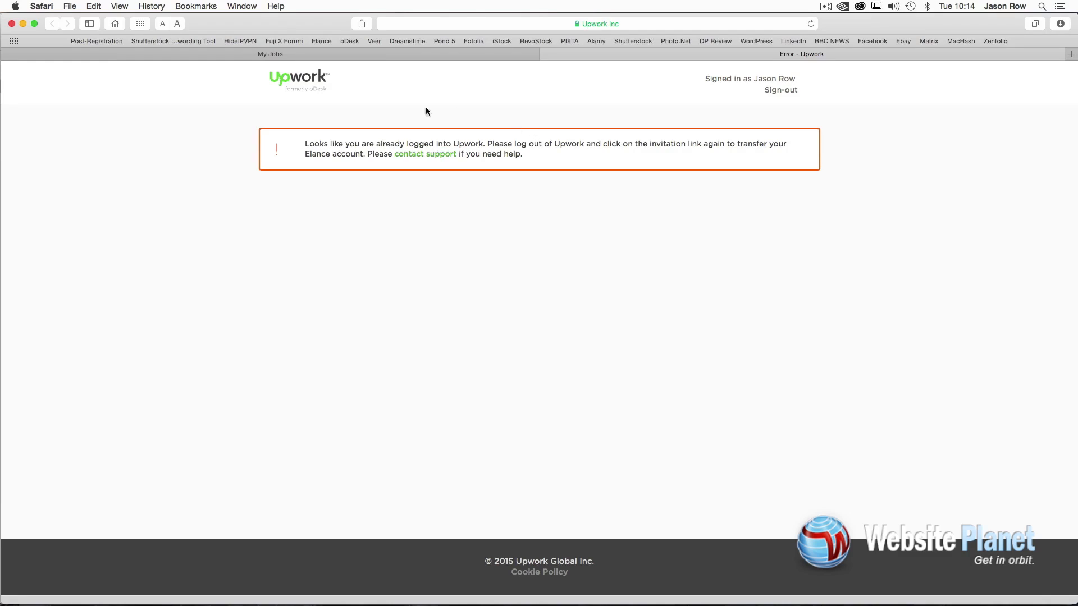
pyautogui.moveTo(626, 144)
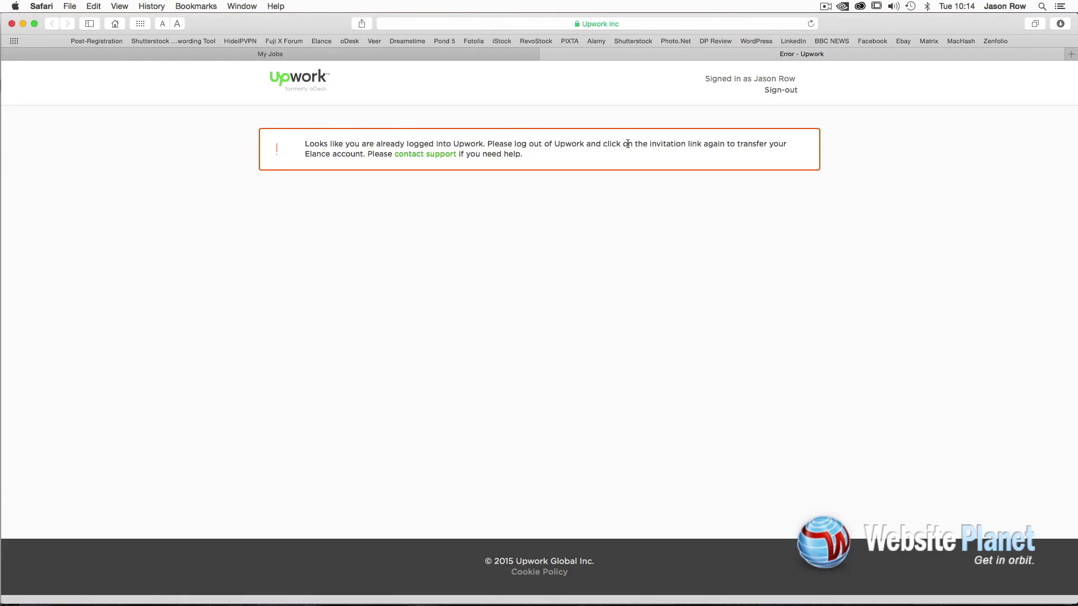
pyautogui.moveTo(782, 90)
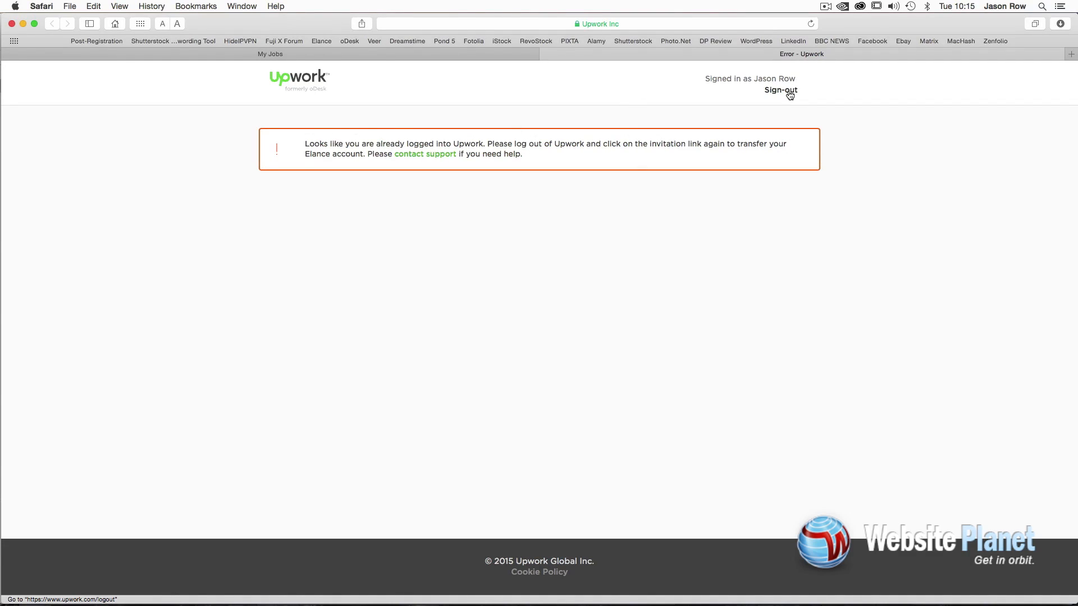
# Sign out of Upwork from the error page and return to the Elance update email in Mail
pyautogui.click(780, 90)
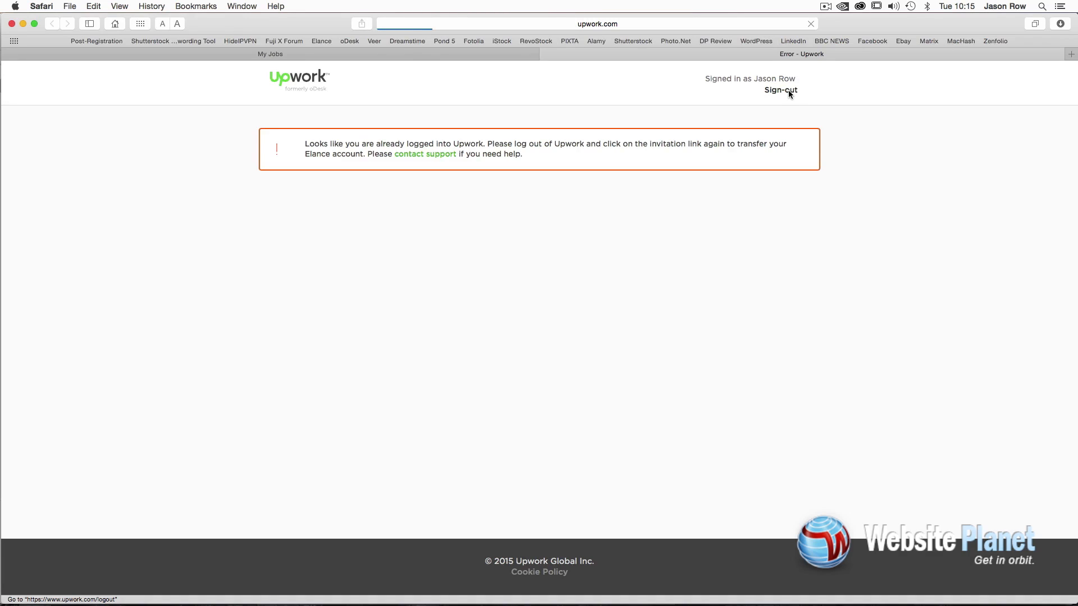
pyautogui.click(780, 90)
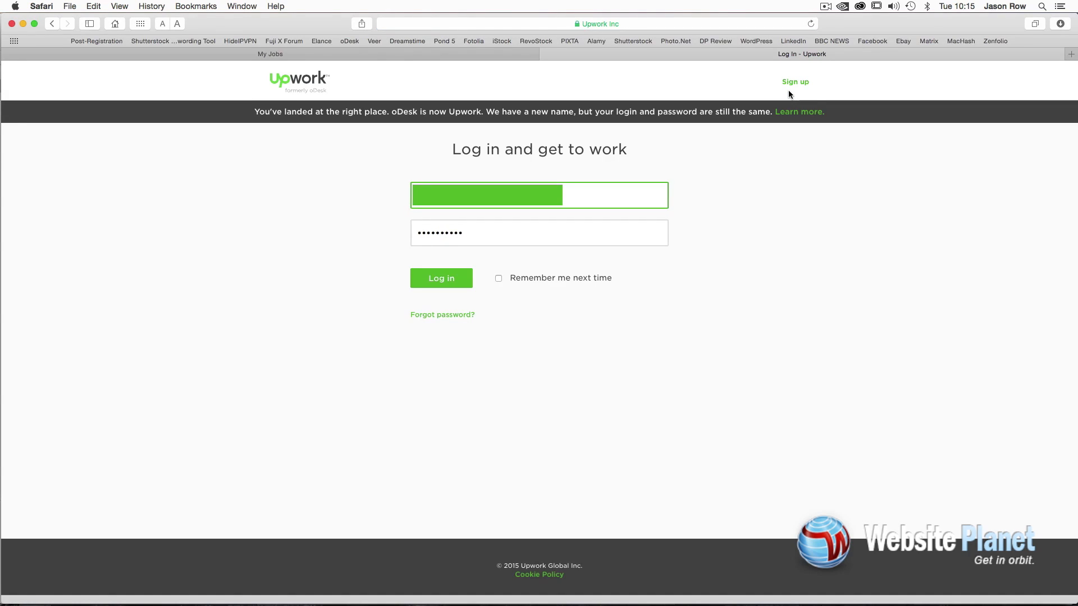
pyautogui.click(164, 585)
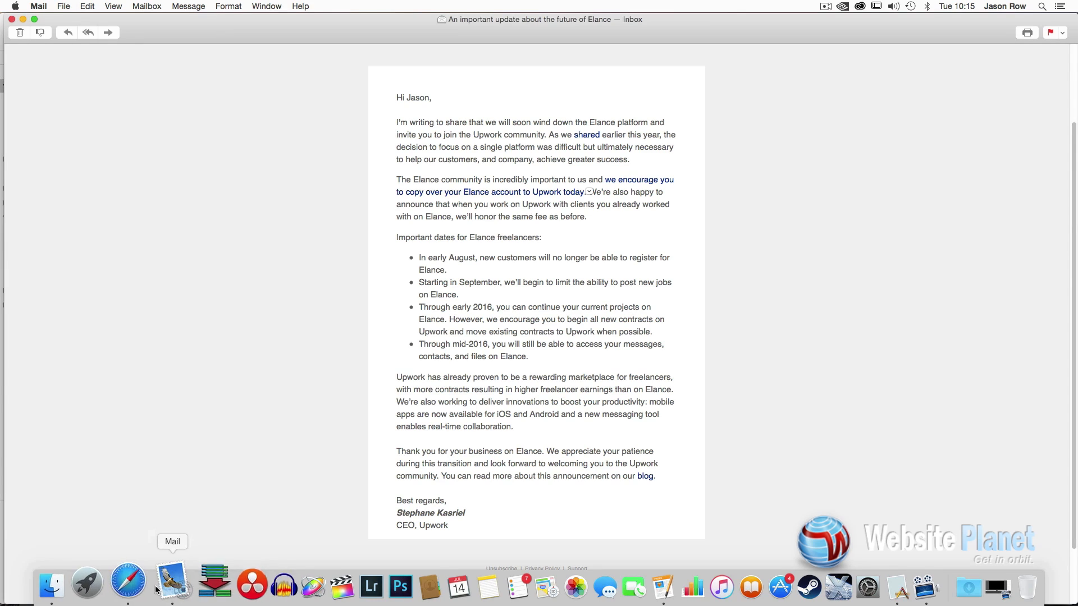
# Reopen the transfer link from the email and start duplicating the Elance account to Upwork
pyautogui.click(127, 586)
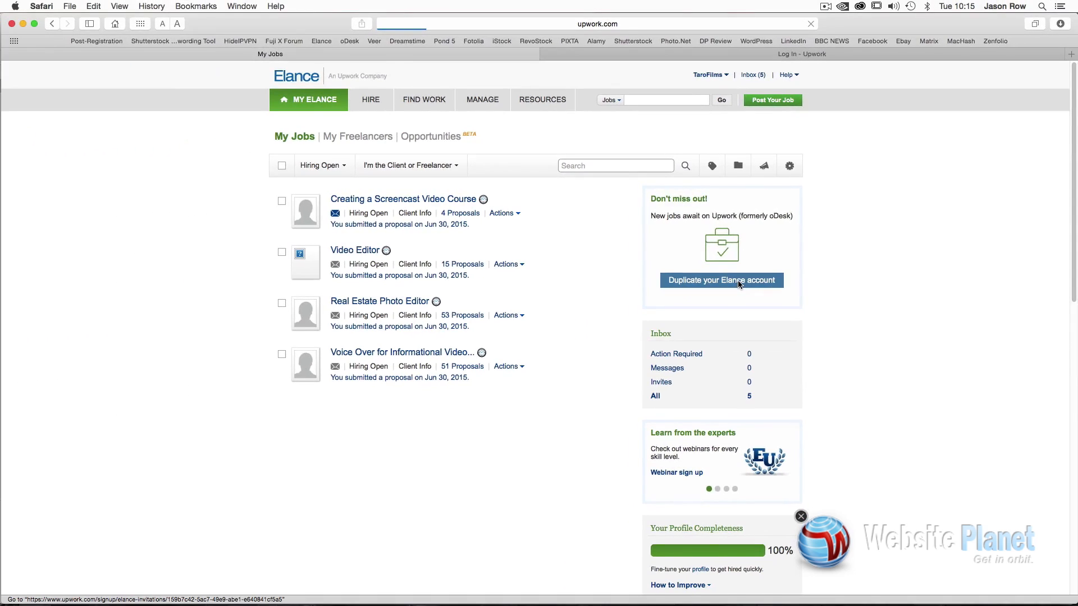
pyautogui.click(721, 281)
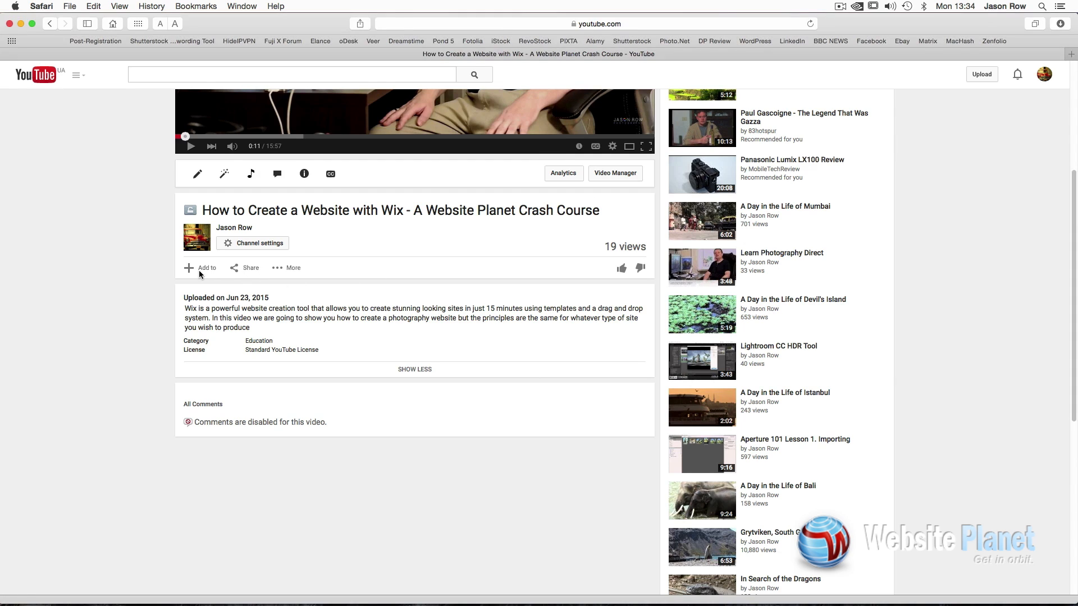
pyautogui.click(201, 267)
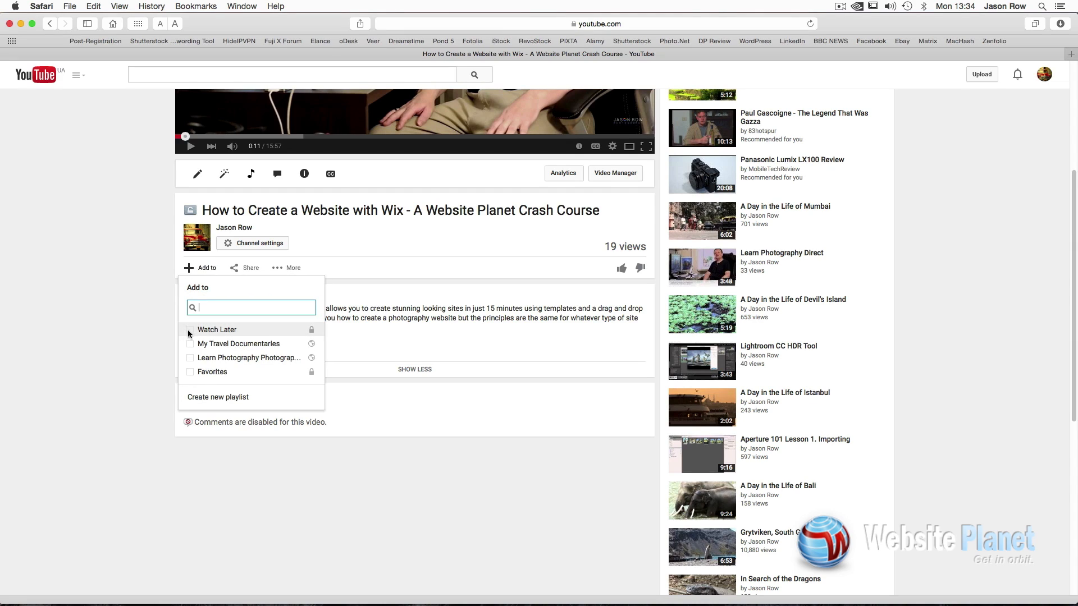
pyautogui.click(190, 329)
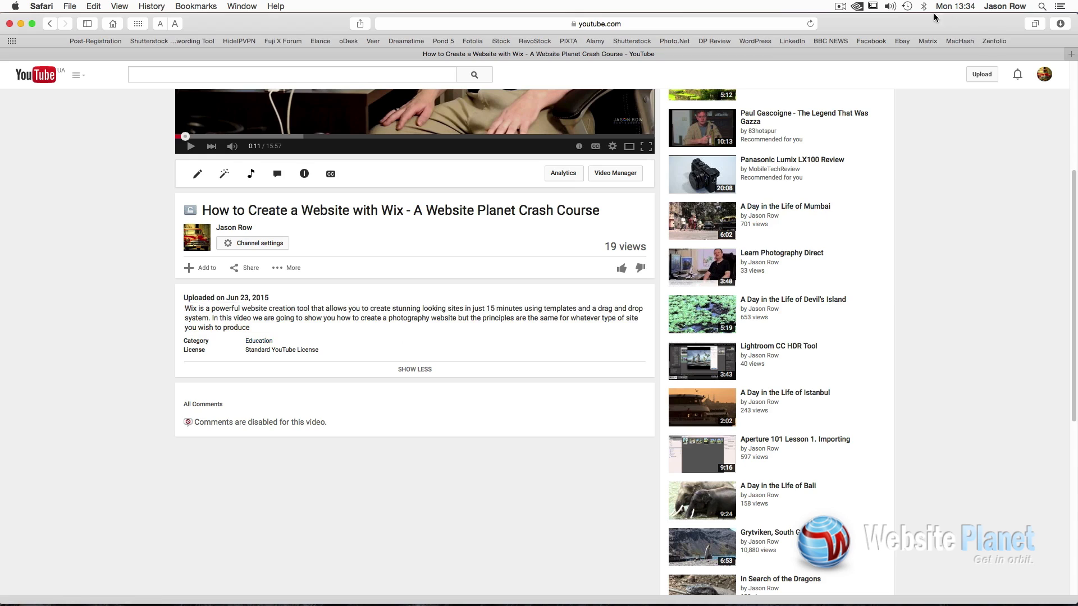
pyautogui.click(840, 7)
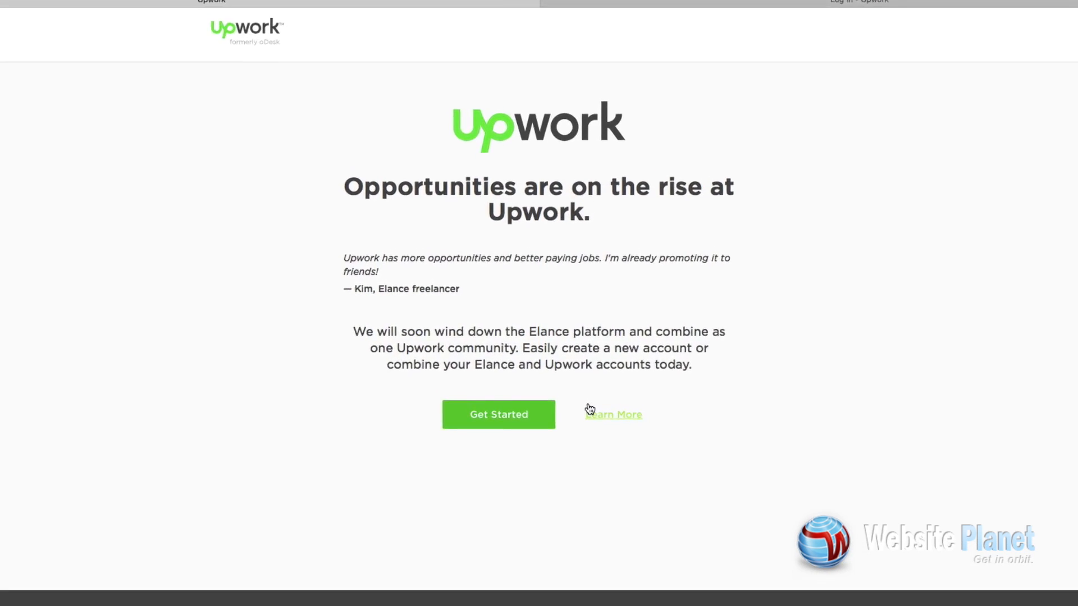
# Start combining the accounts and allow Upwork access to the Elance profile and job history
pyautogui.scroll(-3)
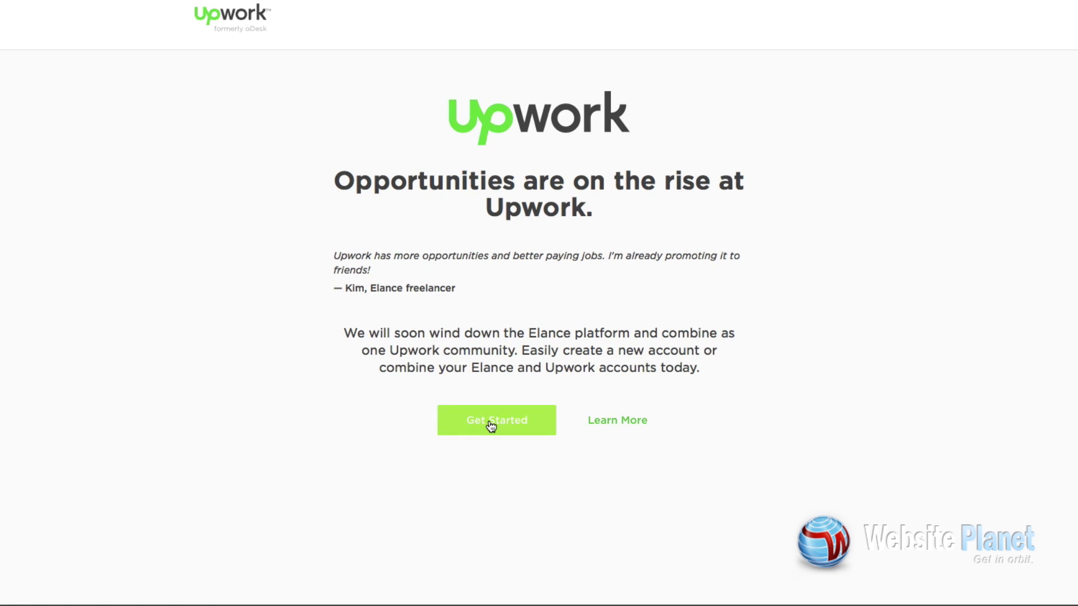
pyautogui.click(495, 420)
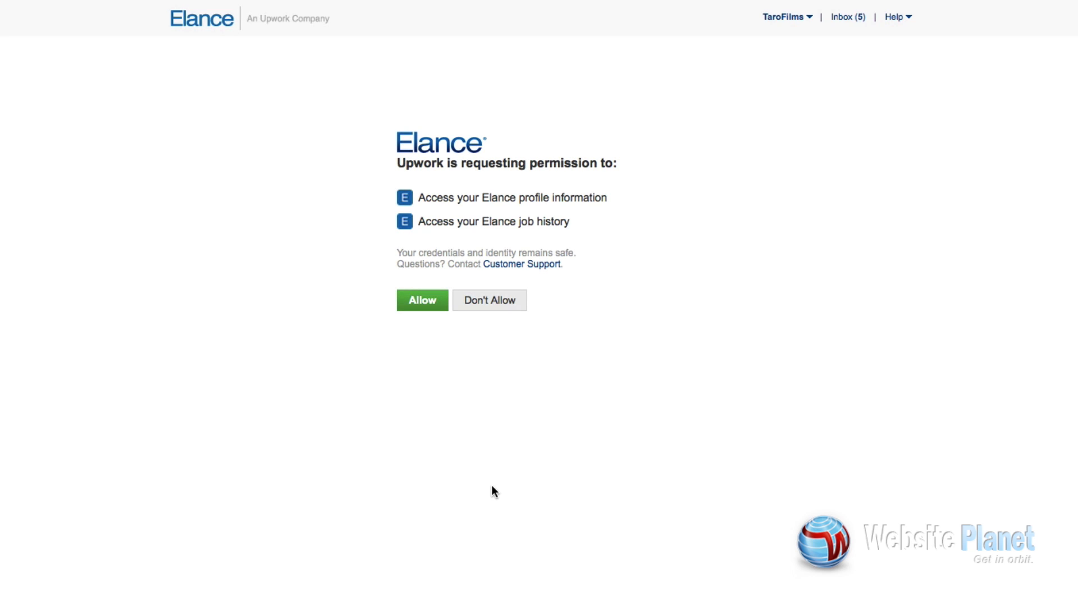
pyautogui.click(421, 300)
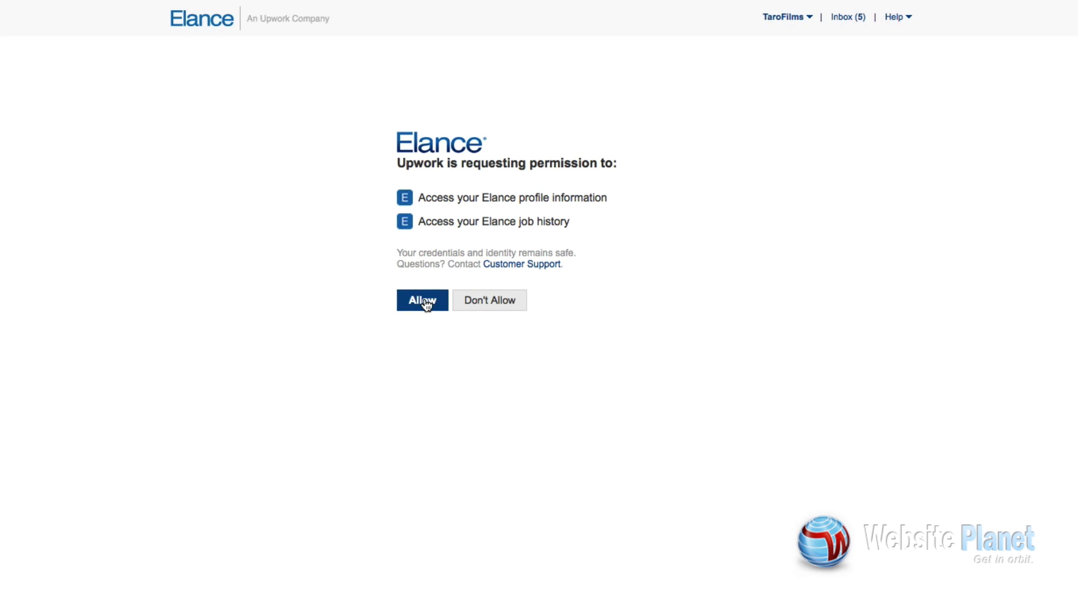
pyautogui.click(423, 301)
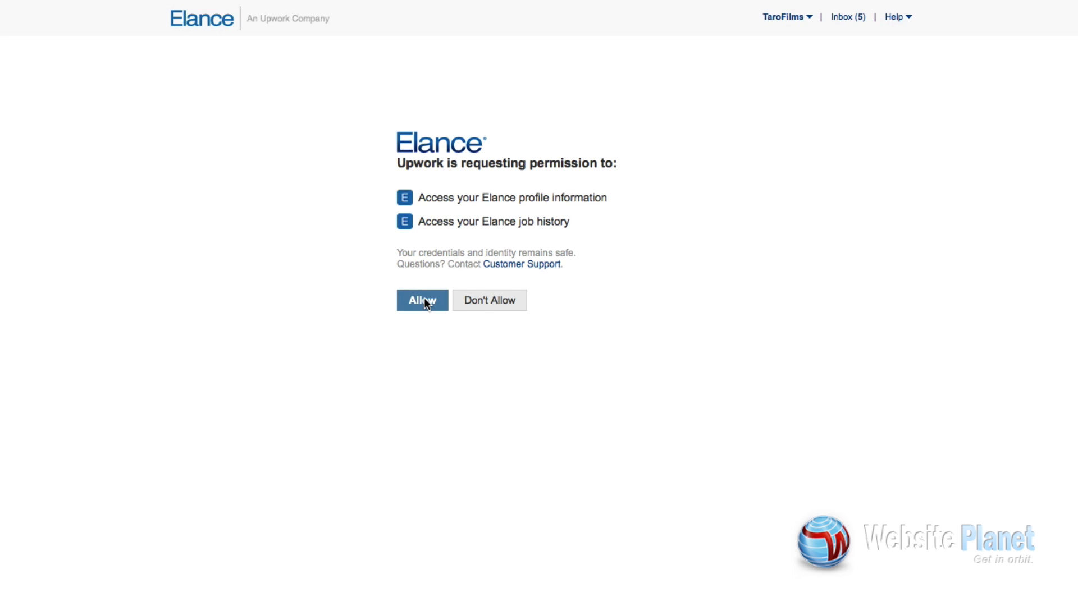
pyautogui.click(421, 301)
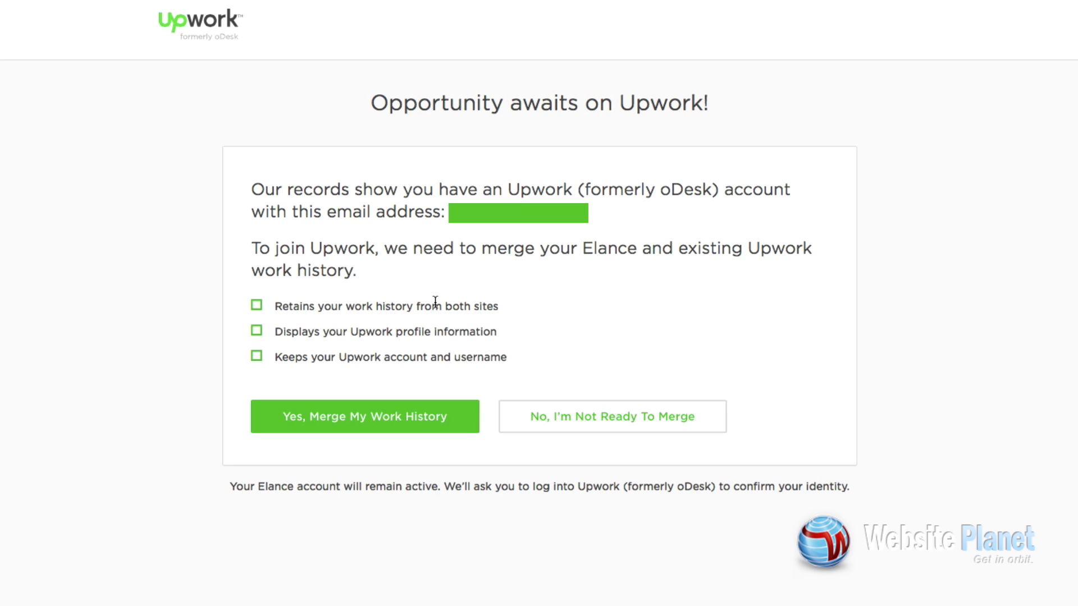
pyautogui.moveTo(244, 405)
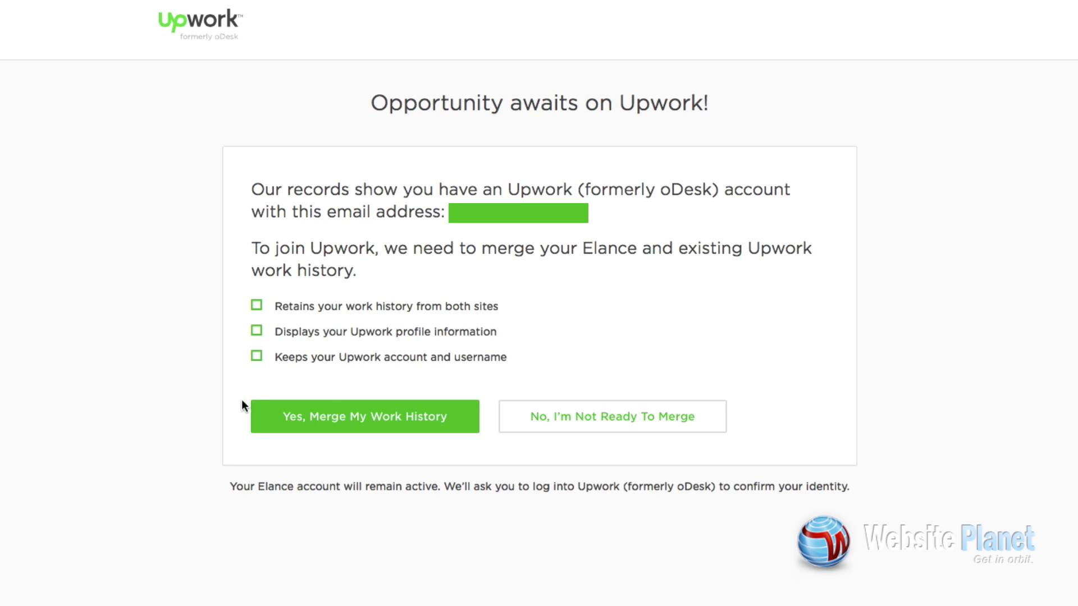
pyautogui.moveTo(612, 415)
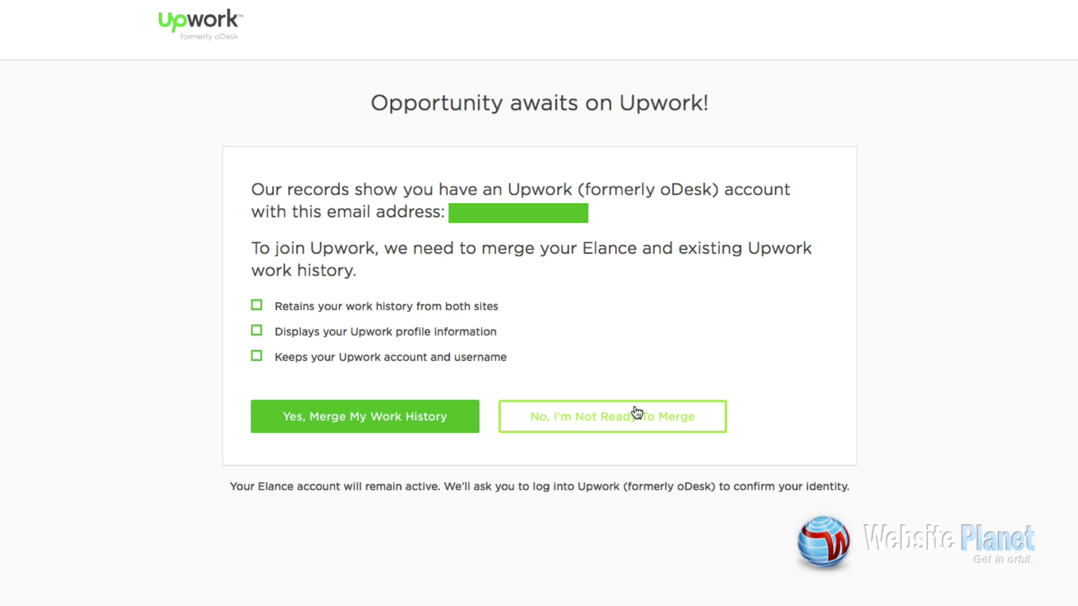
pyautogui.moveTo(554, 315)
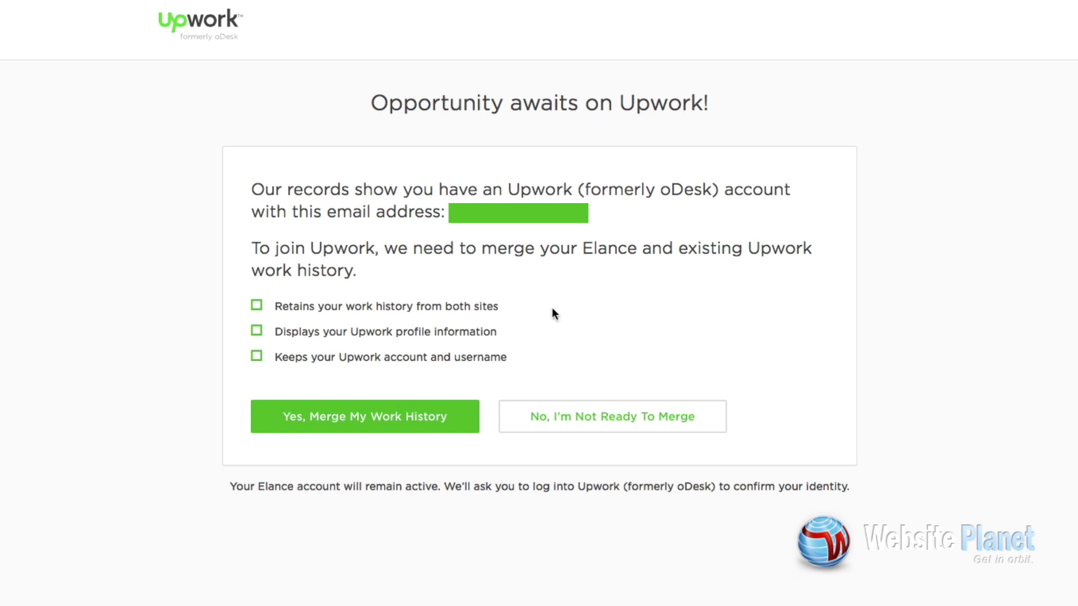
pyautogui.moveTo(378, 429)
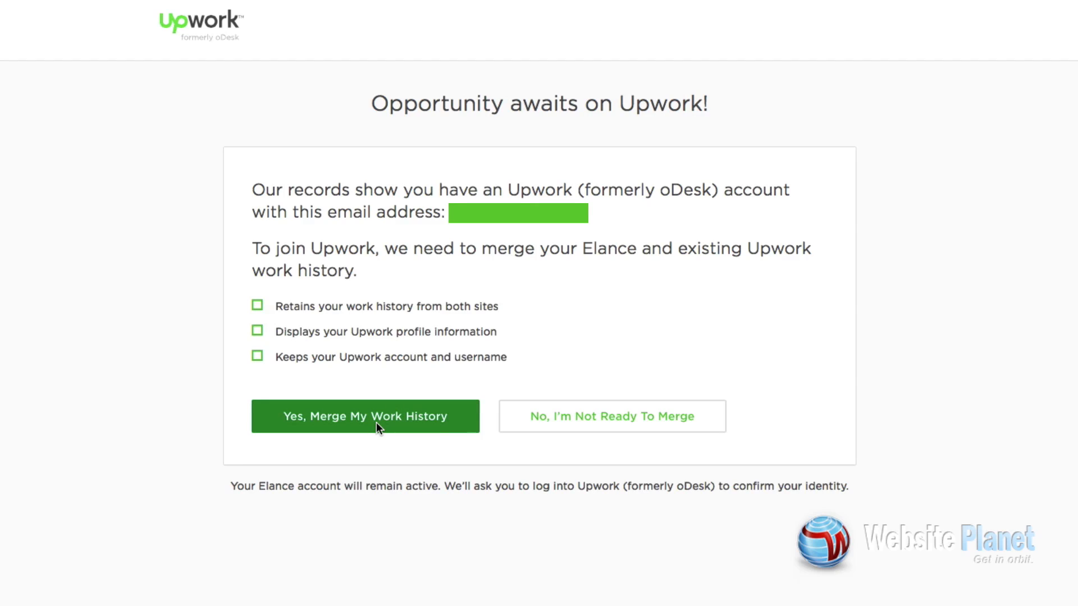
# Agree to 'Yes, Merge My Work History', bringing up the Upwork login page
pyautogui.click(365, 415)
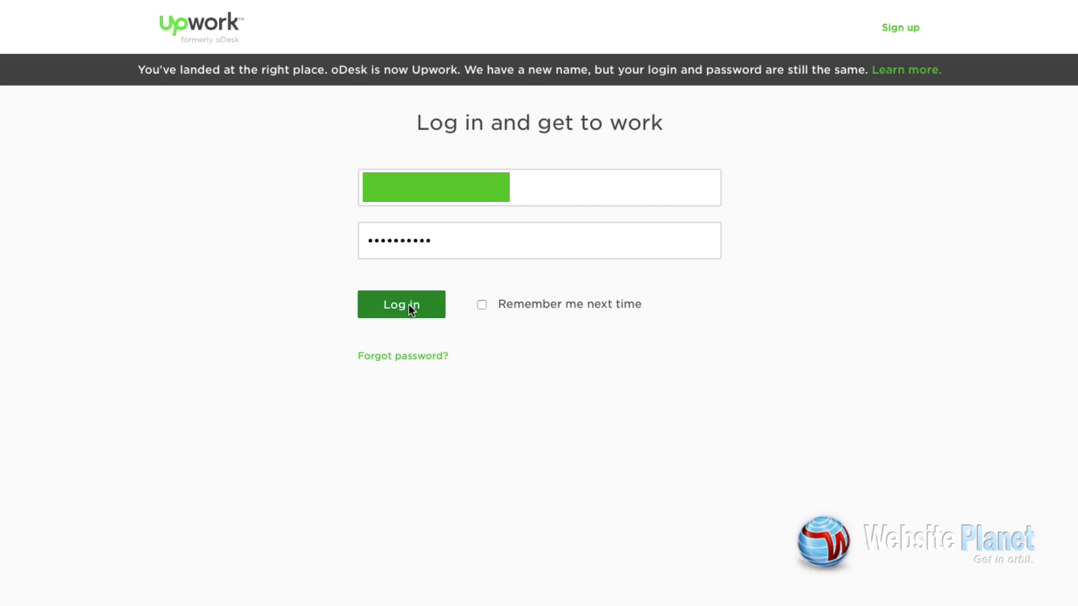
# Log in to the existing Upwork account and confirm merging the two work histories
pyautogui.click(401, 304)
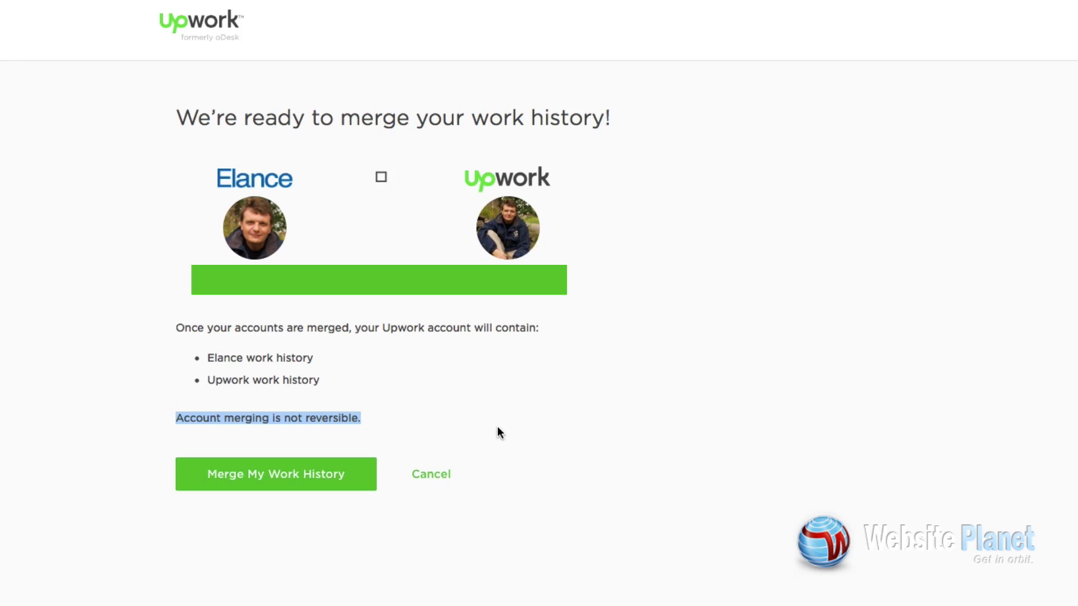
pyautogui.moveTo(328, 365)
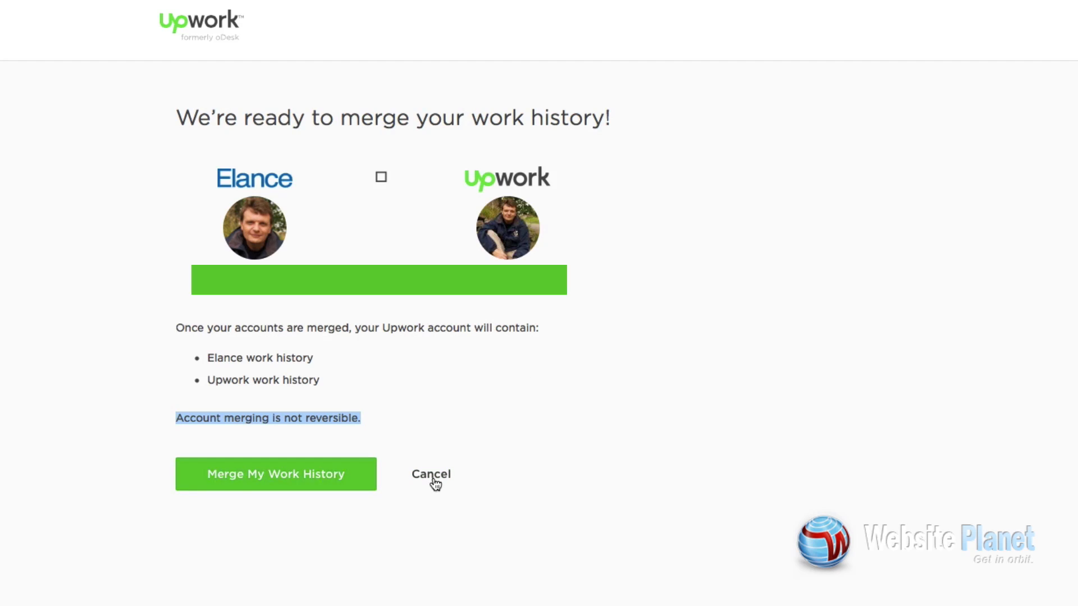
pyautogui.click(275, 473)
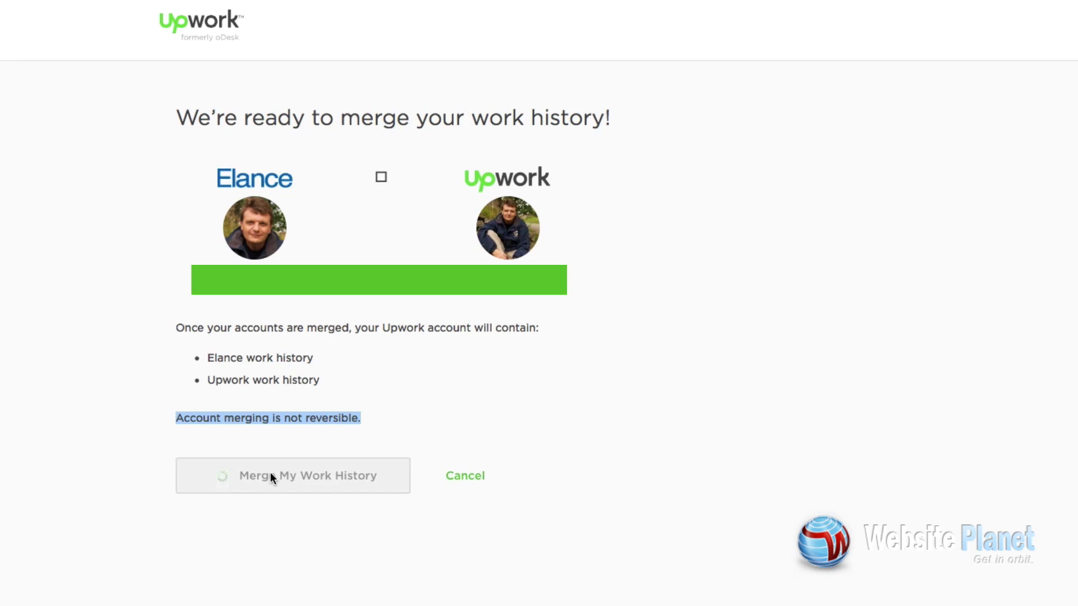
pyautogui.click(292, 475)
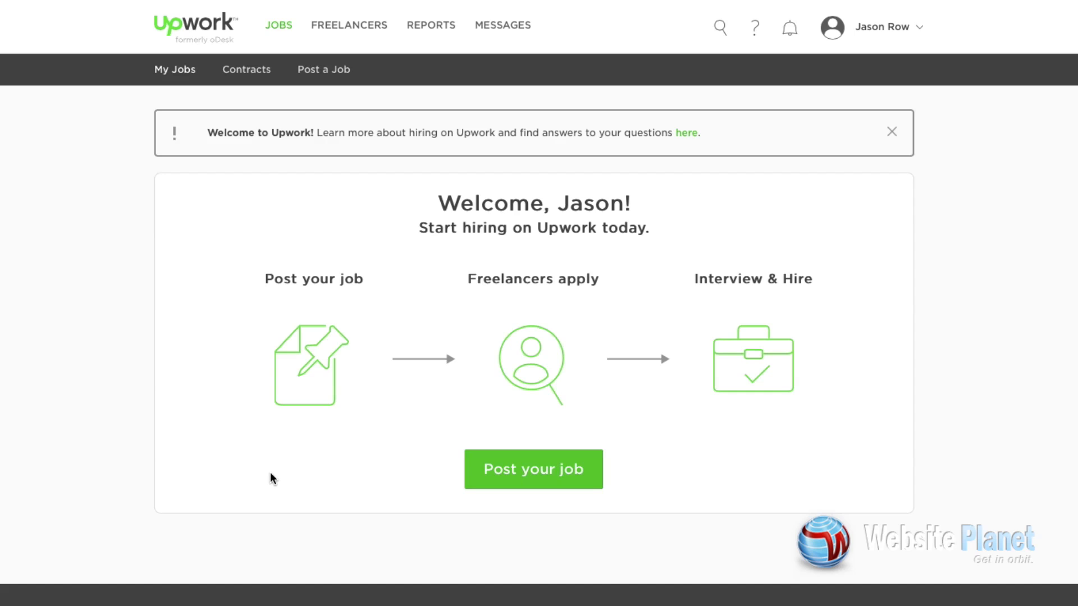
pyautogui.moveTo(256, 482)
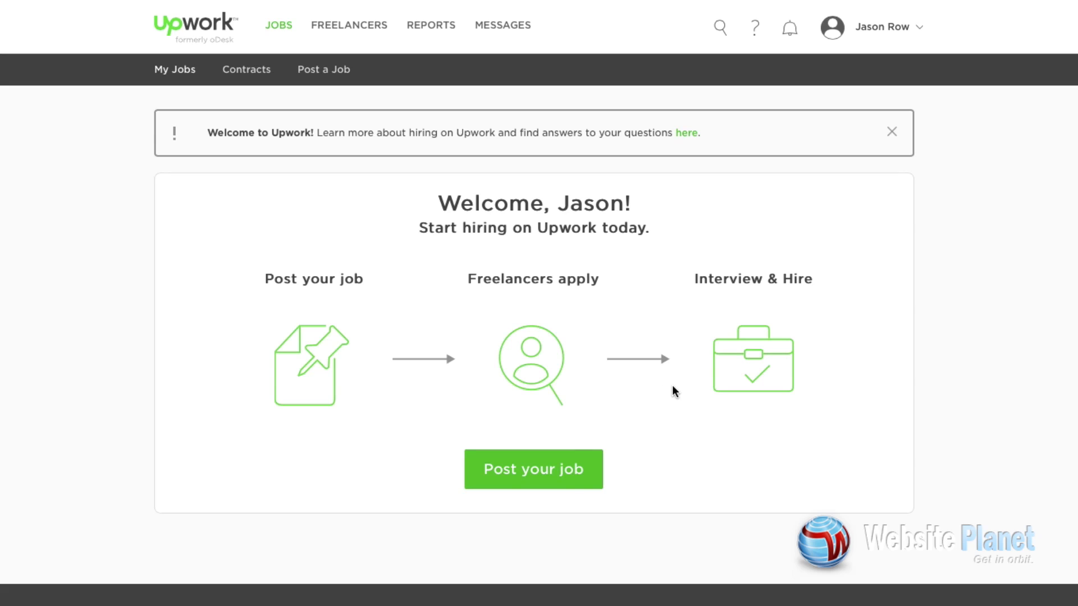
pyautogui.moveTo(680, 102)
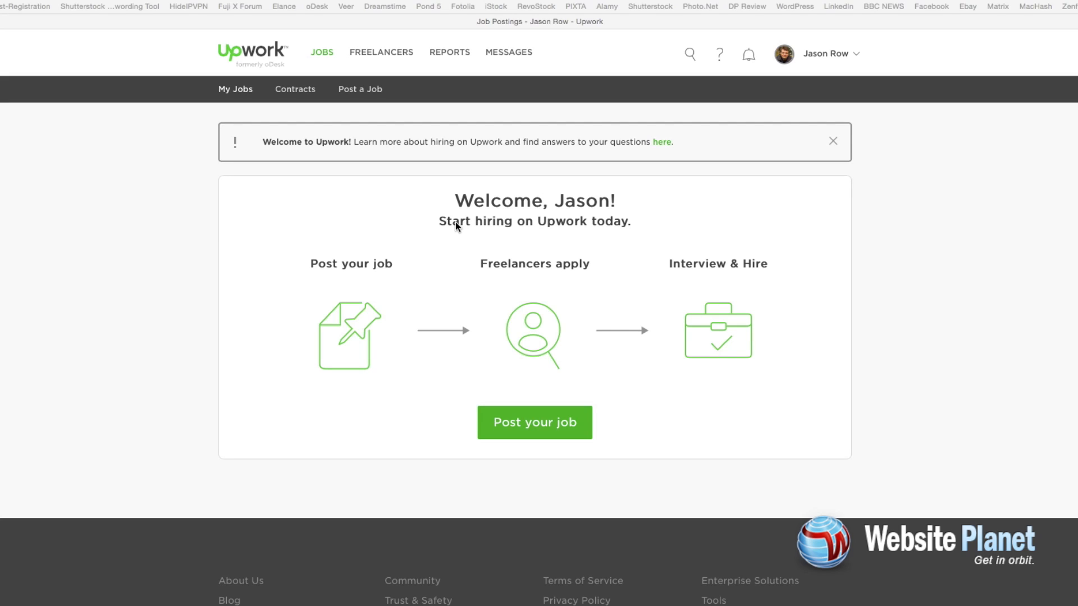
pyautogui.moveTo(878, 140)
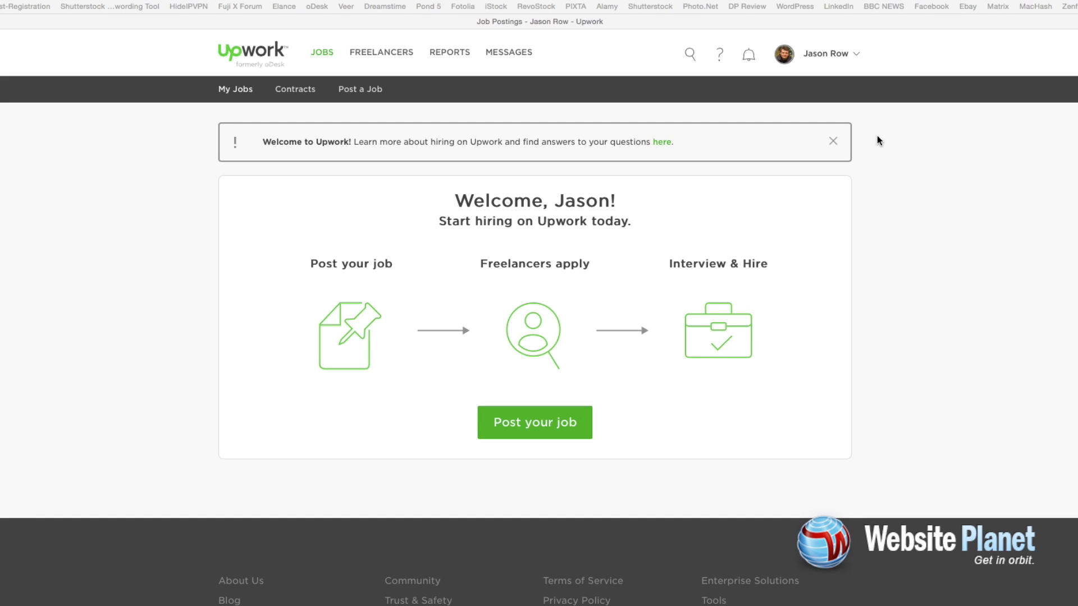
# Open the account menu, keep the first Jason Row profile active, and reopen the menu
pyautogui.click(831, 54)
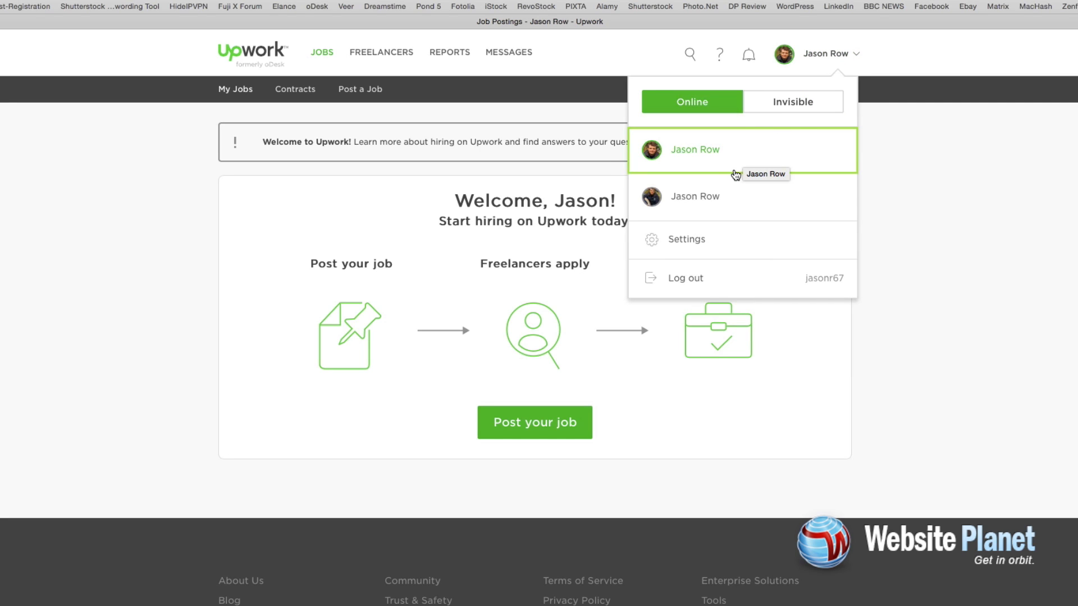
pyautogui.moveTo(693, 158)
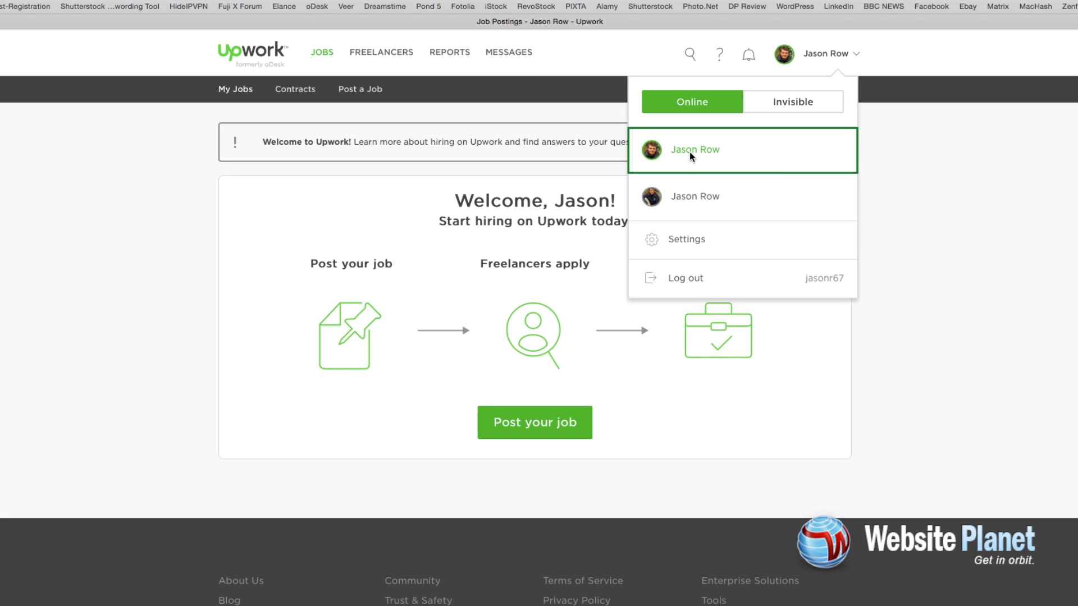
pyautogui.click(690, 156)
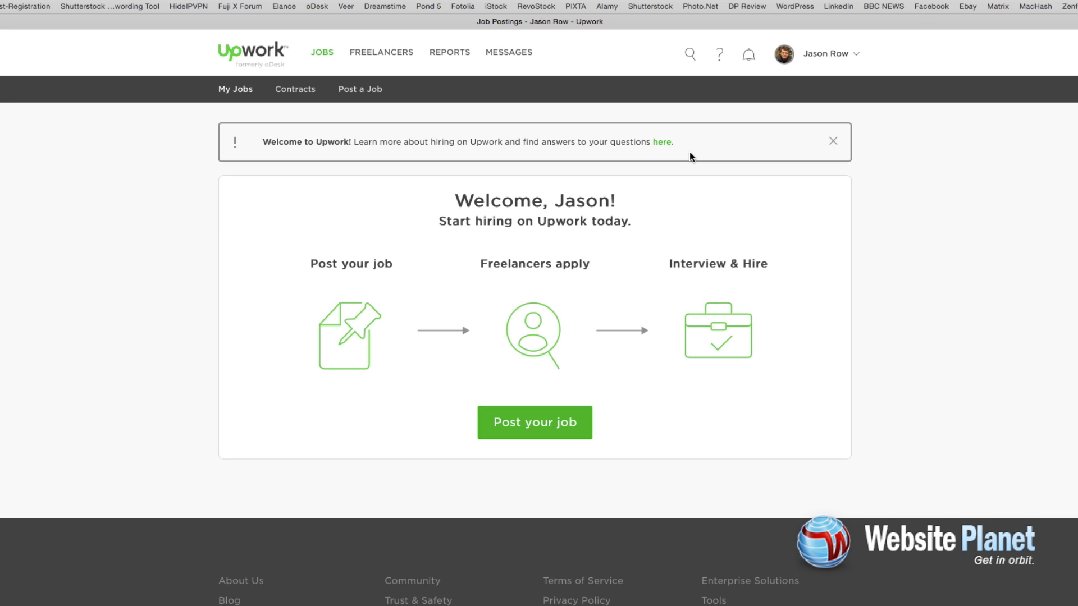
pyautogui.moveTo(825, 54)
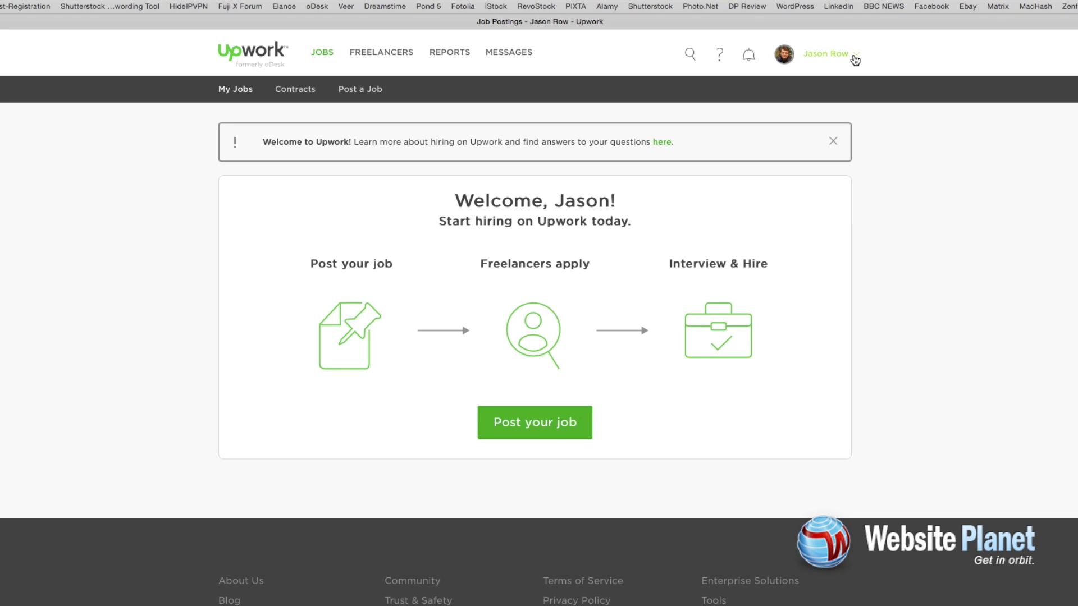
pyautogui.click(825, 54)
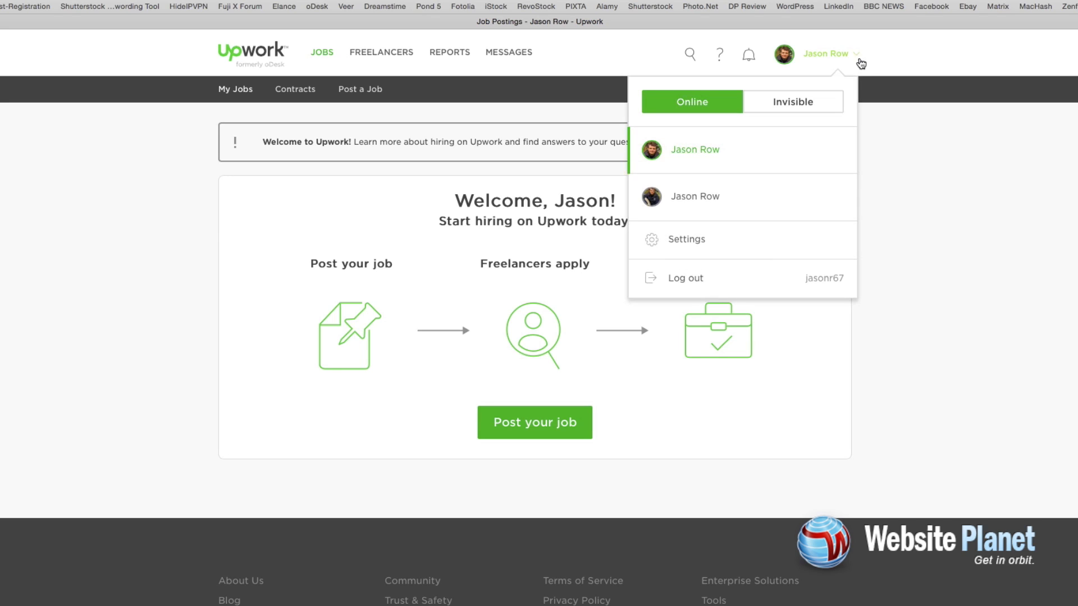
pyautogui.moveTo(685, 239)
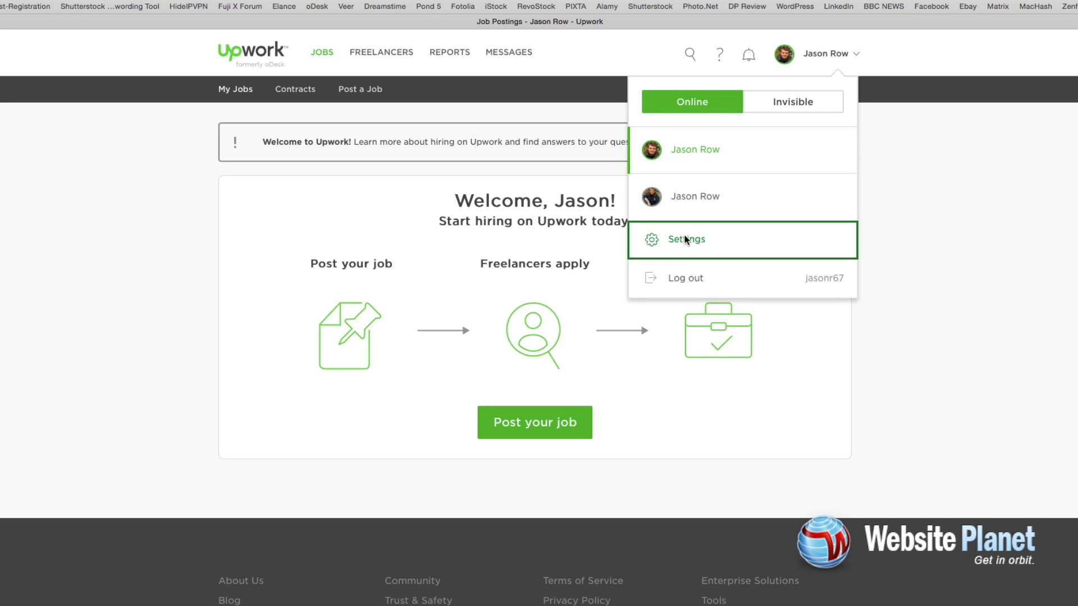
pyautogui.click(685, 240)
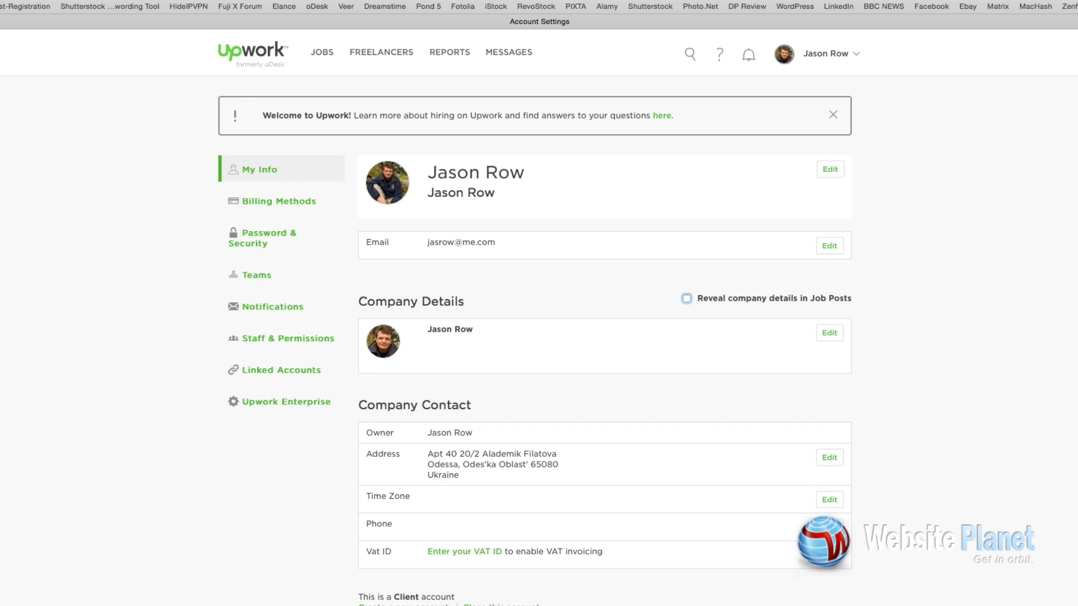
pyautogui.moveTo(673, 230)
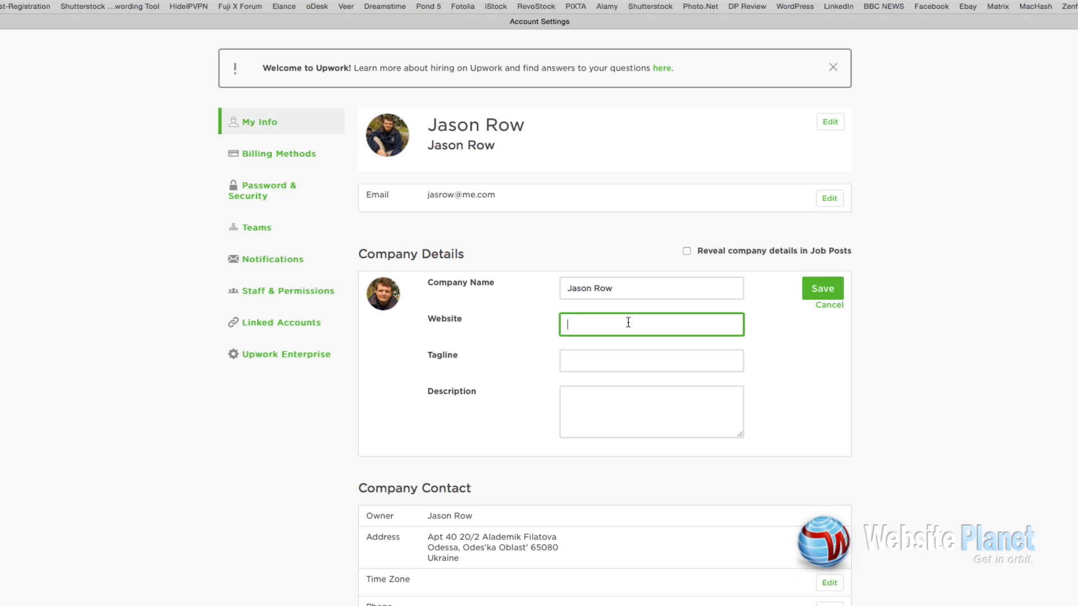
pyautogui.write('www.jasob')
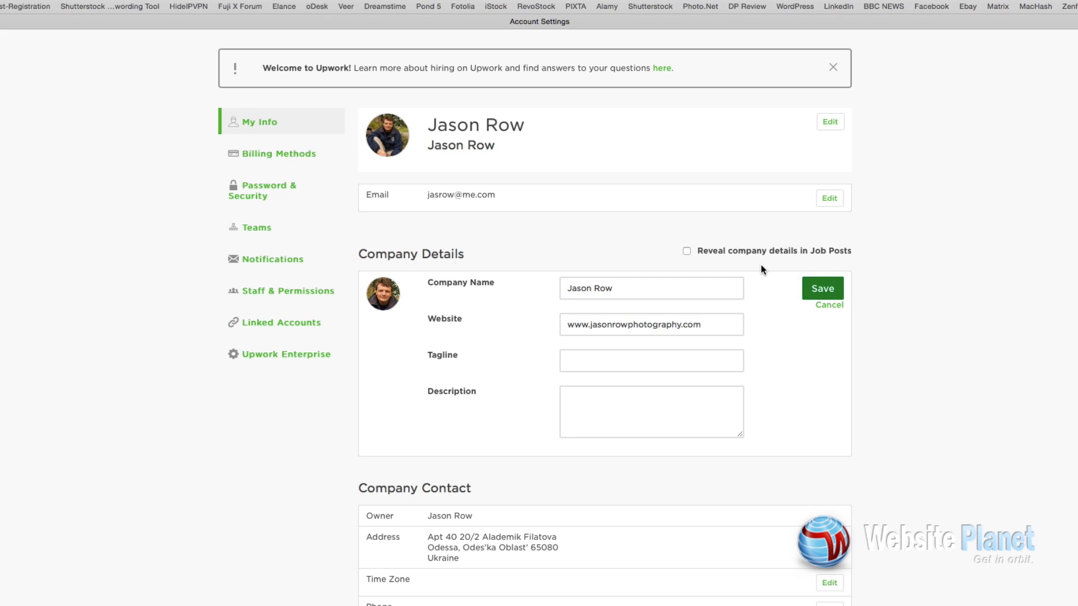
pyautogui.click(829, 304)
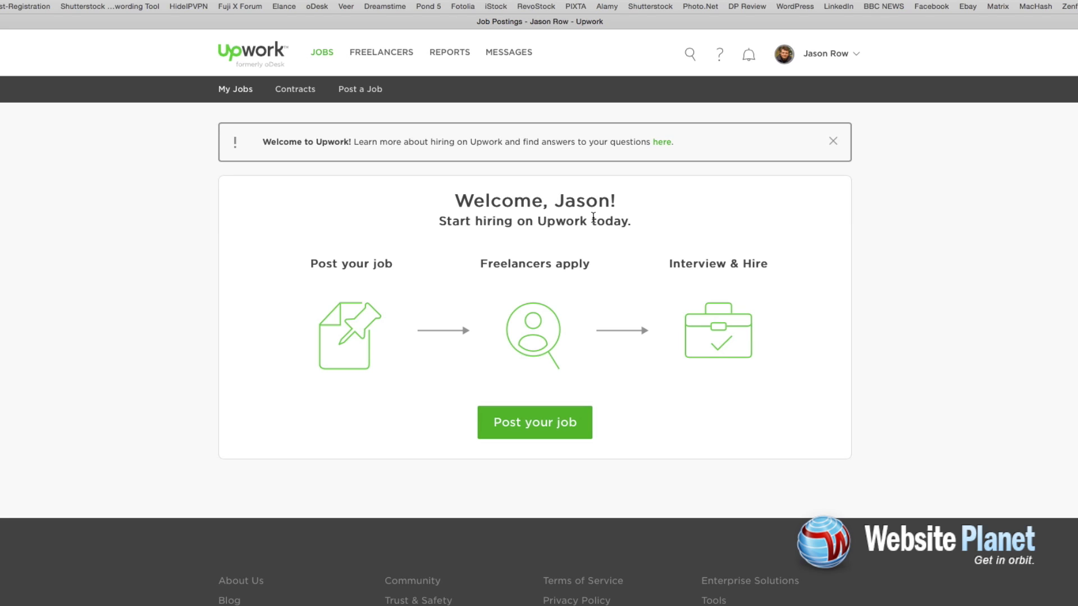
# Start a new job posting from the dashboard's Post a Job link
pyautogui.scroll(-3)
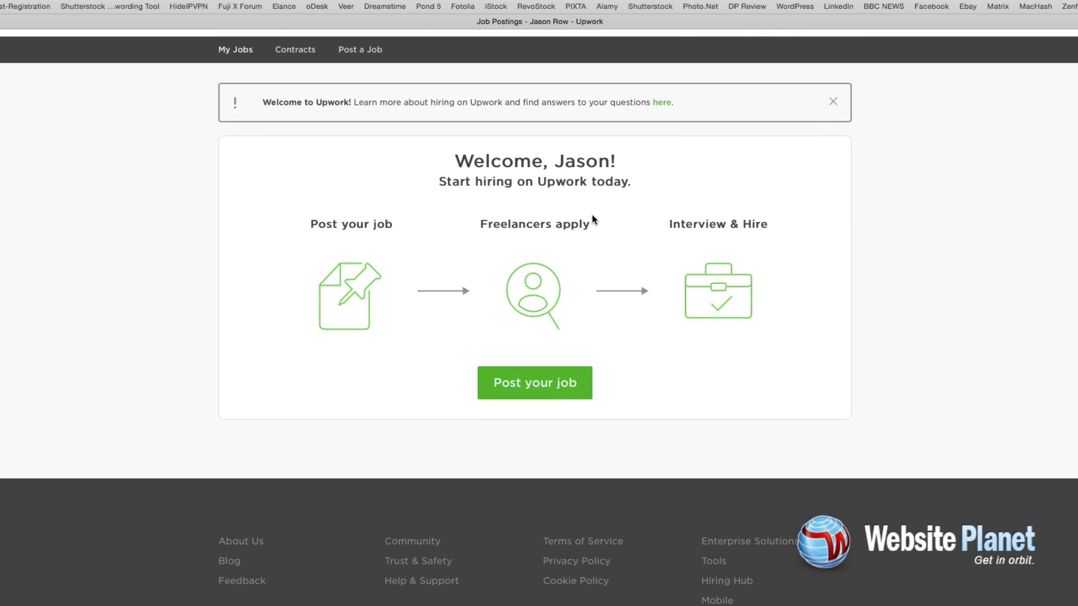
pyautogui.click(534, 383)
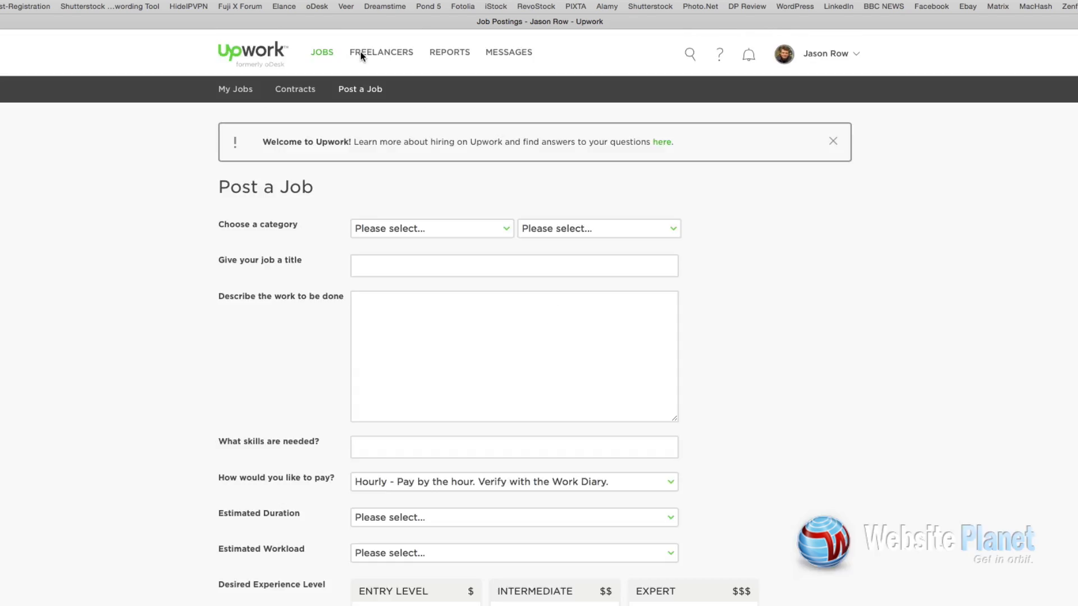
# Categorise the job as Design & Creative / Video Production
pyautogui.click(431, 228)
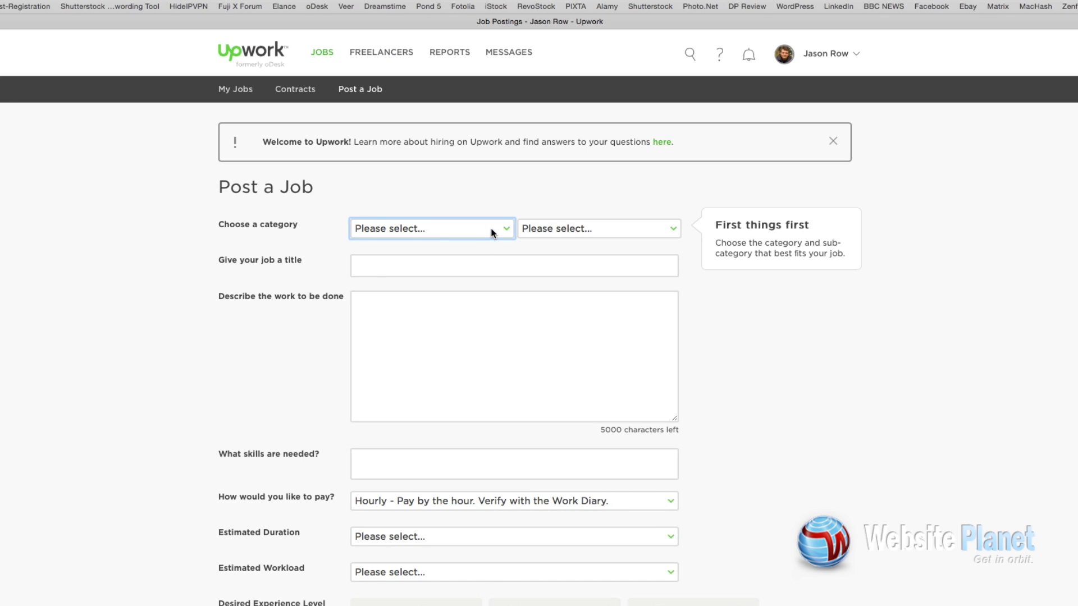
pyautogui.click(431, 228)
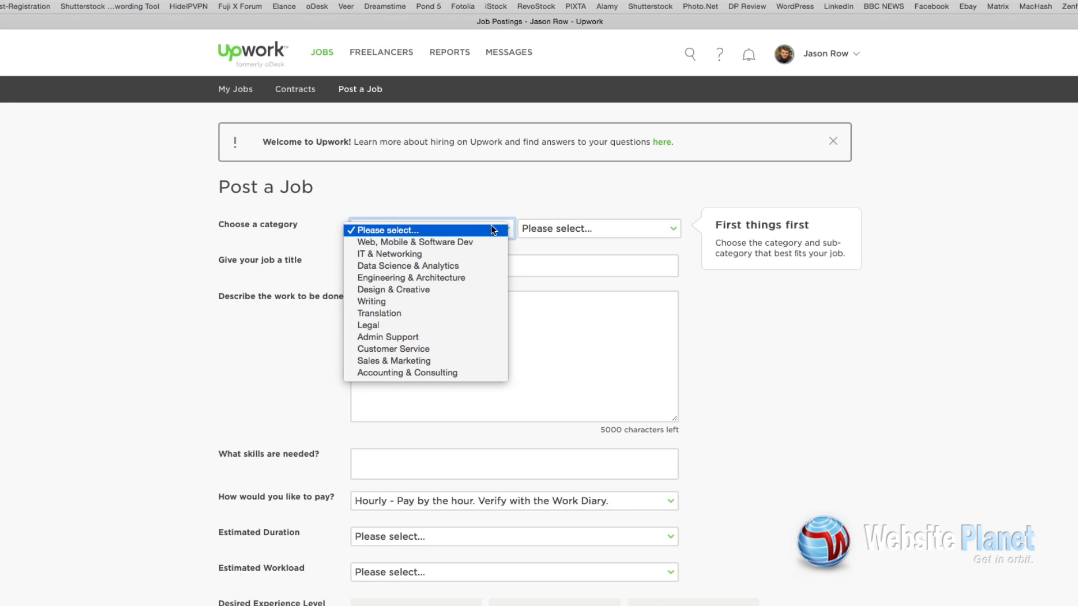
pyautogui.click(393, 290)
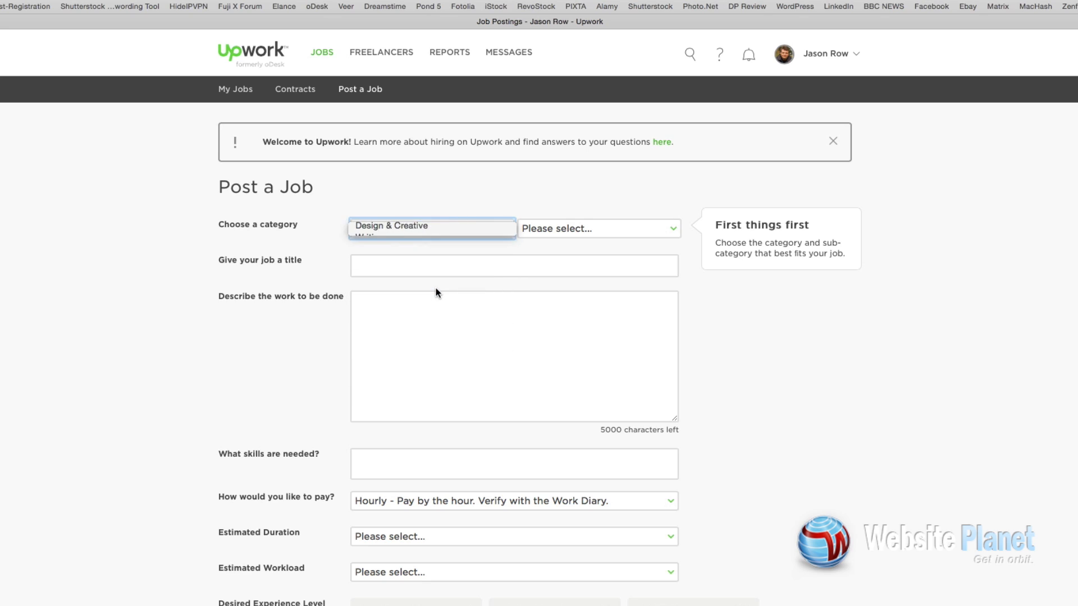
pyautogui.click(598, 228)
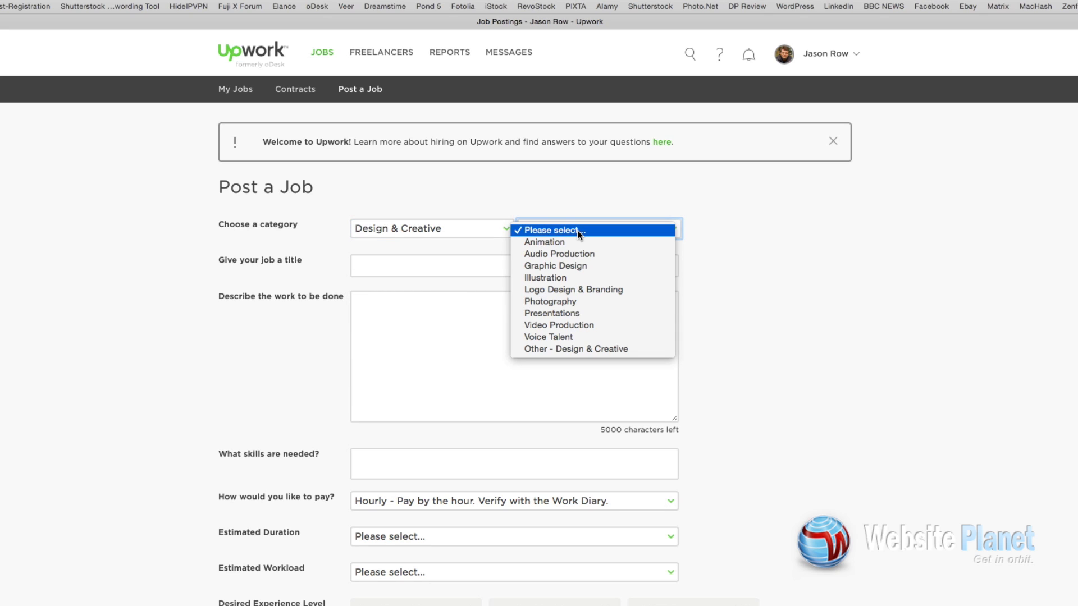
pyautogui.moveTo(597, 326)
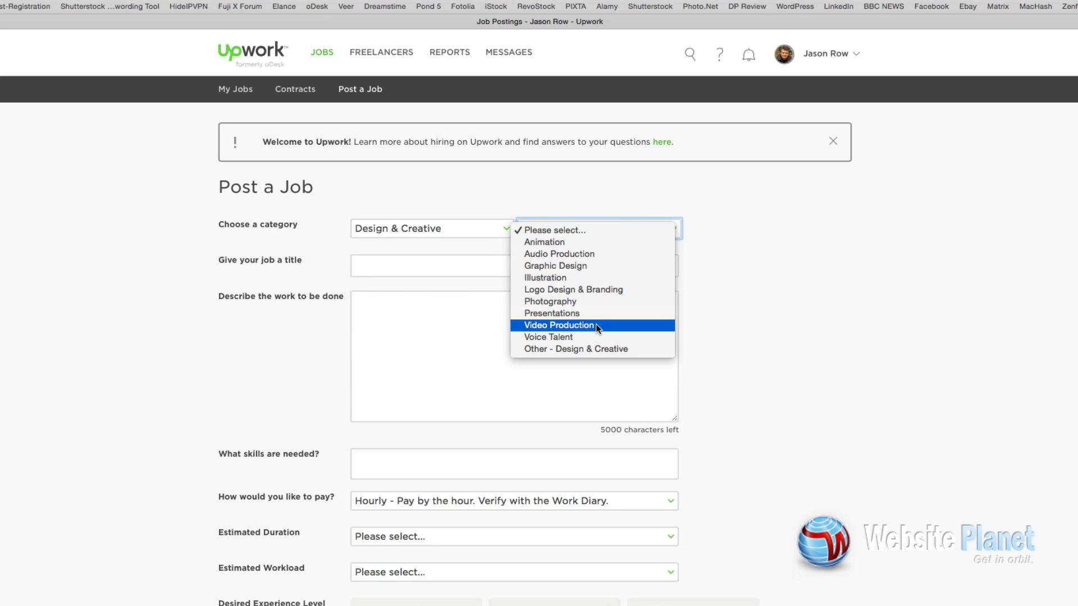
pyautogui.click(560, 326)
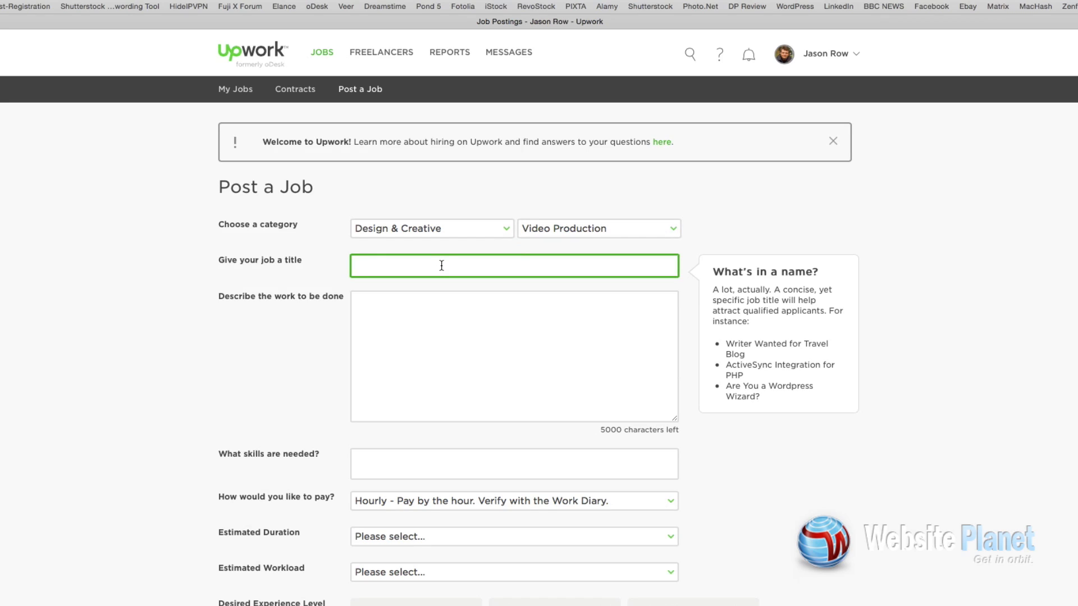
# Title the job 'Editing for a short documentary film' and begin its description
pyautogui.write('Short')
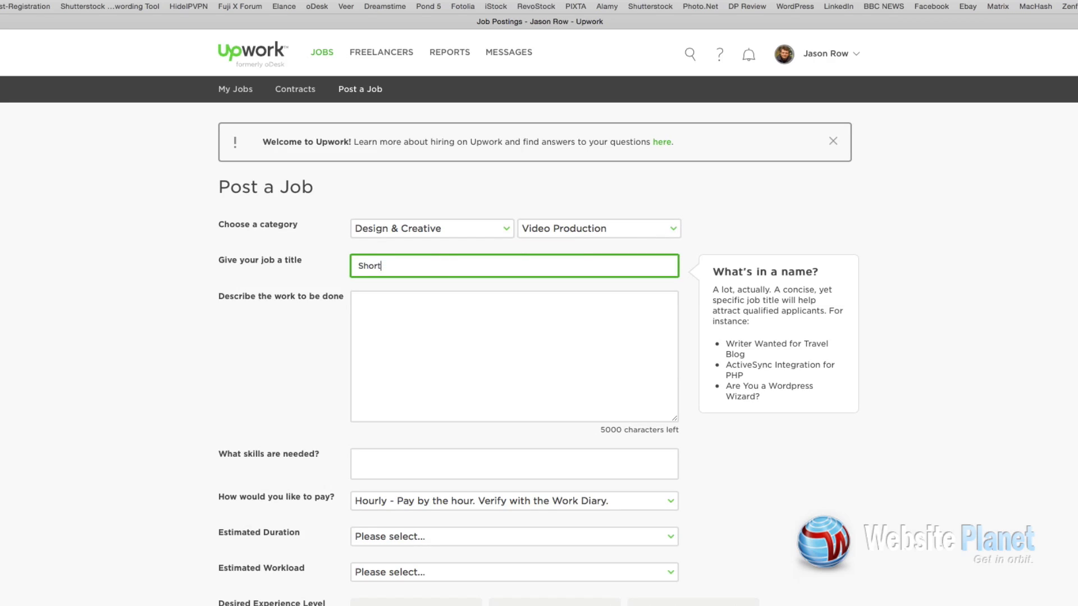
pyautogui.write('Editing for a short docum')
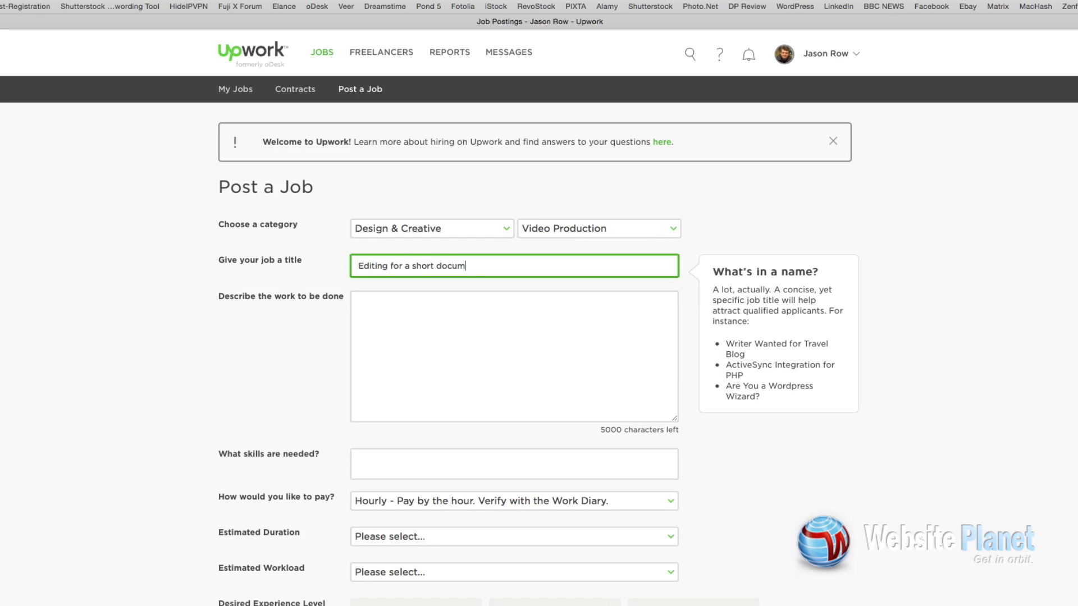
pyautogui.click(514, 356)
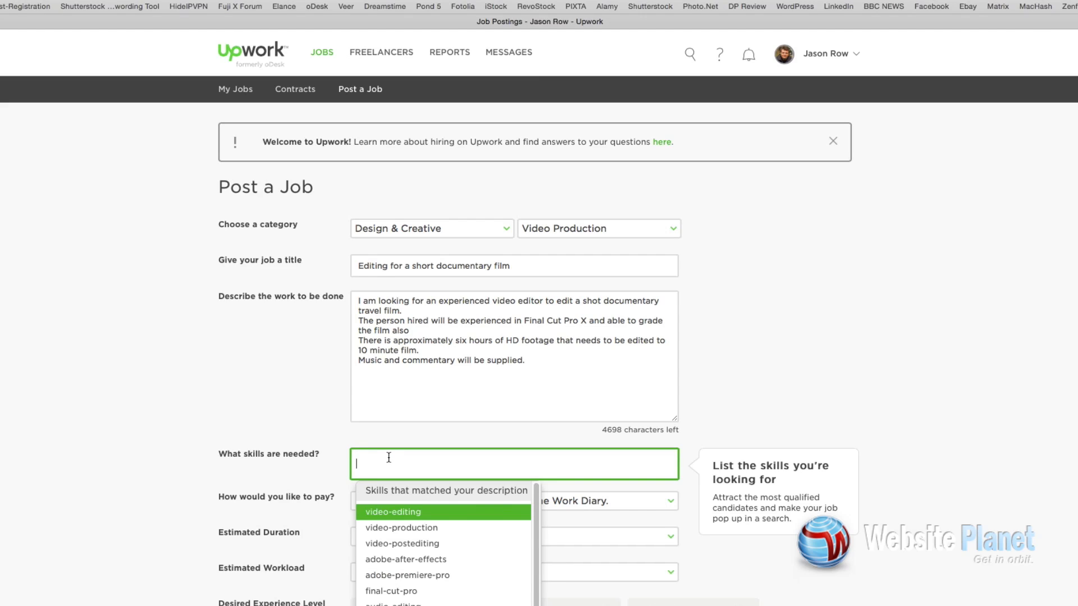
pyautogui.moveTo(420, 467)
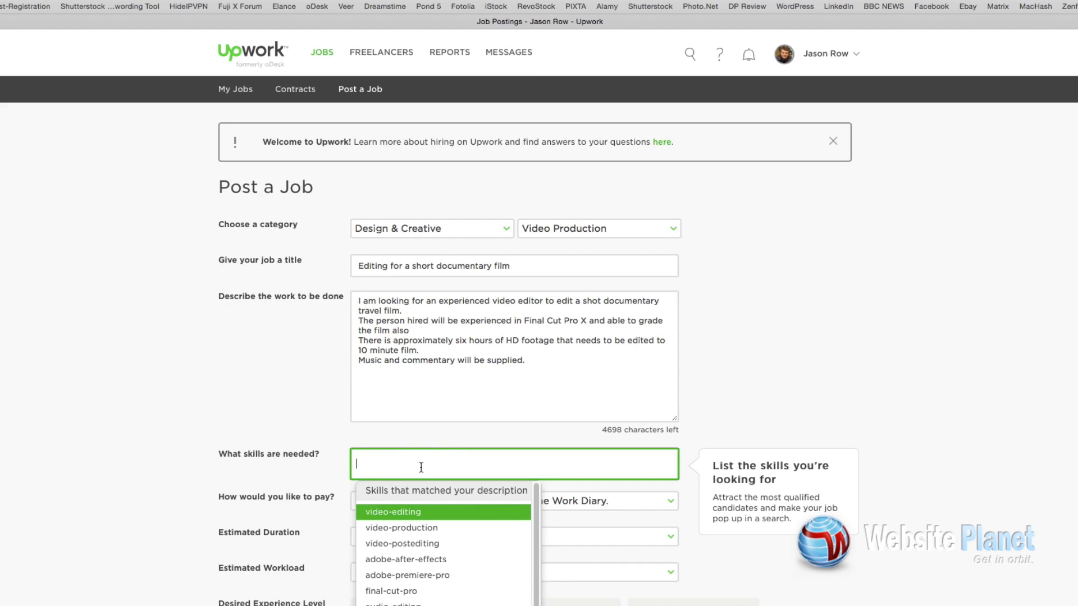
# Require the skills video-editing and final-cut-pro-x
pyautogui.click(392, 512)
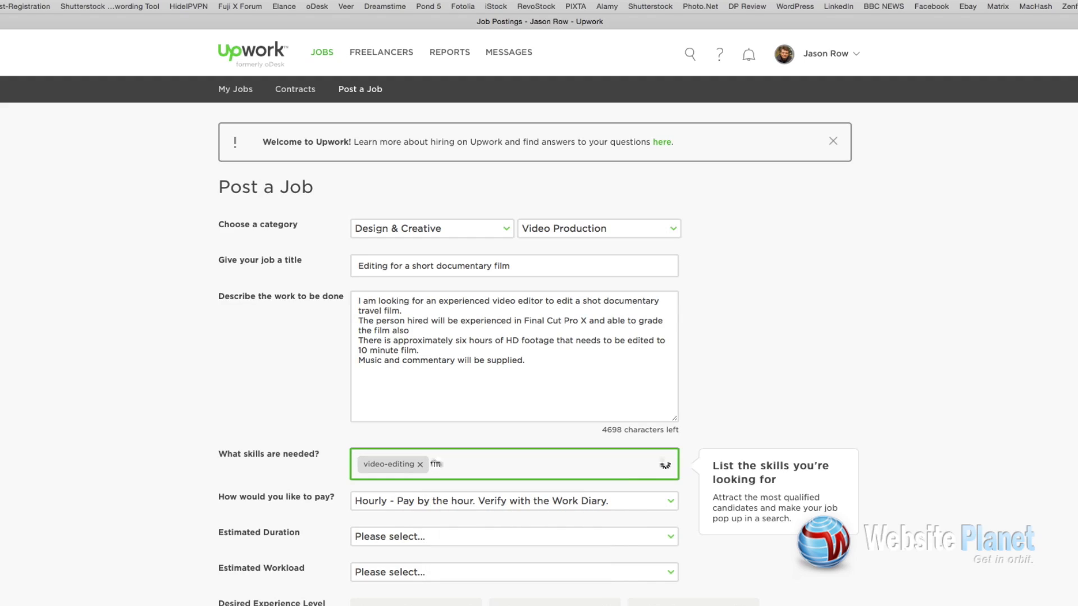
pyautogui.write('final-cut-pro-x')
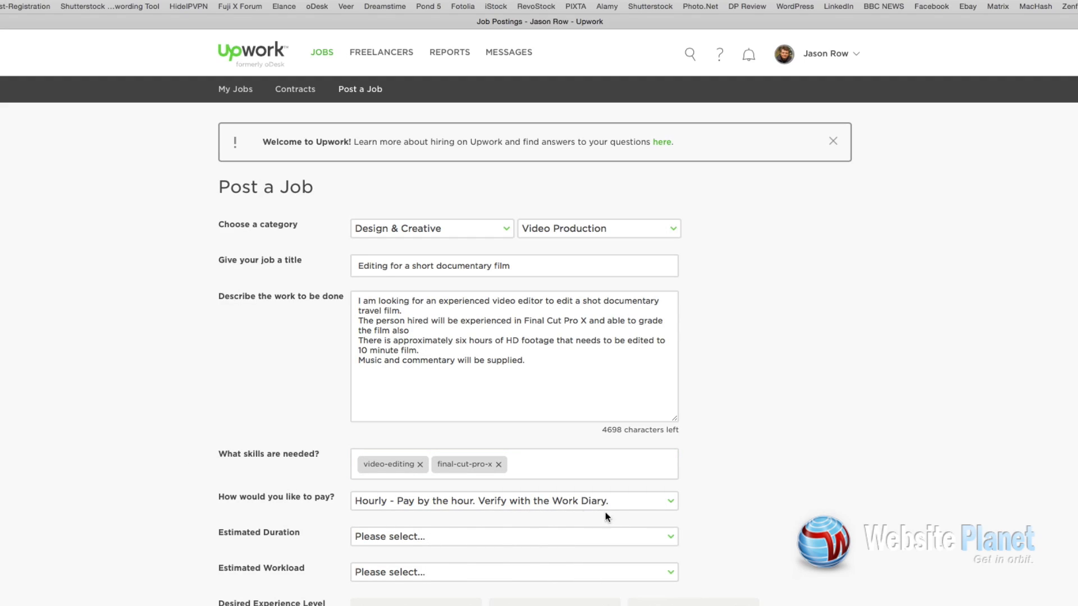
# Keep hourly pay, duration less than 1 week, workload less than 30 hrs/week
pyautogui.click(513, 501)
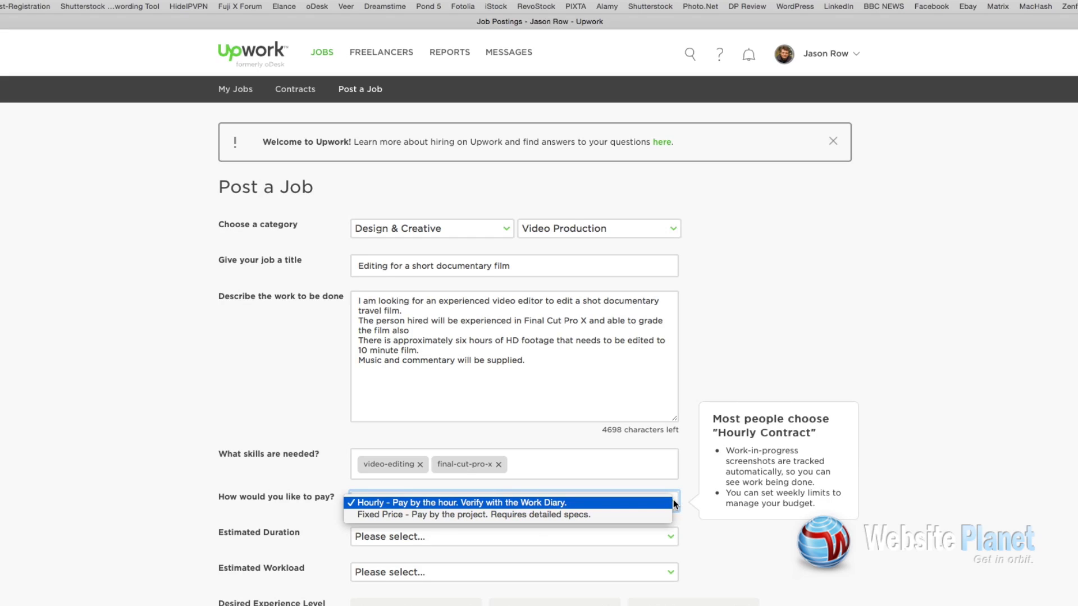
pyautogui.click(483, 503)
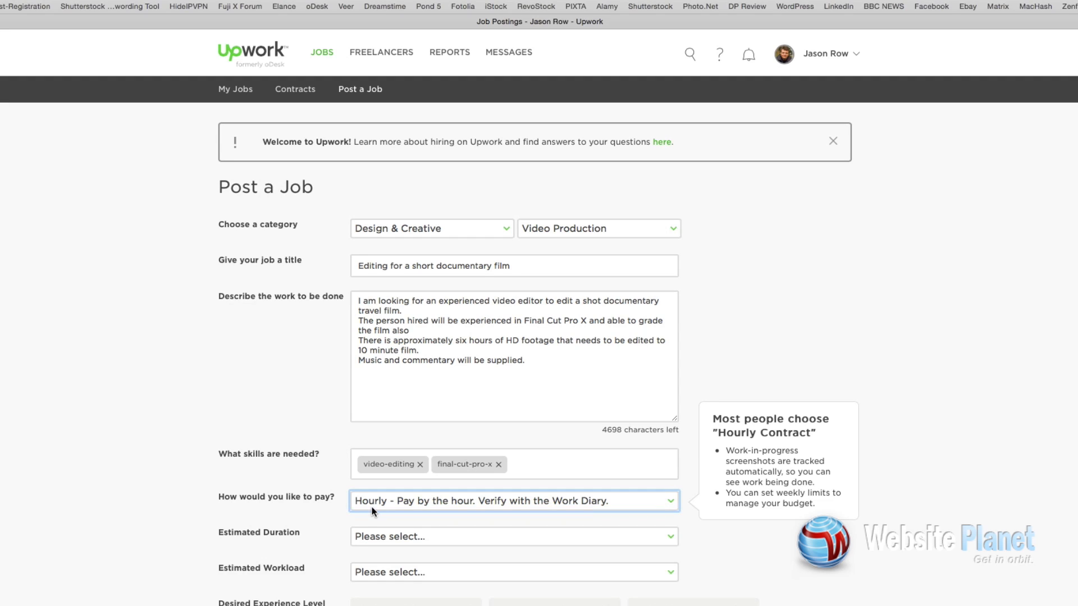
pyautogui.click(512, 537)
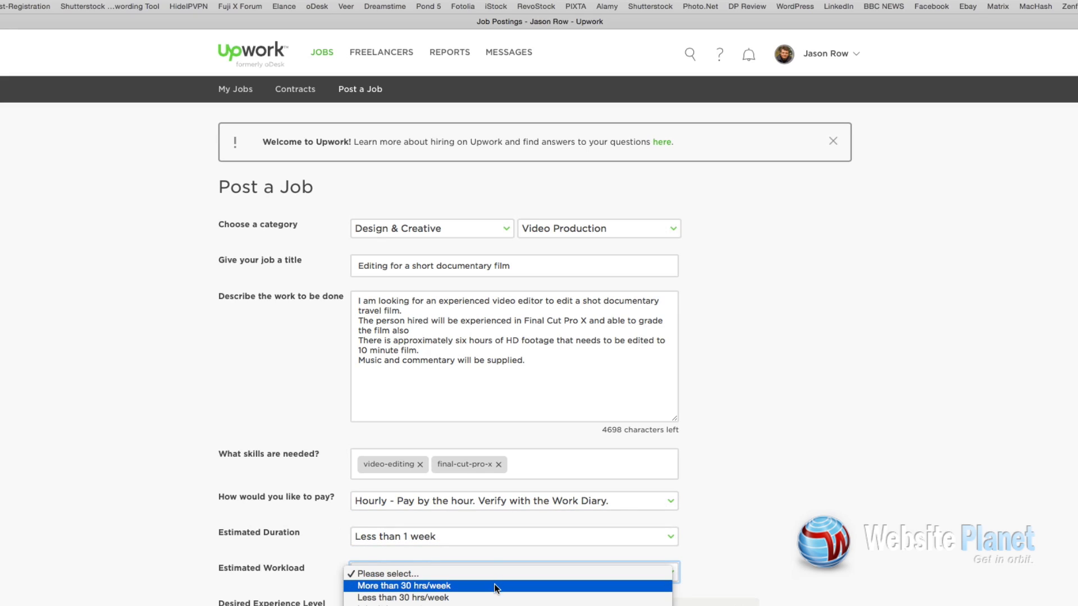
pyautogui.click(402, 598)
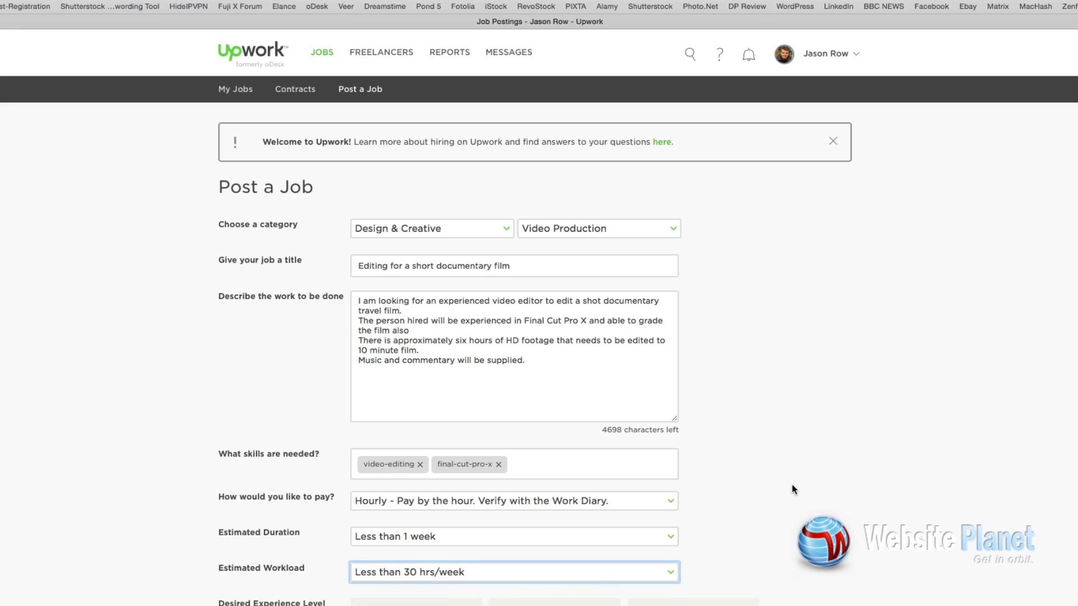
pyautogui.scroll(-3)
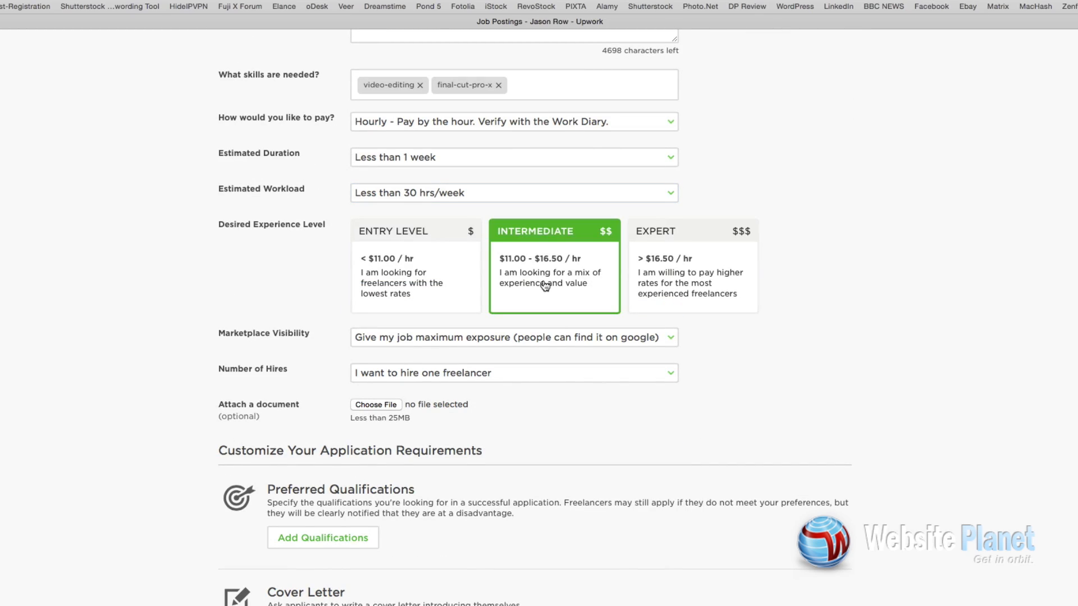
pyautogui.moveTo(582, 354)
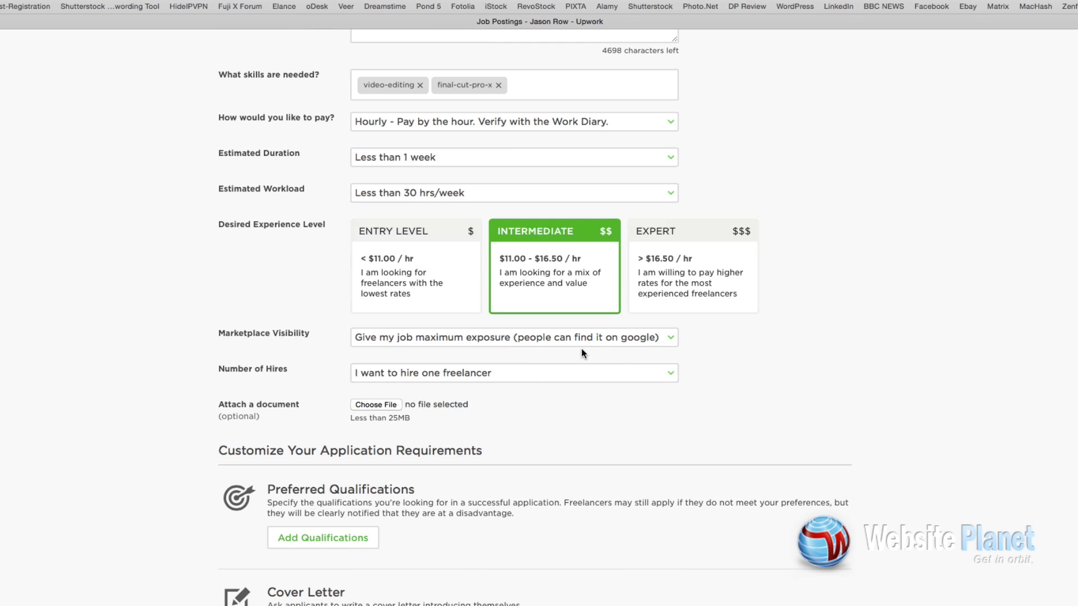
pyautogui.moveTo(581, 351)
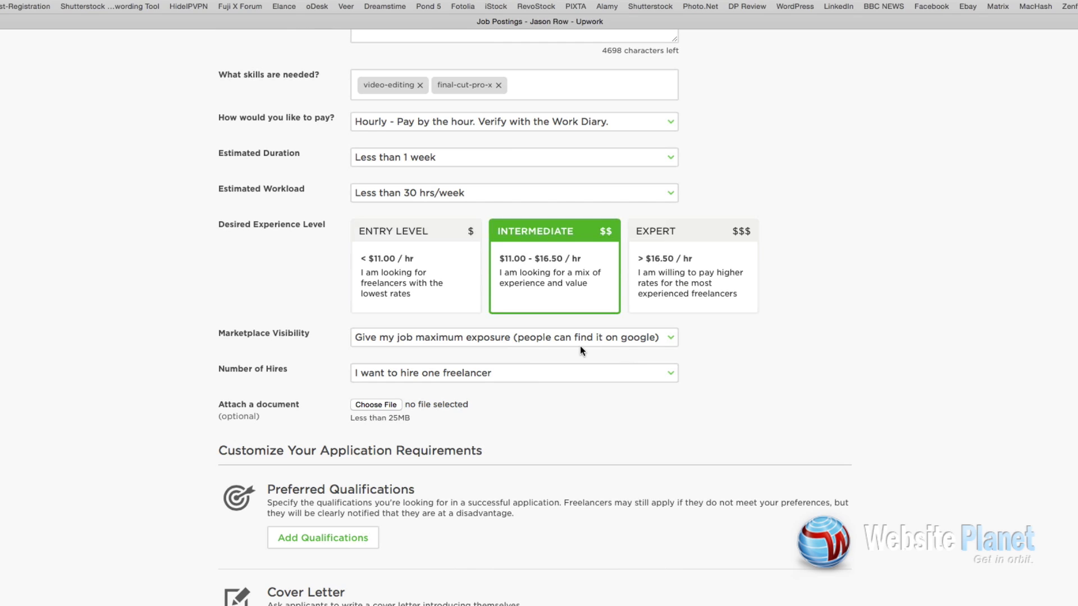
pyautogui.click(513, 337)
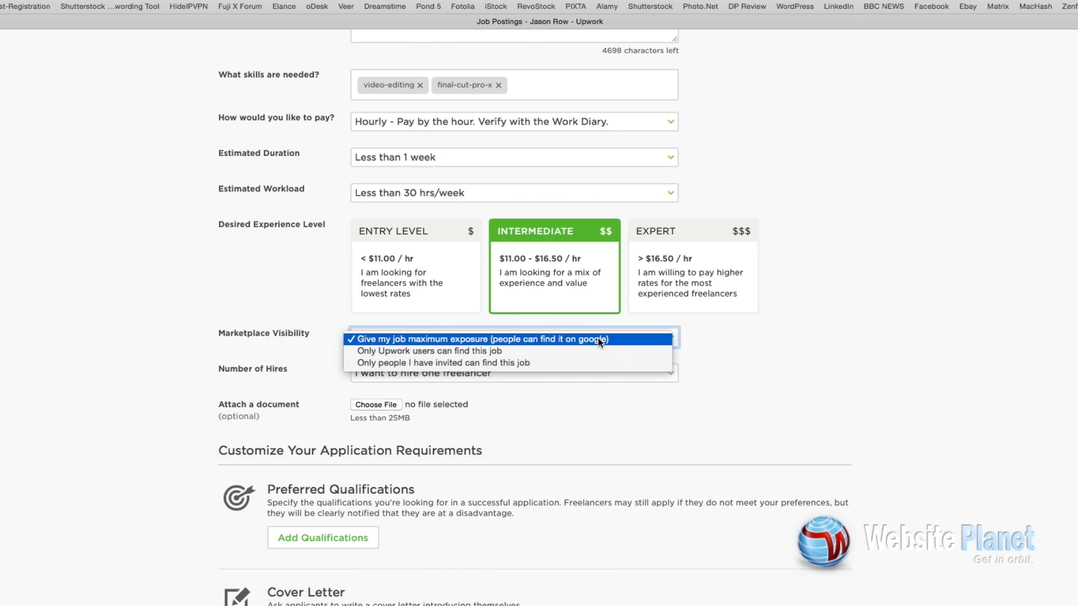
pyautogui.click(477, 338)
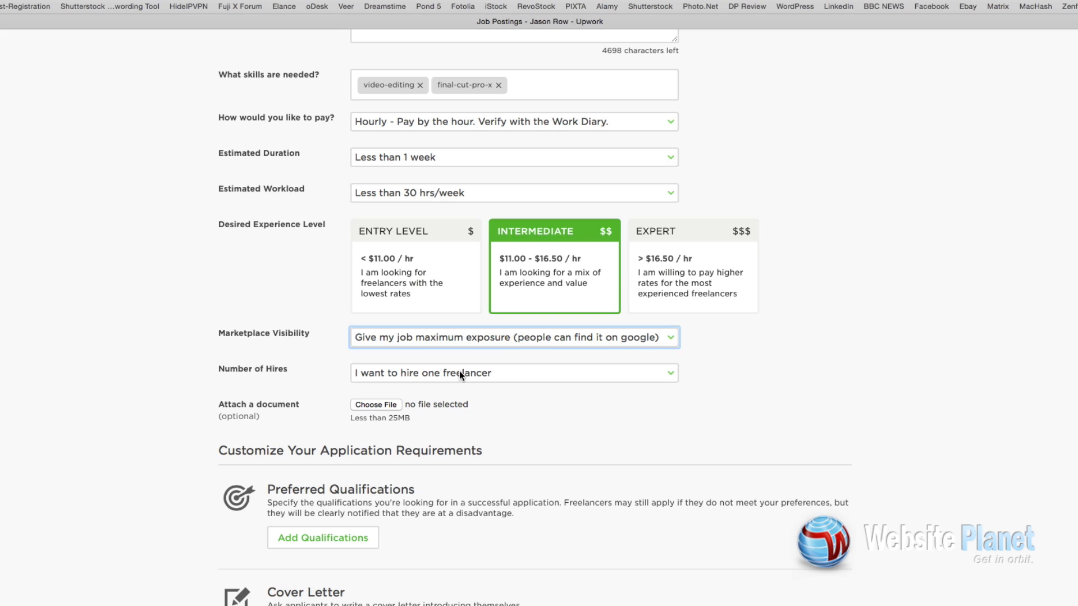
pyautogui.moveTo(419, 427)
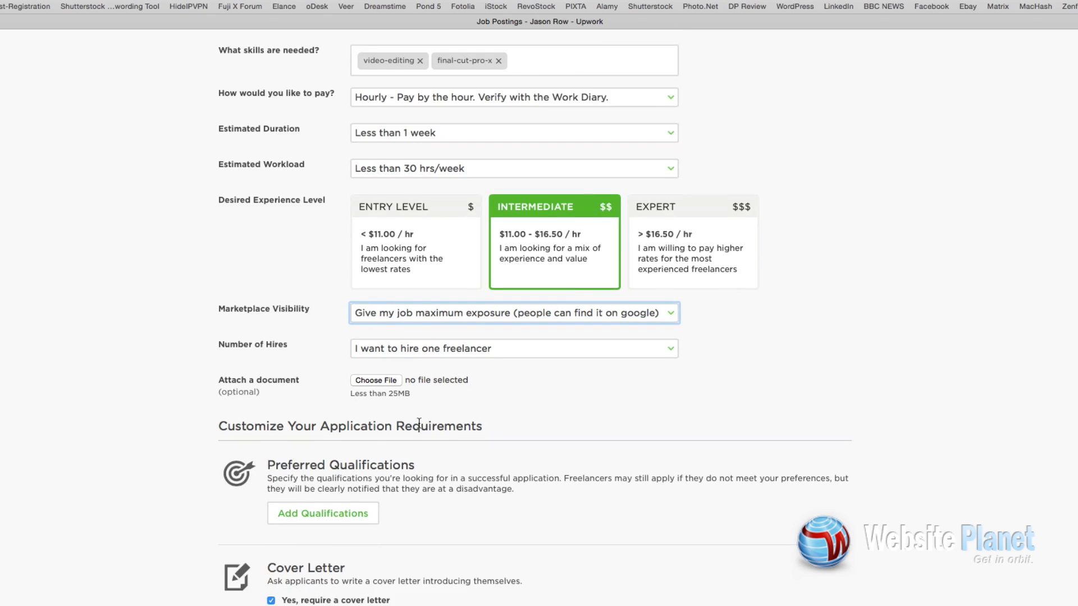
# Add two screening questions on project length and vital editing stage, then post the job
pyautogui.scroll(-3)
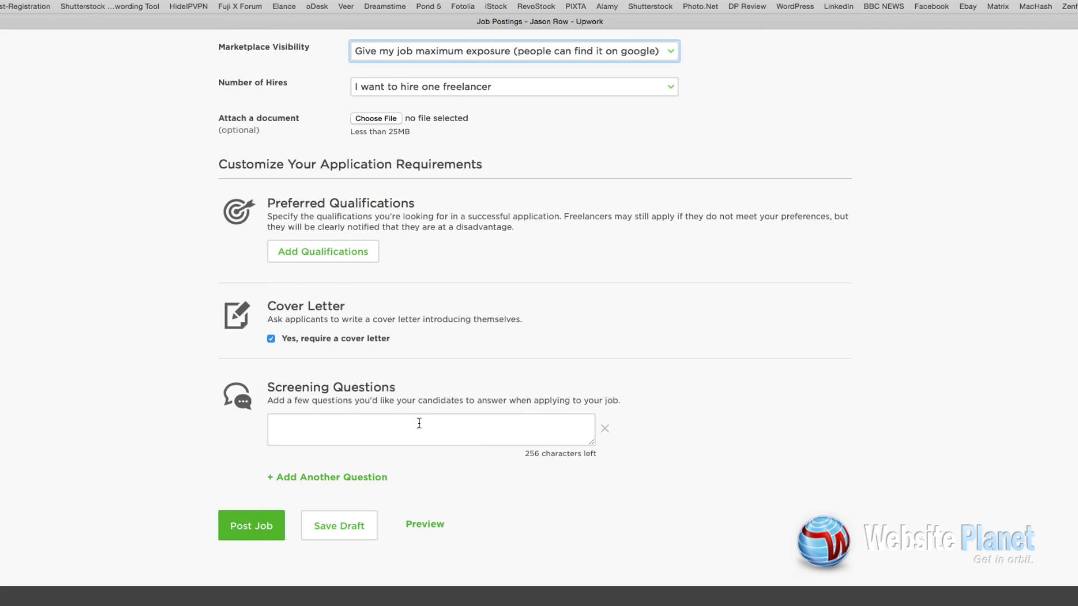
pyautogui.click(271, 339)
pyautogui.write('How long do you think this project will take?')
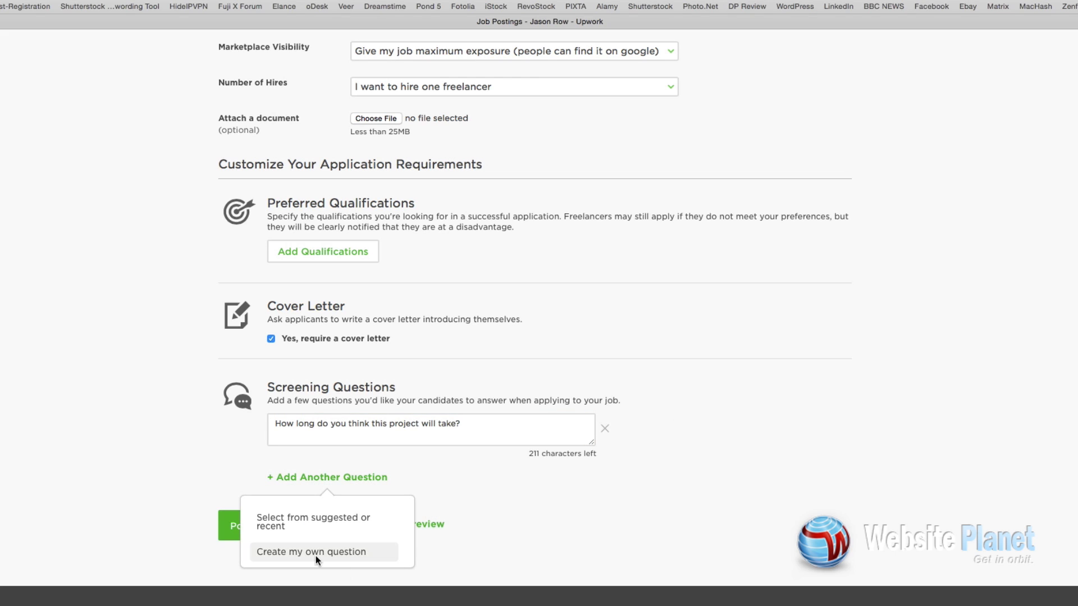
pyautogui.click(310, 552)
pyautogui.write('What is the most vital stage in editing a documentary film?')
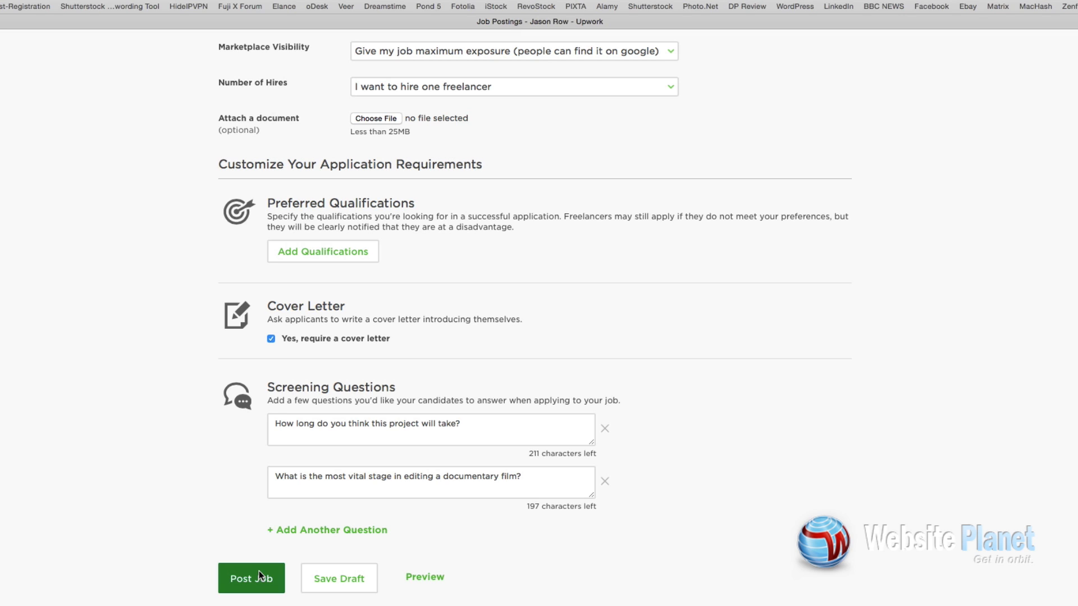
pyautogui.click(251, 578)
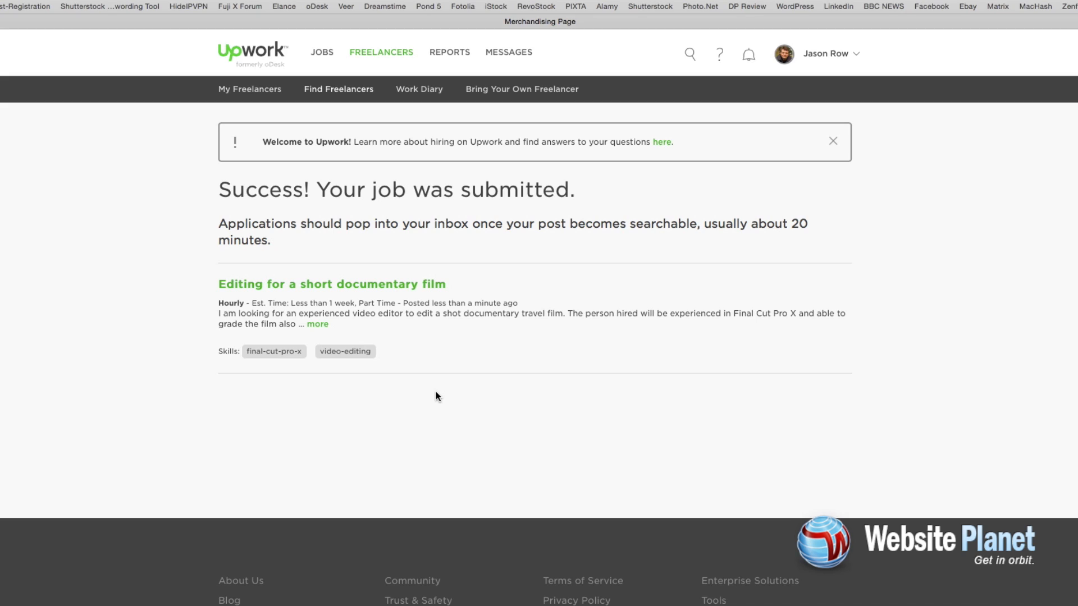
pyautogui.moveTo(256, 123)
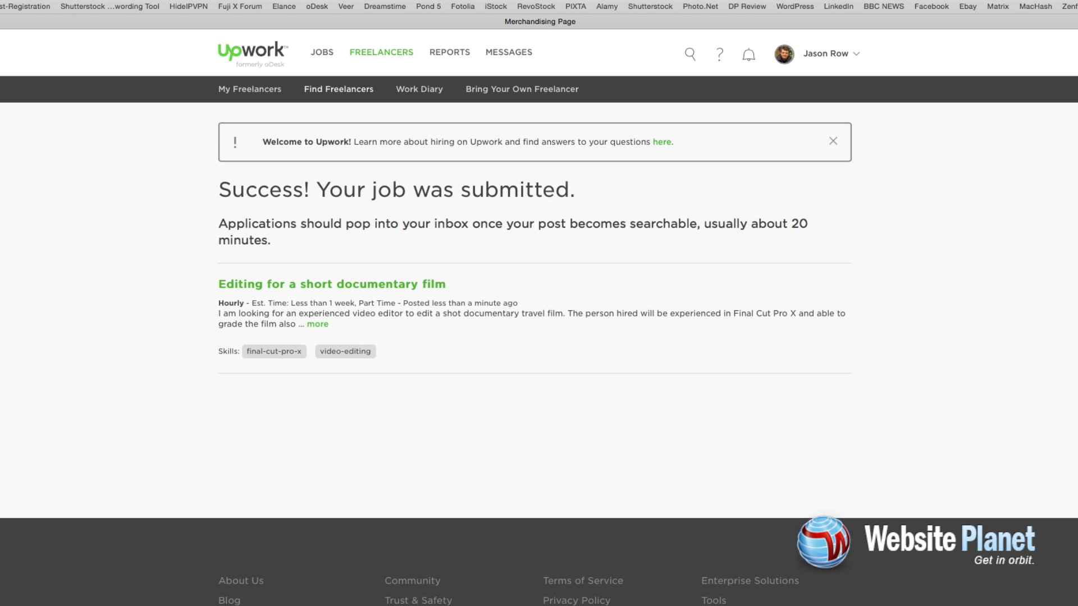
# Go from the success page to the My Jobs dashboard listing the open job
pyautogui.click(321, 52)
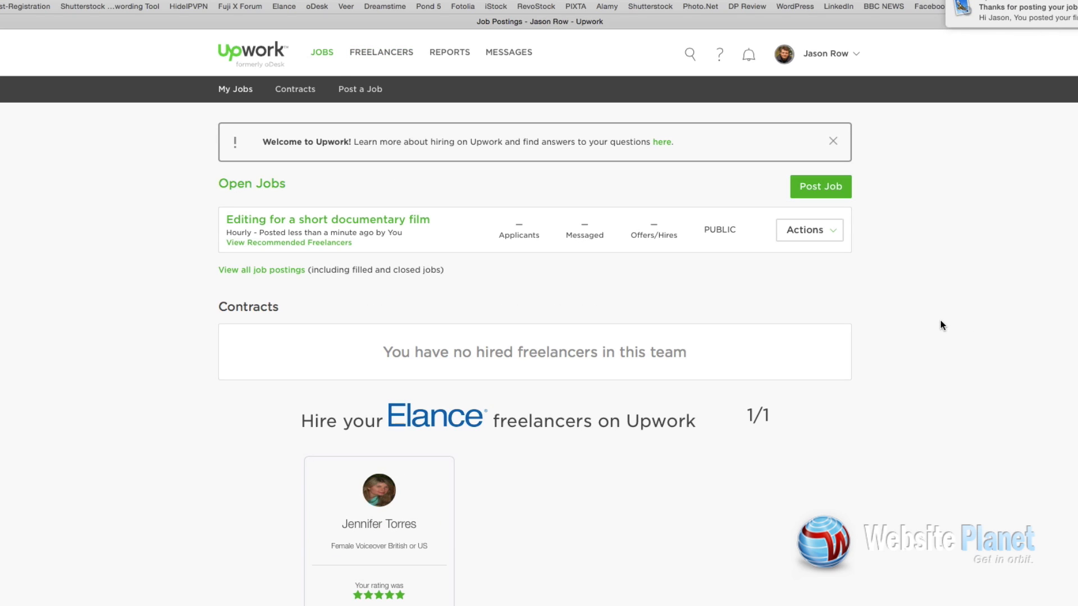
pyautogui.scroll(-3)
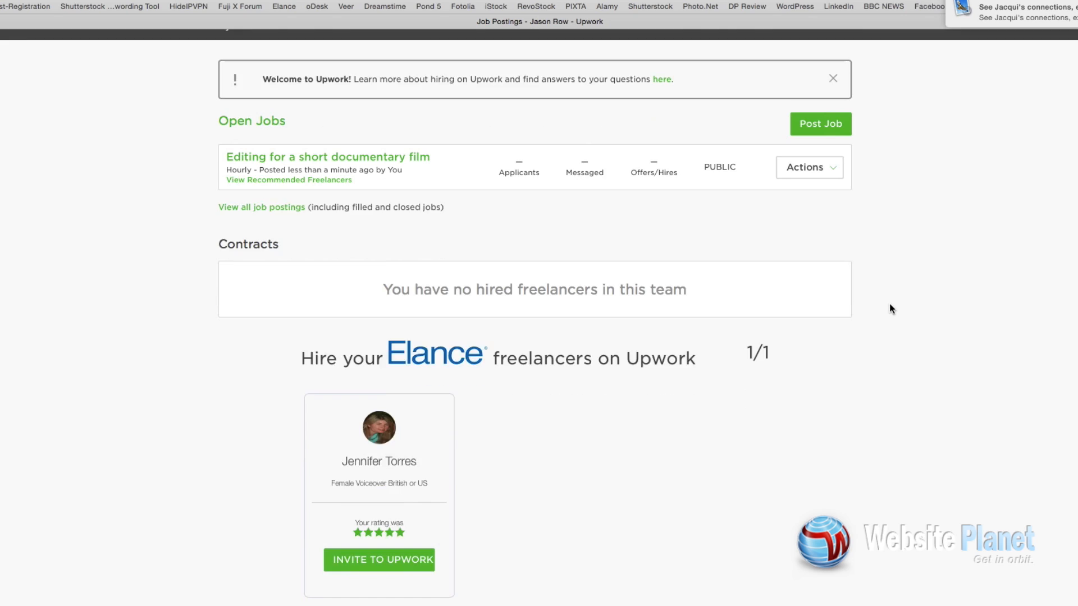
pyautogui.scroll(-3)
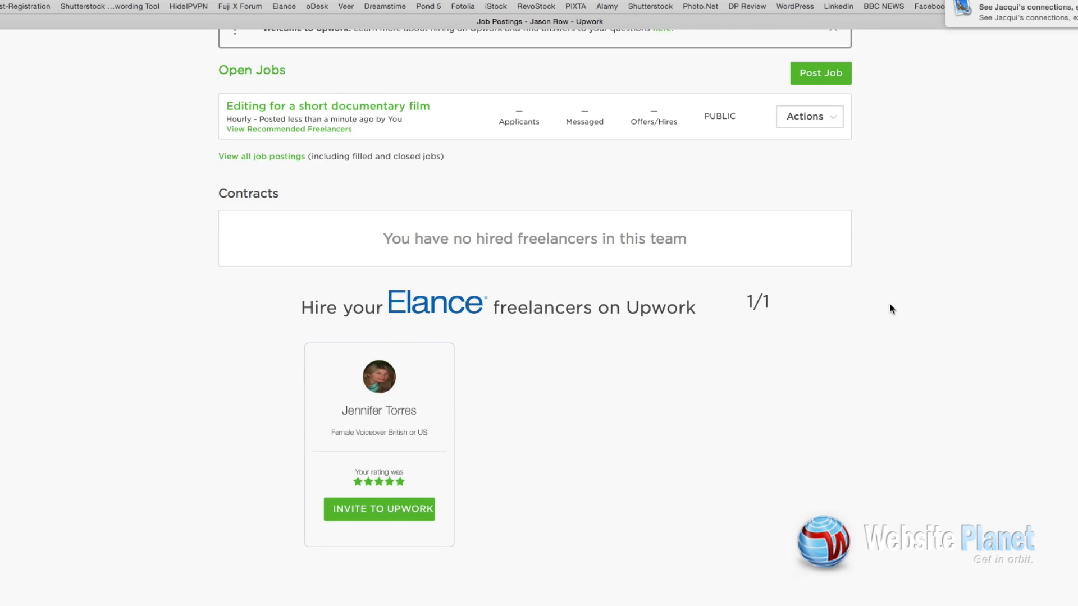
pyautogui.scroll(3)
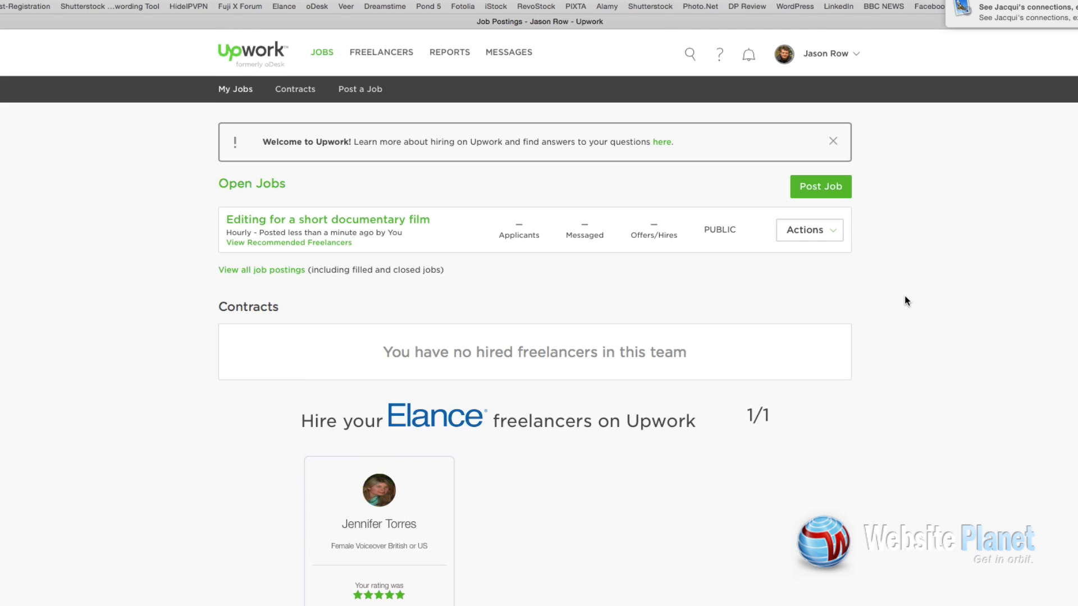